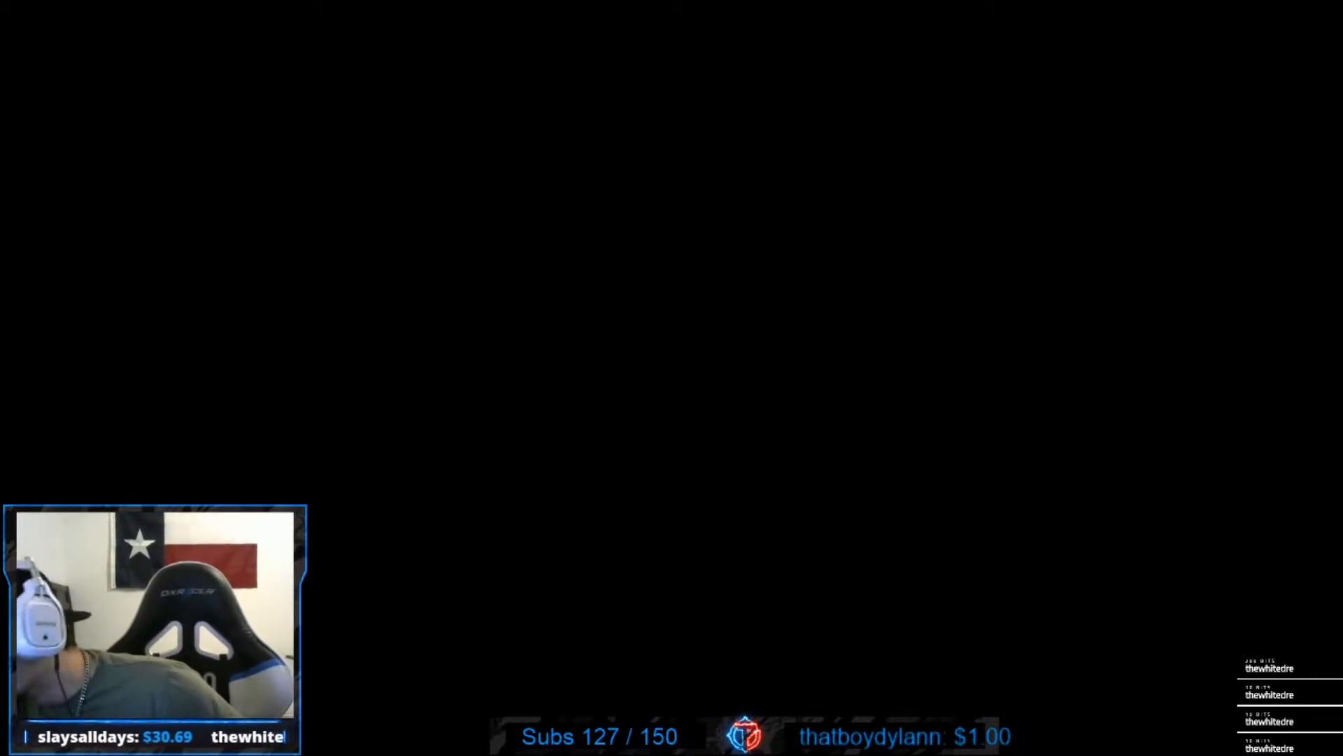
{"action": "mouse_move", "coordinate": [676, 383]}
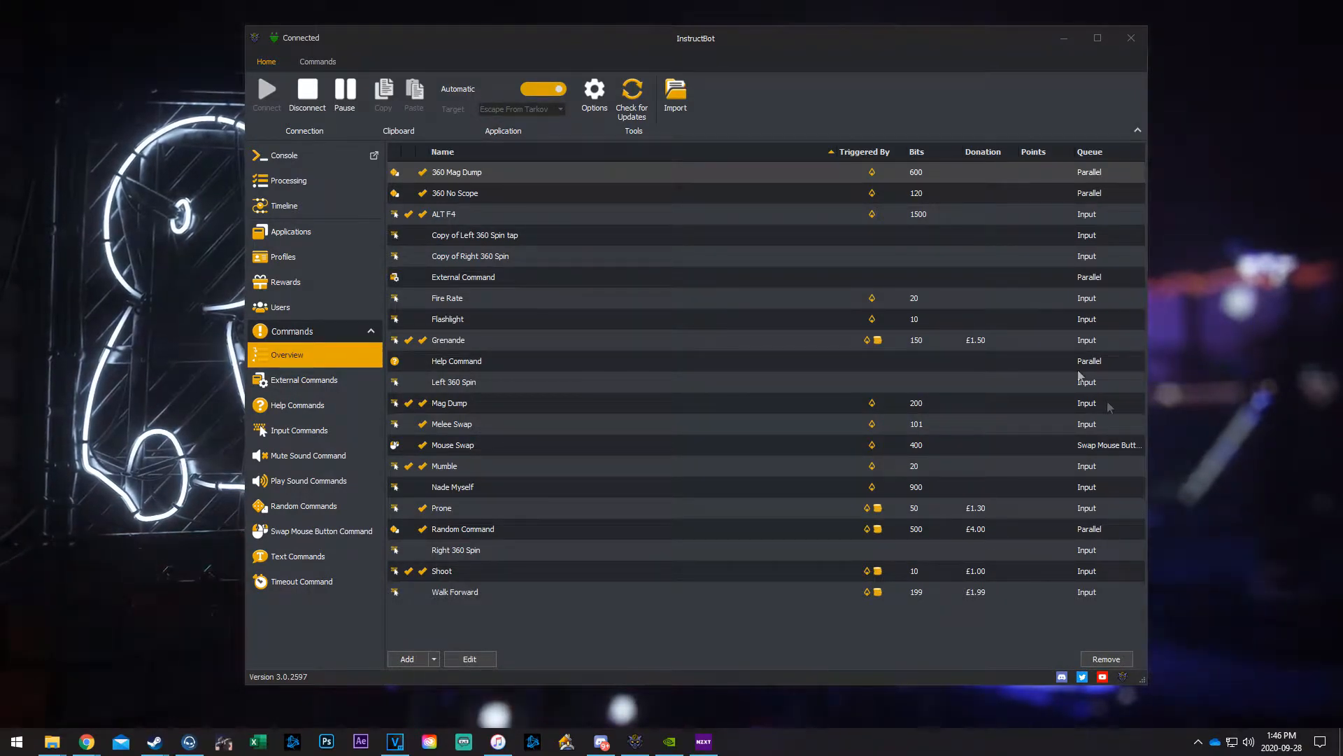
{"action": "mouse_move", "coordinate": [604, 641]}
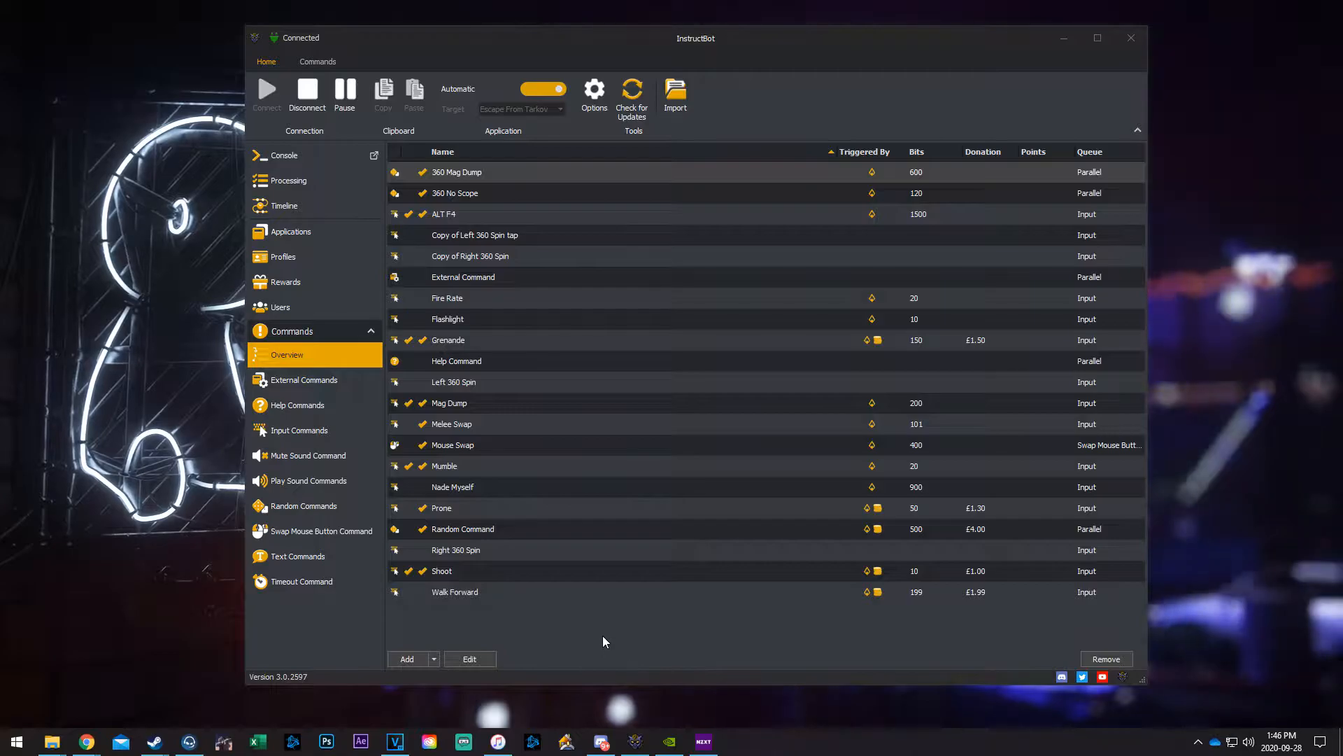
{"action": "mouse_move", "coordinate": [670, 592]}
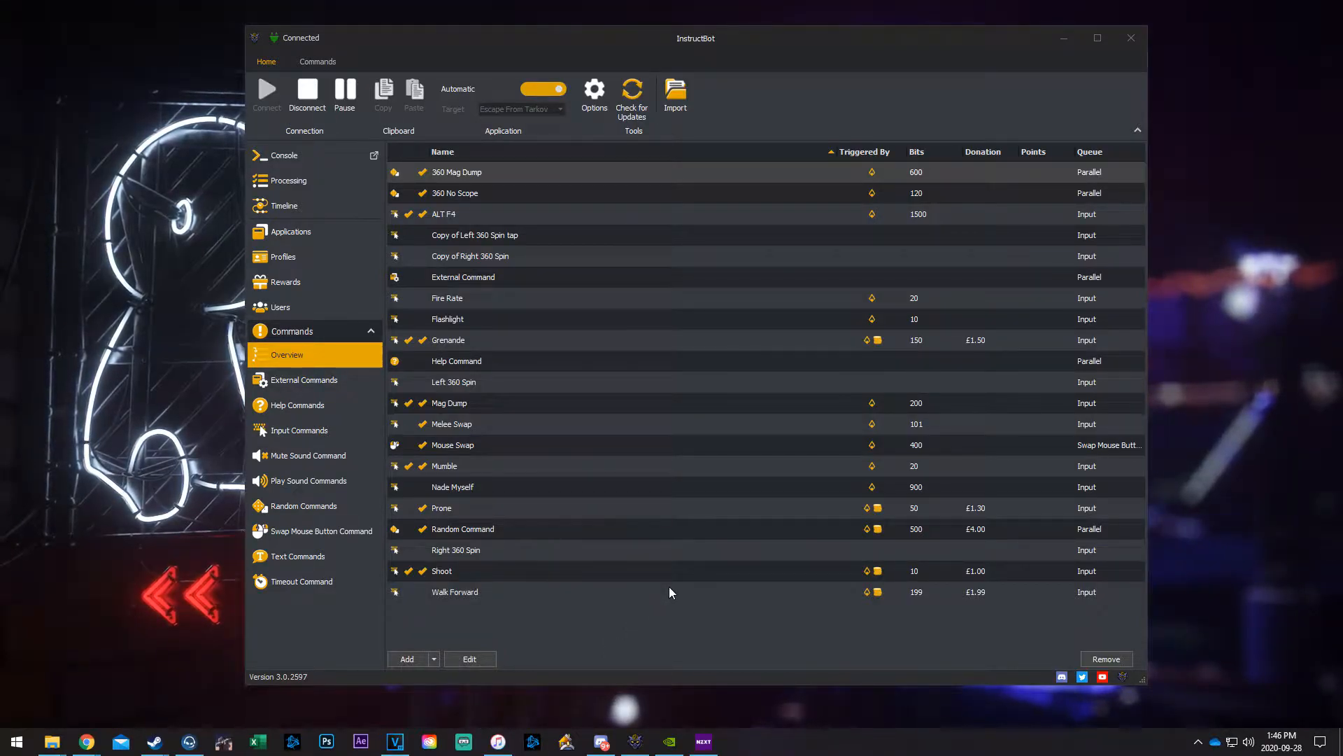
{"action": "mouse_move", "coordinate": [848, 531]}
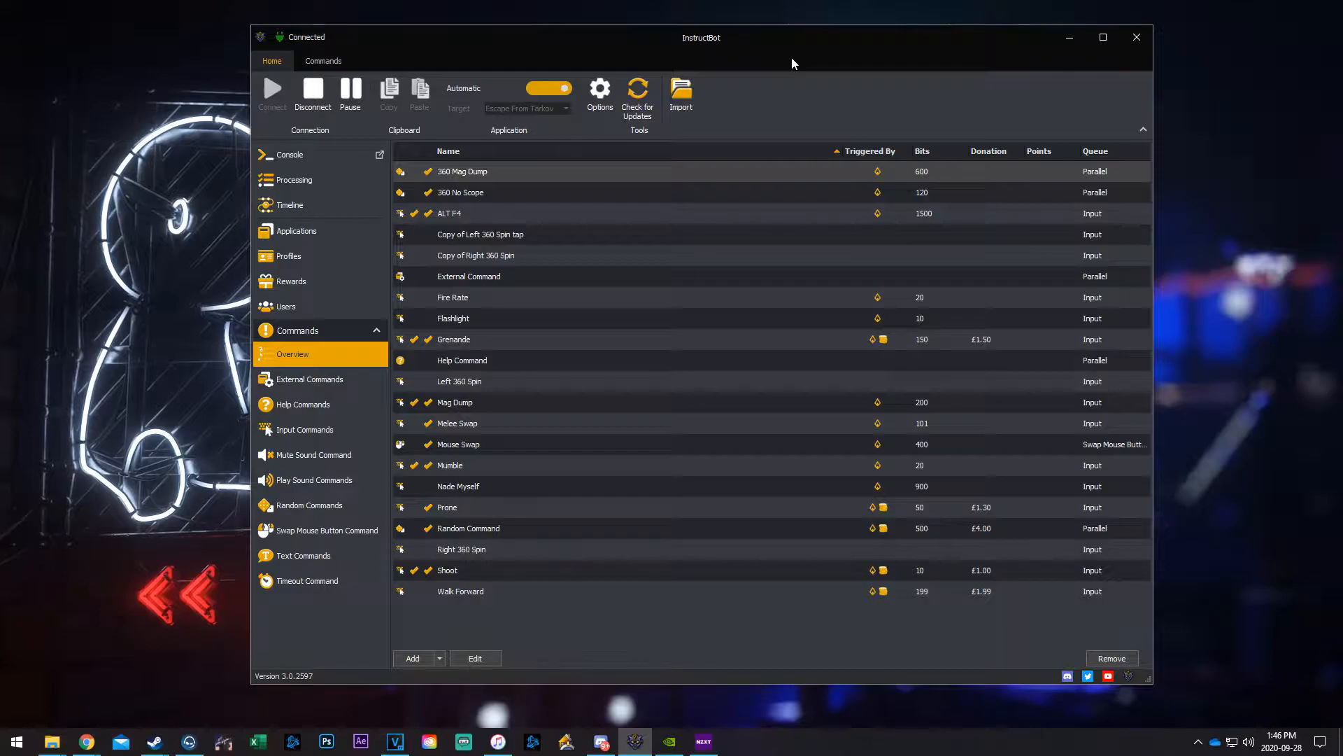
{"action": "mouse_move", "coordinate": [930, 79]}
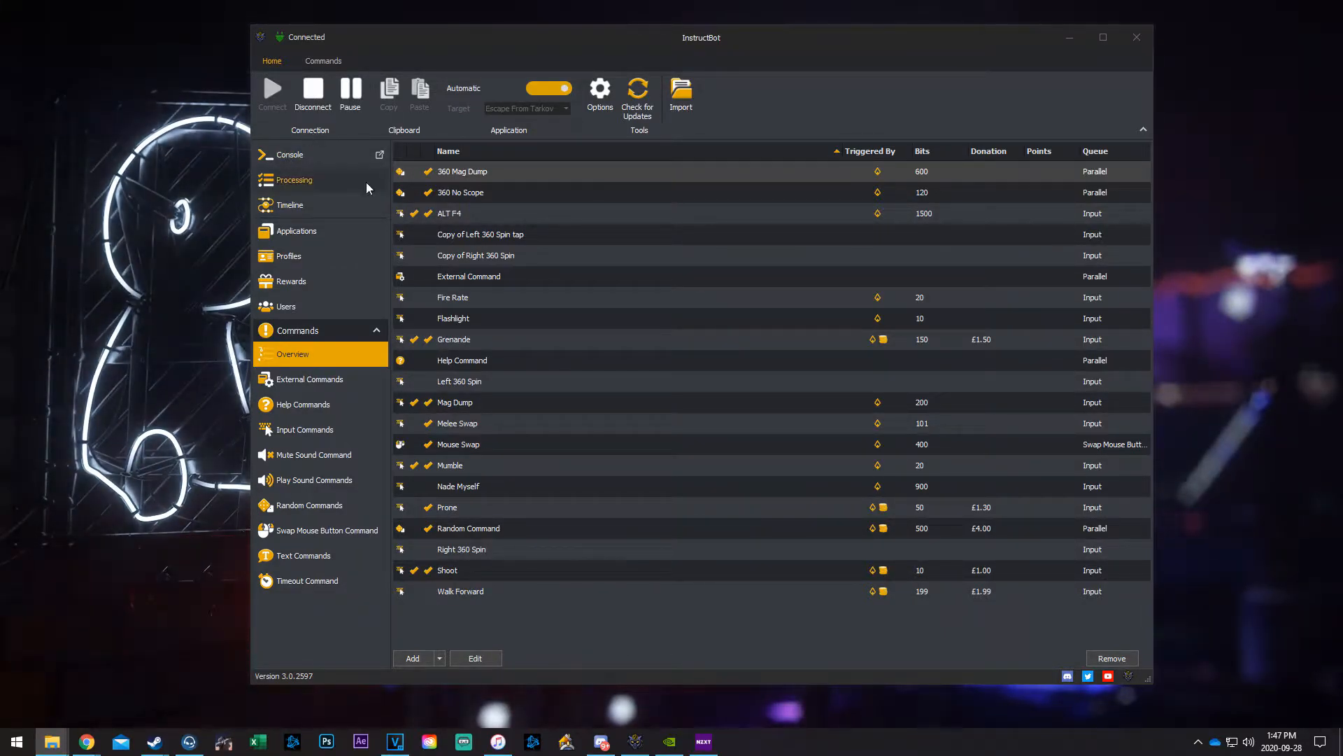
{"action": "mouse_move", "coordinate": [324, 256]}
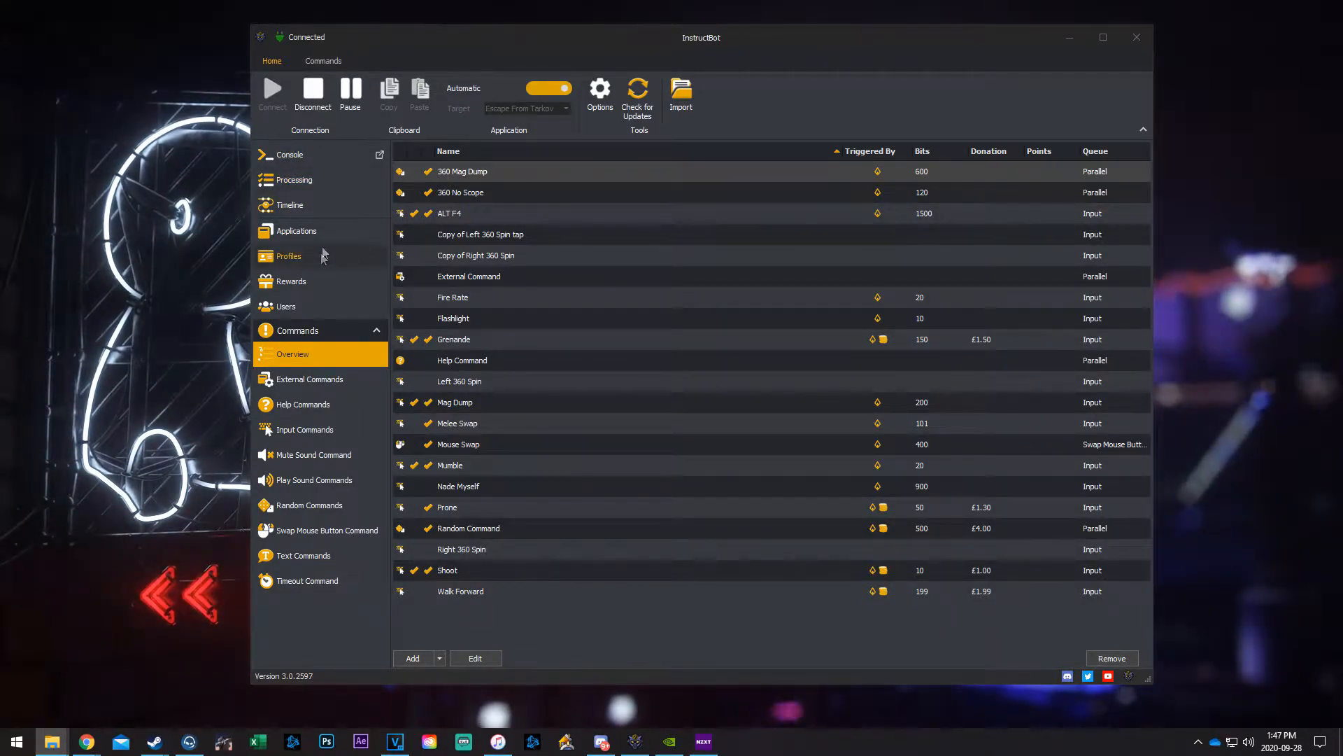
{"action": "mouse_move", "coordinate": [501, 446]}
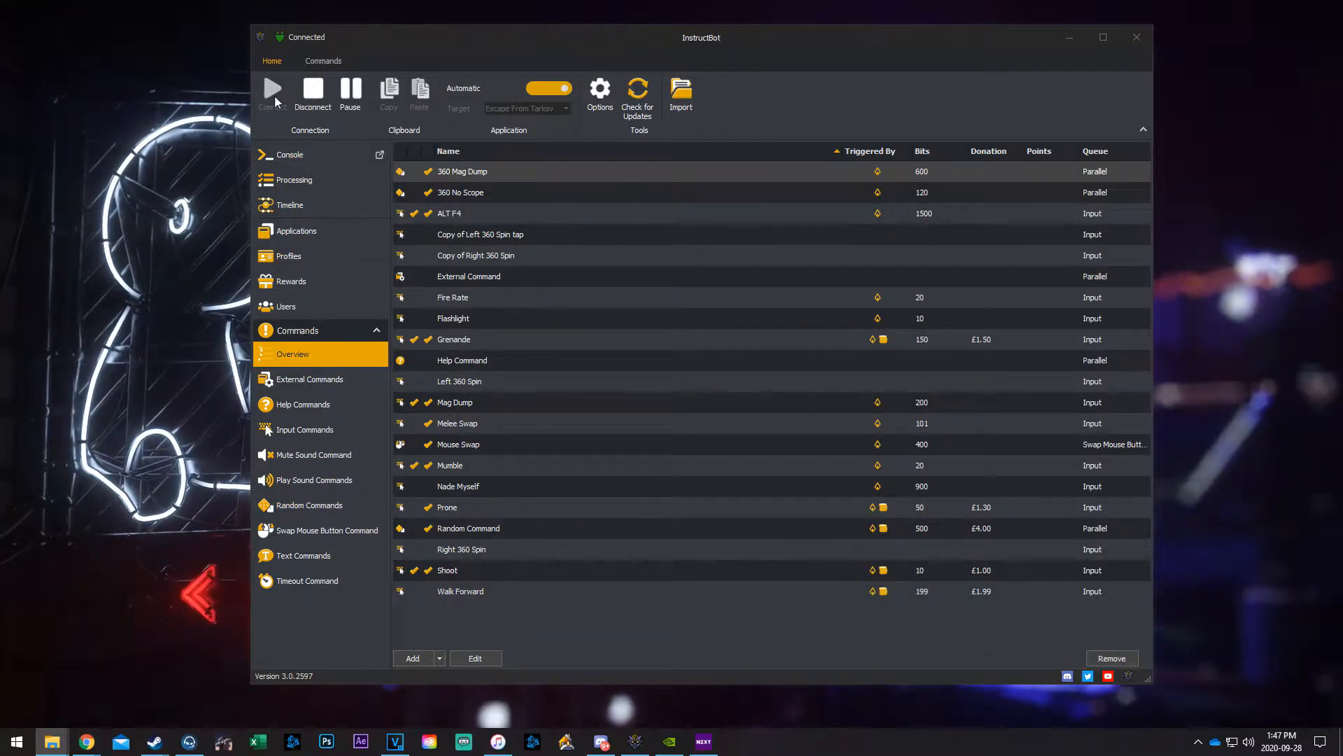
{"action": "mouse_move", "coordinate": [598, 217]}
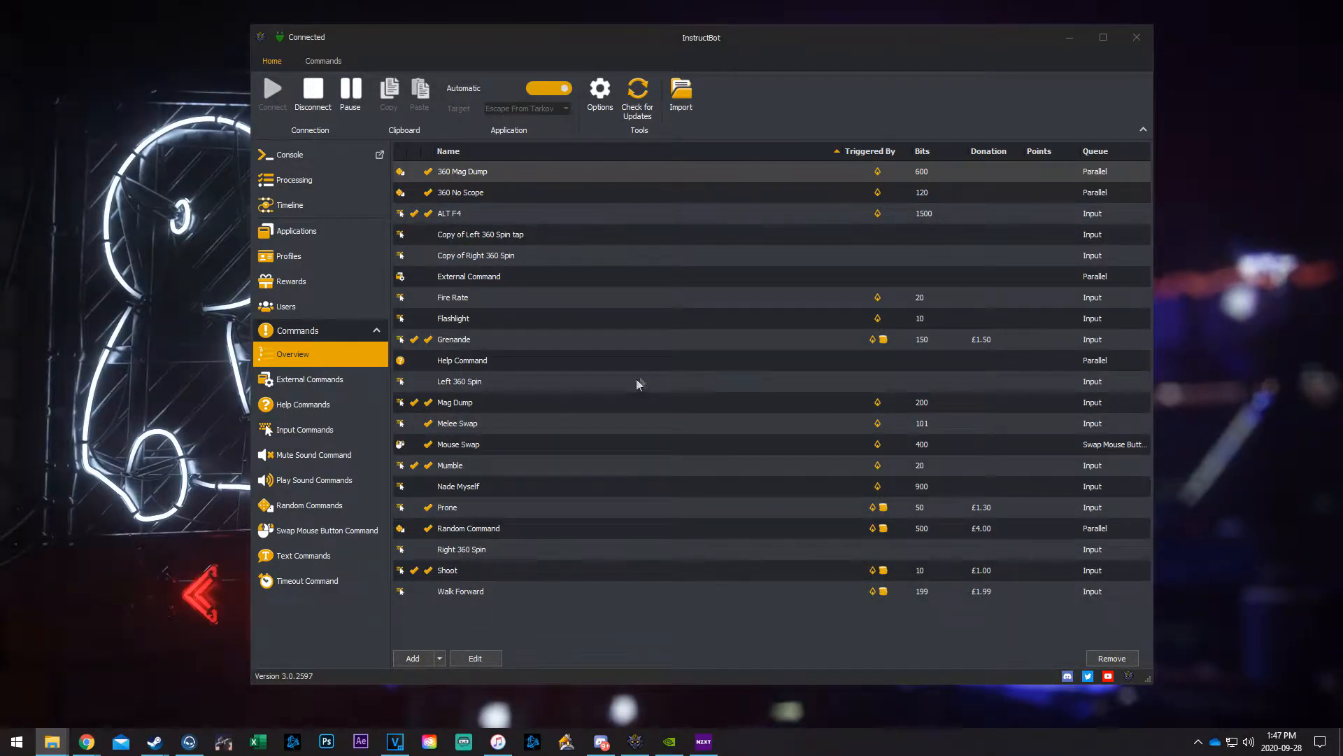
Step: Add a new input command named Reload and switch its Enabled toggle on
{"action": "left_click", "coordinate": [304, 429]}
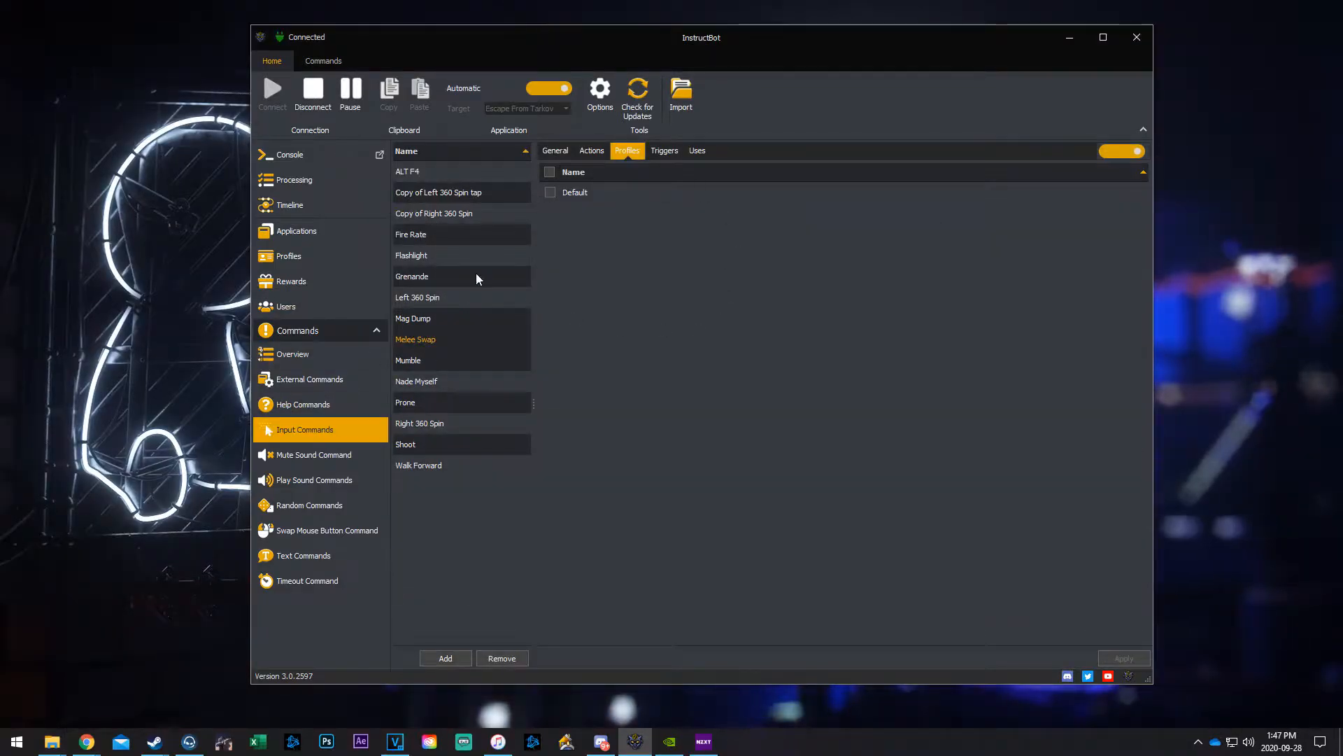
{"action": "left_click", "coordinate": [461, 339]}
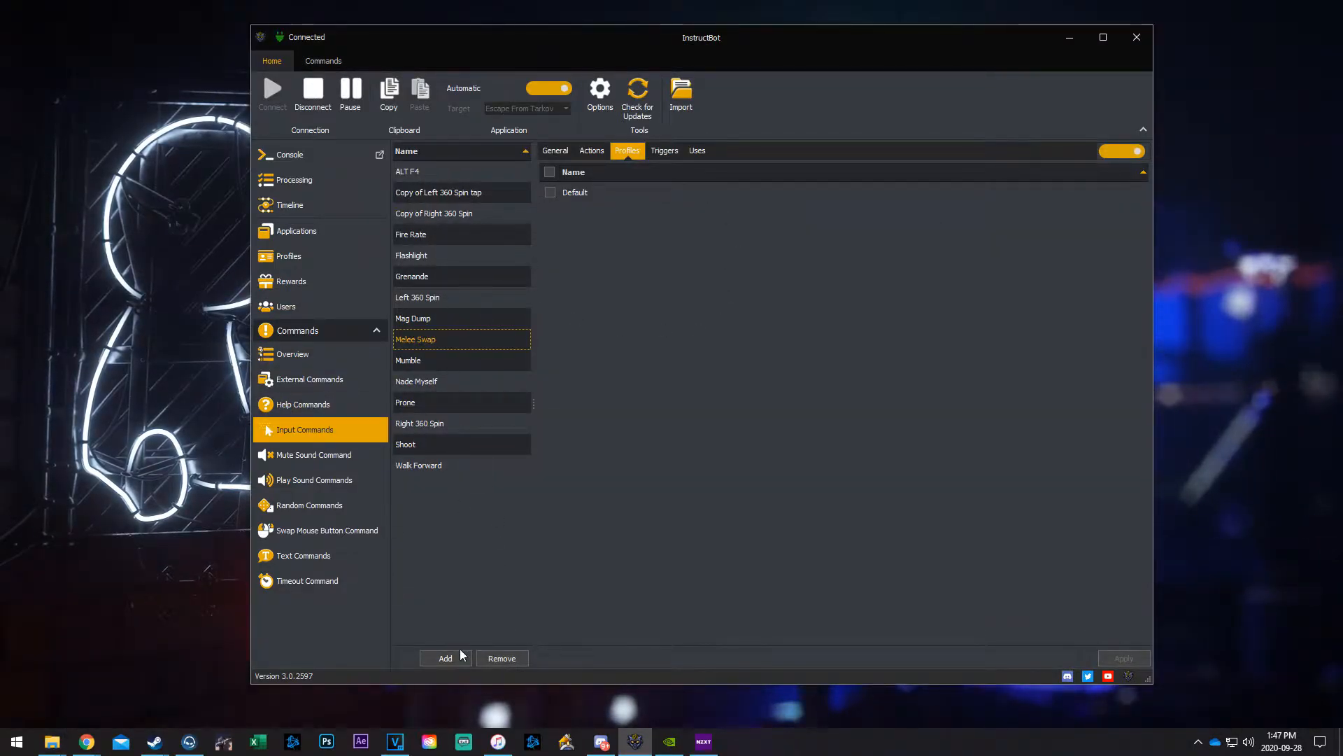
{"action": "left_click", "coordinate": [445, 658]}
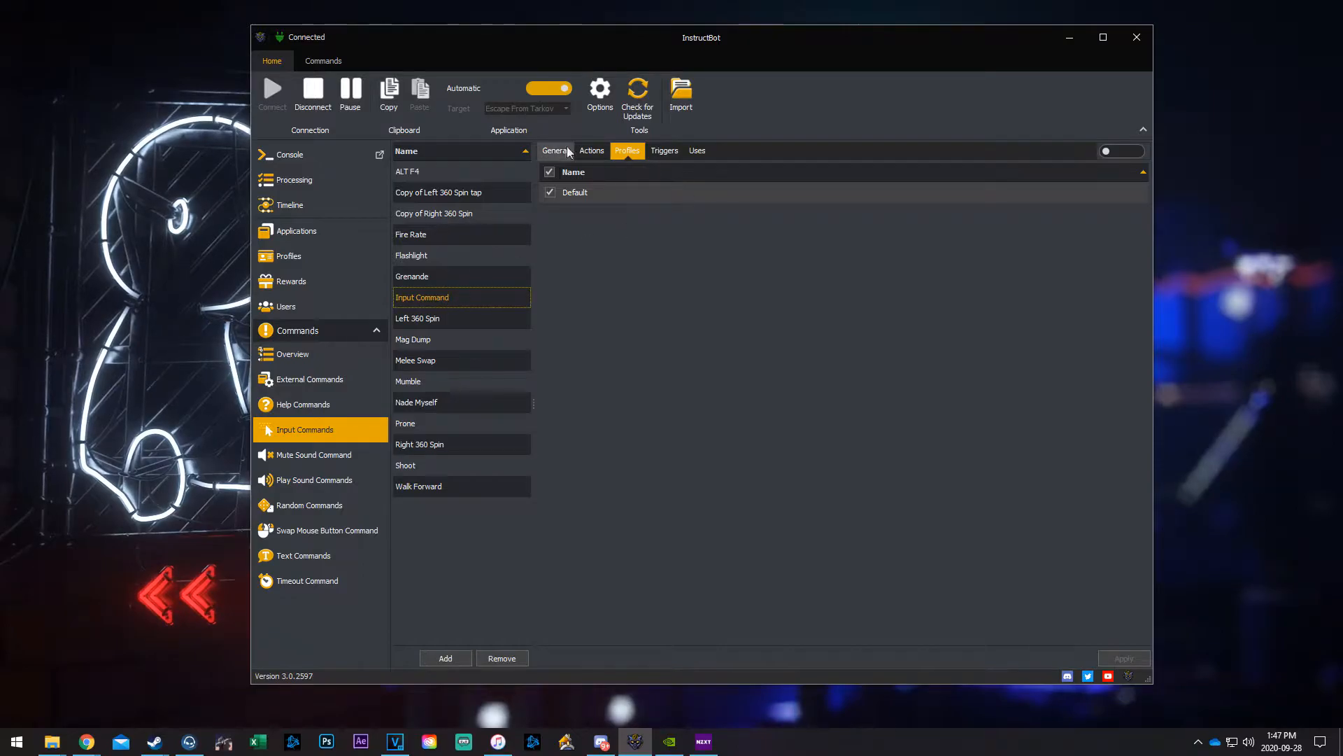
{"action": "left_click", "coordinate": [555, 150]}
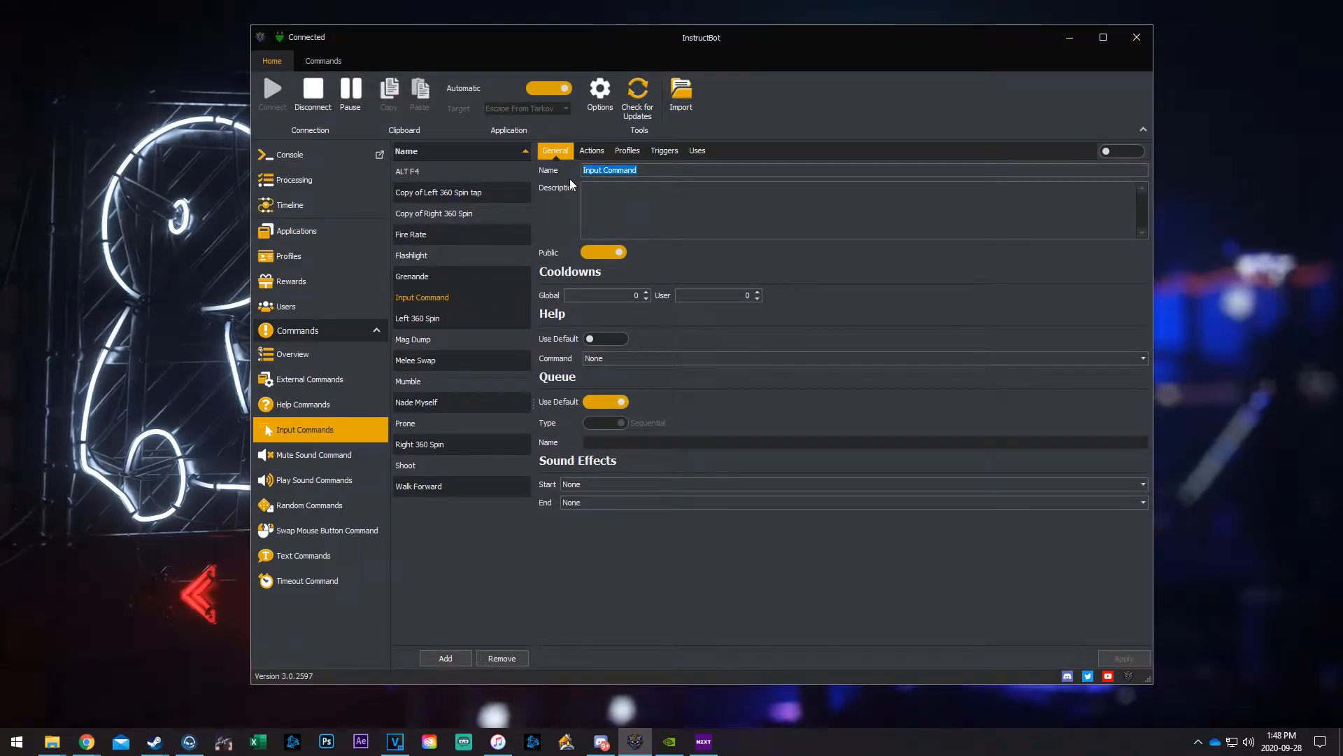
{"action": "type", "text": "Reload"}
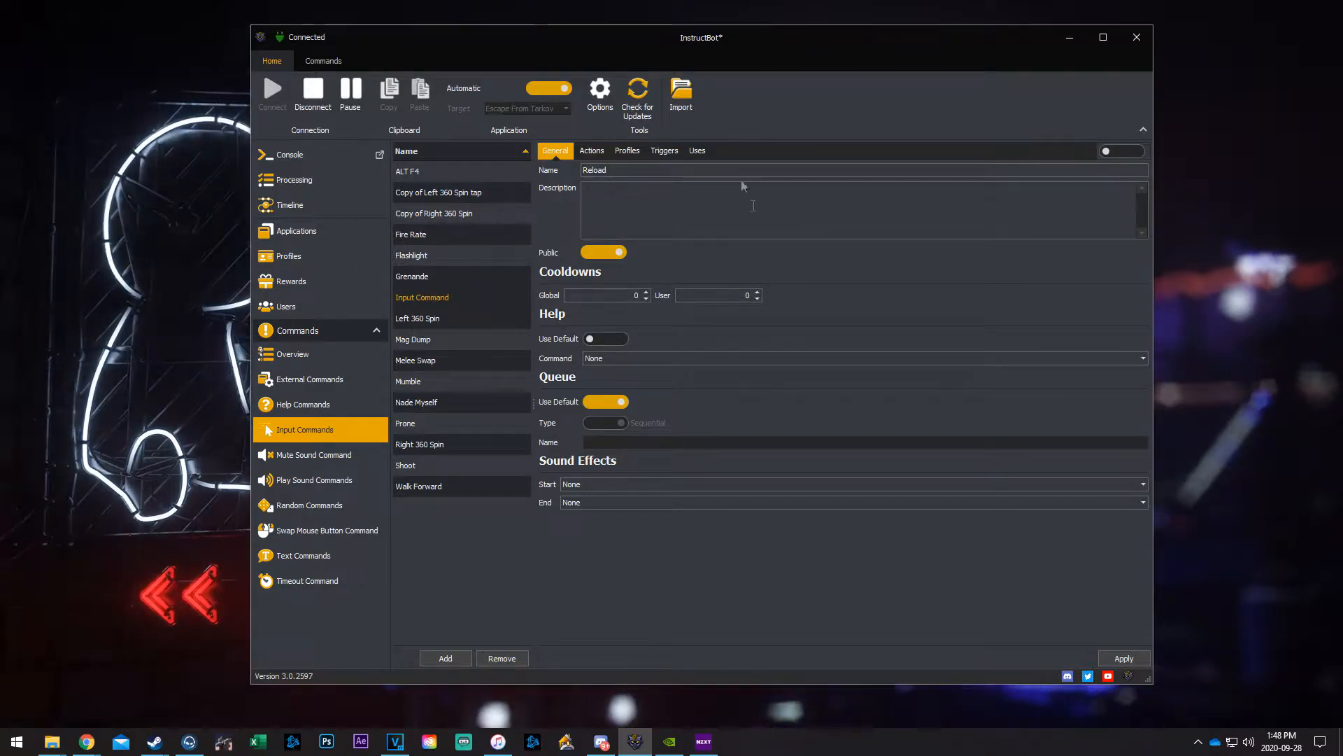
{"action": "mouse_move", "coordinate": [1121, 152]}
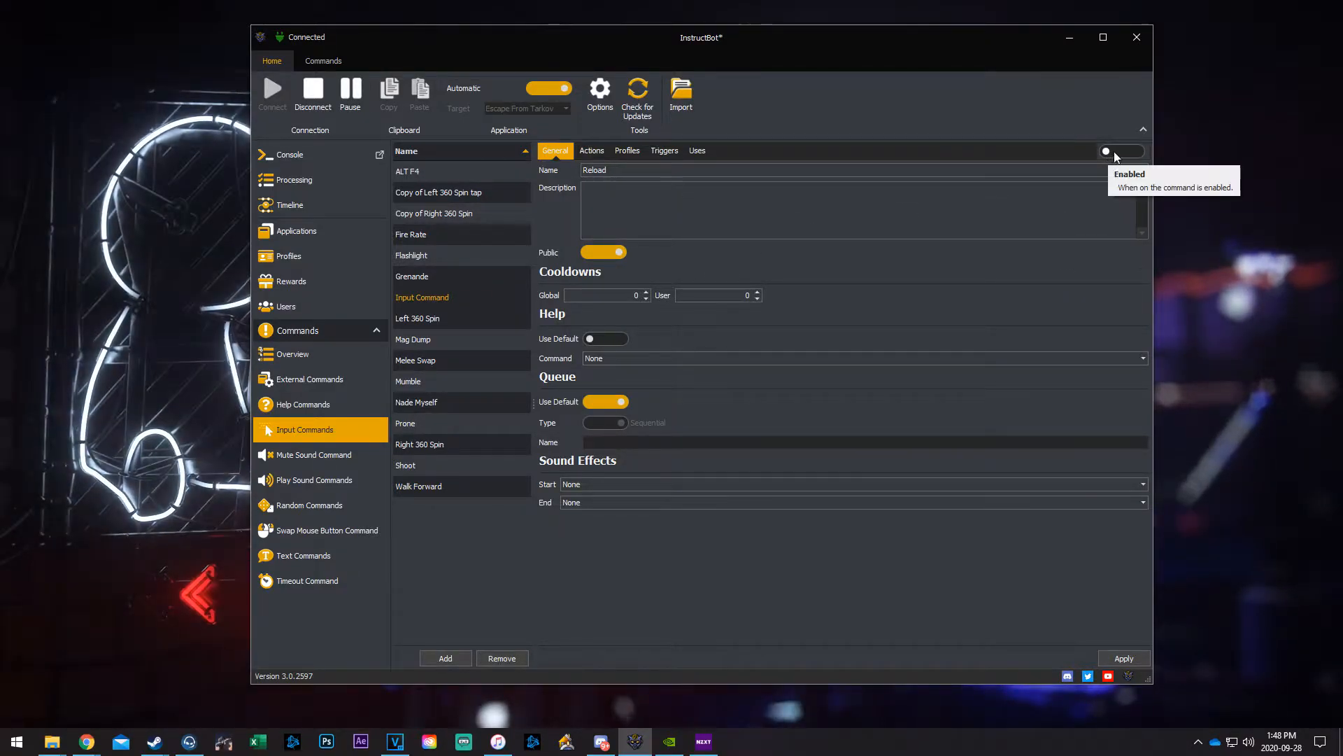
{"action": "left_click", "coordinate": [1121, 152]}
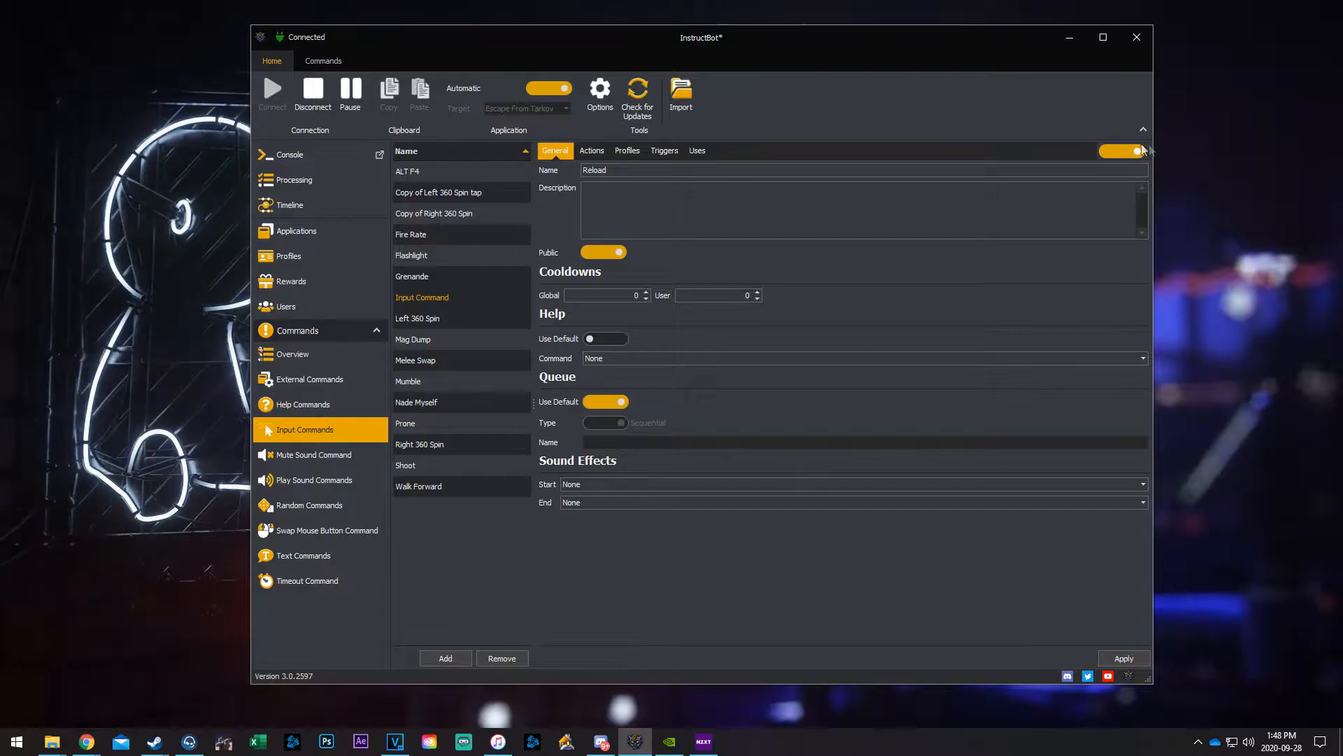
{"action": "mouse_move", "coordinate": [997, 249]}
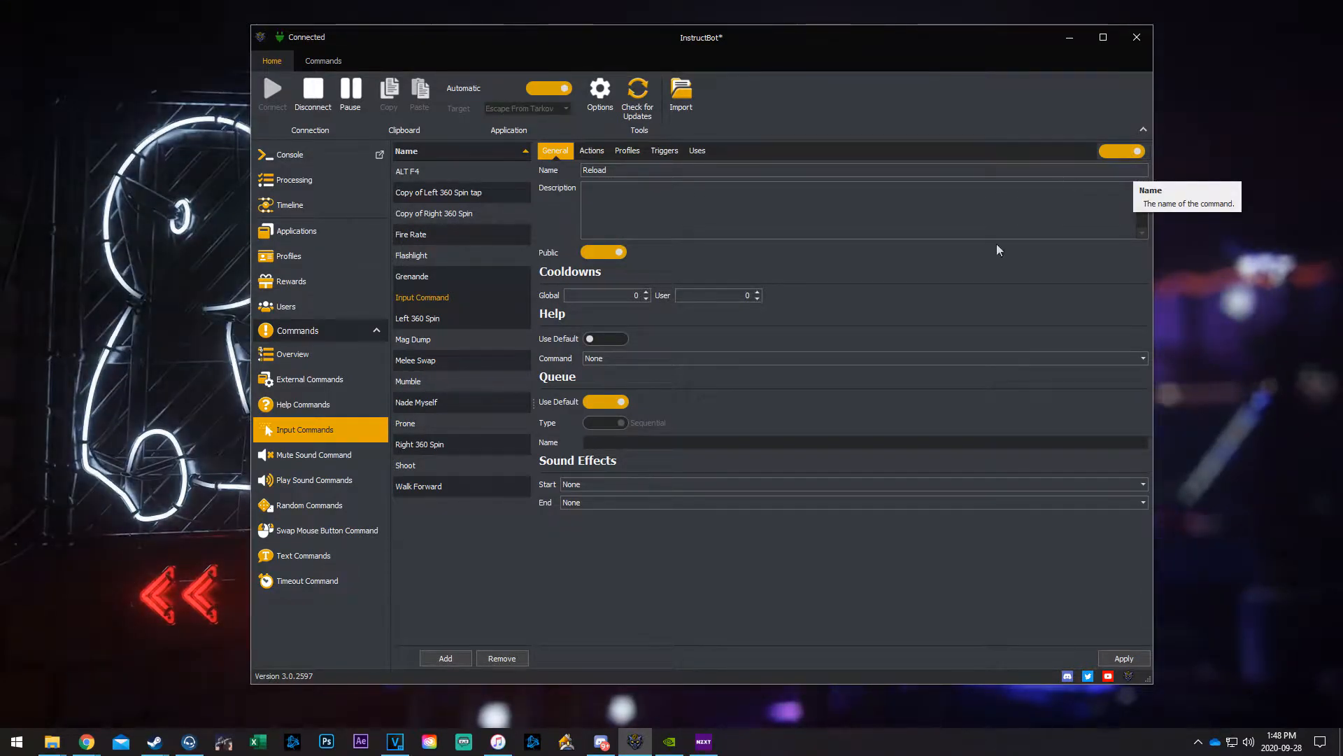
{"action": "mouse_move", "coordinate": [457, 304]}
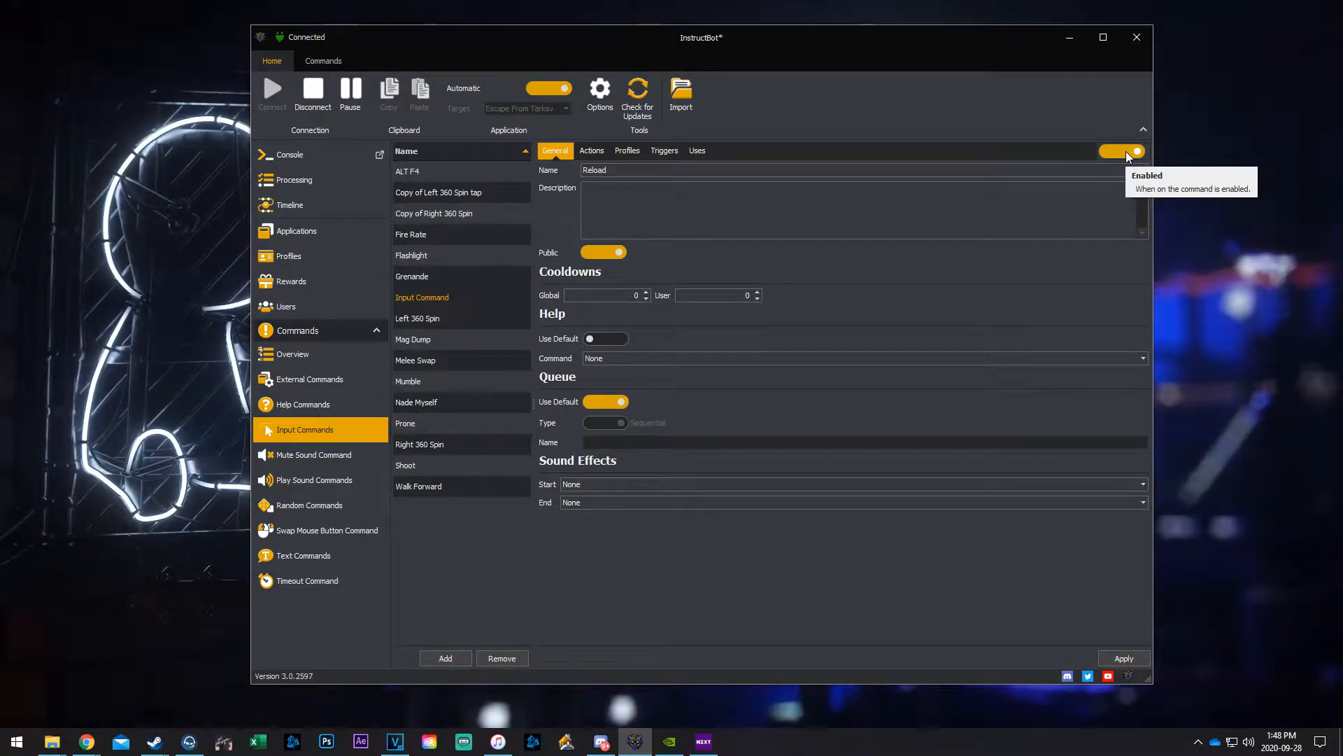
{"action": "mouse_move", "coordinate": [1118, 156]}
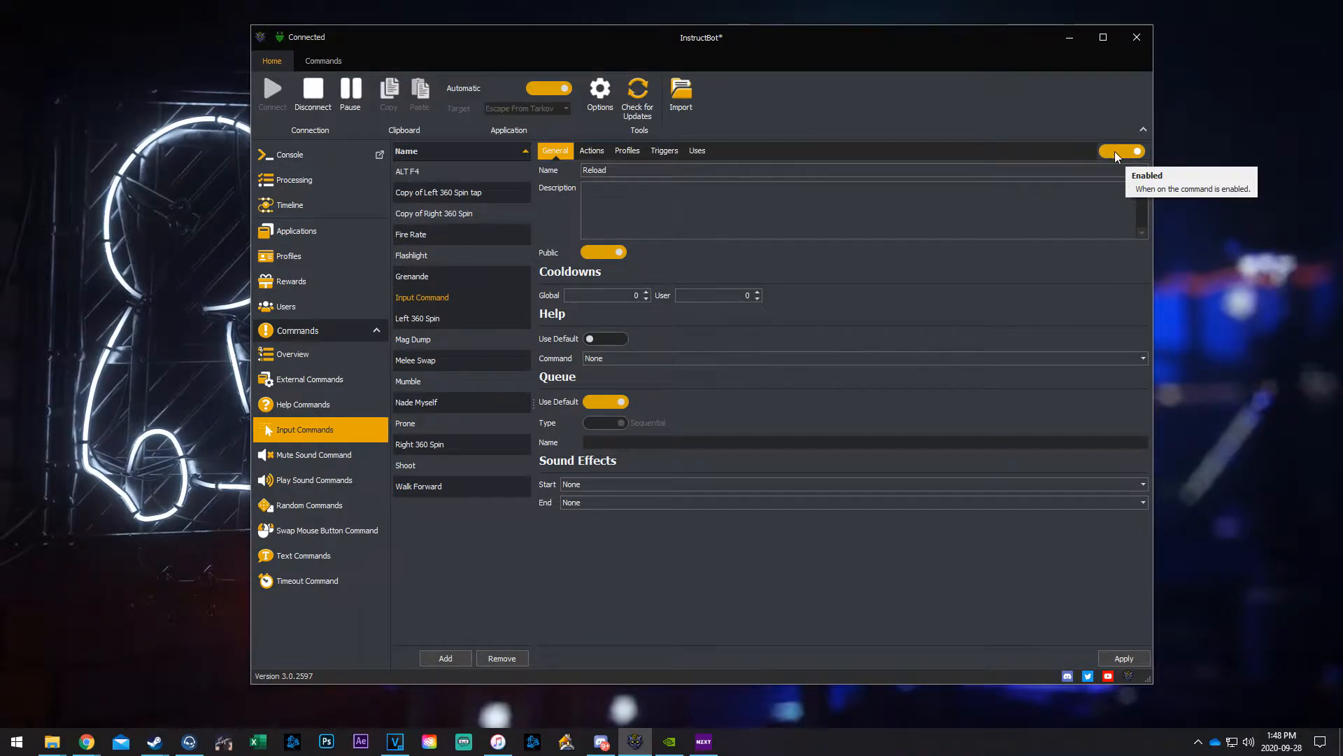
{"action": "mouse_move", "coordinate": [1123, 156]}
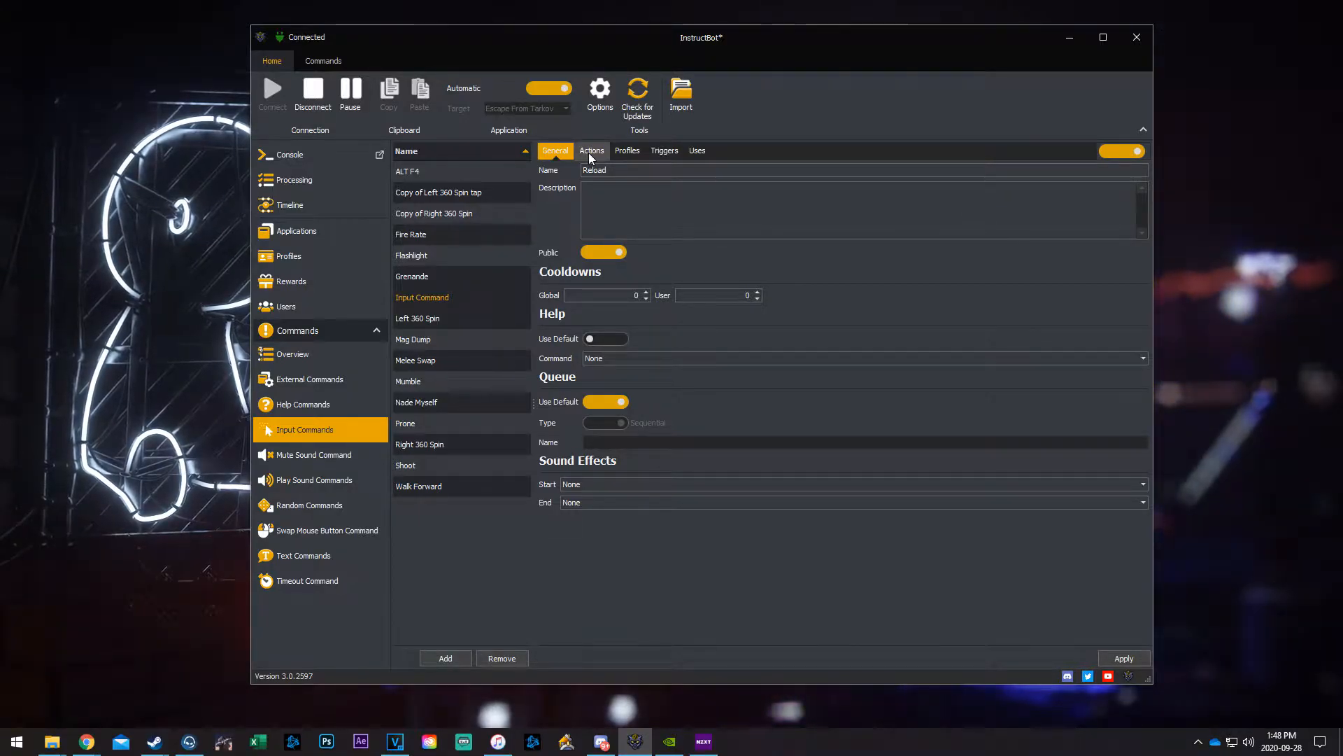
Step: Add a key Press action to Reload that presses and releases the R key
{"action": "left_click", "coordinate": [591, 151]}
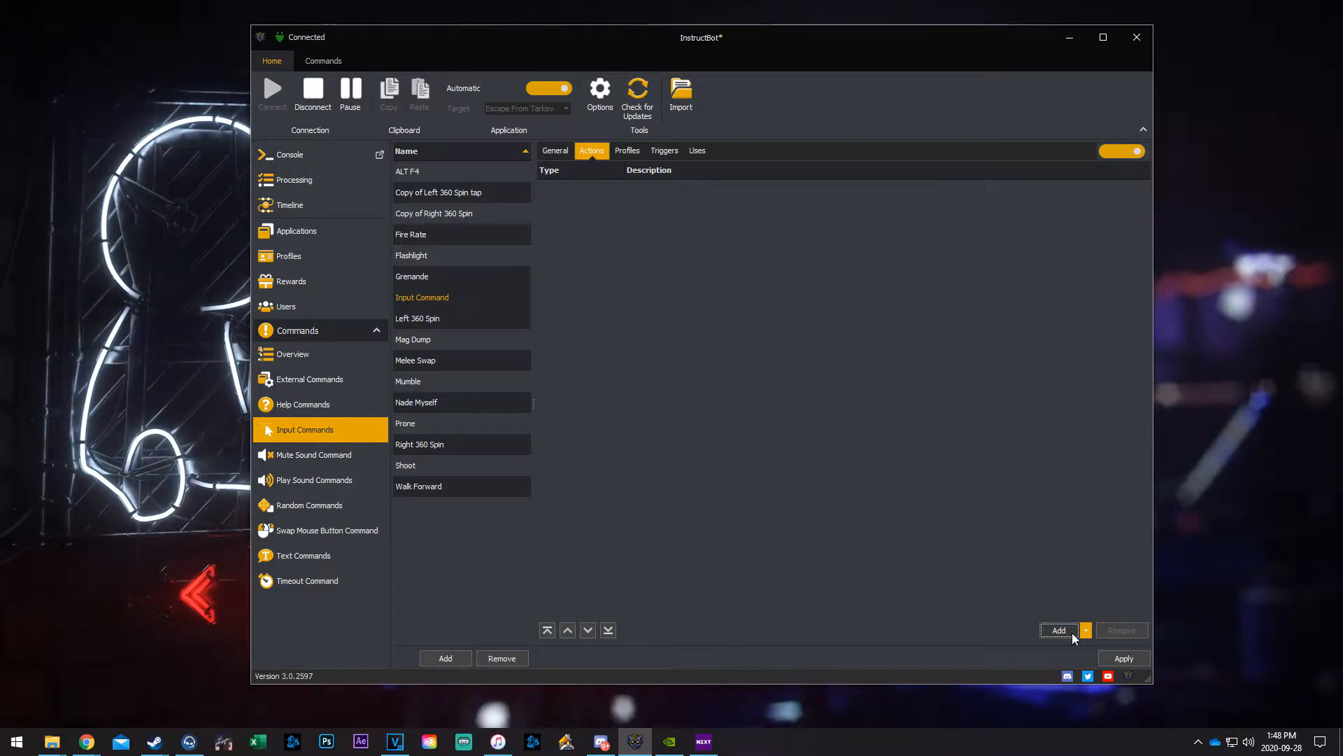
{"action": "left_click", "coordinate": [1058, 630]}
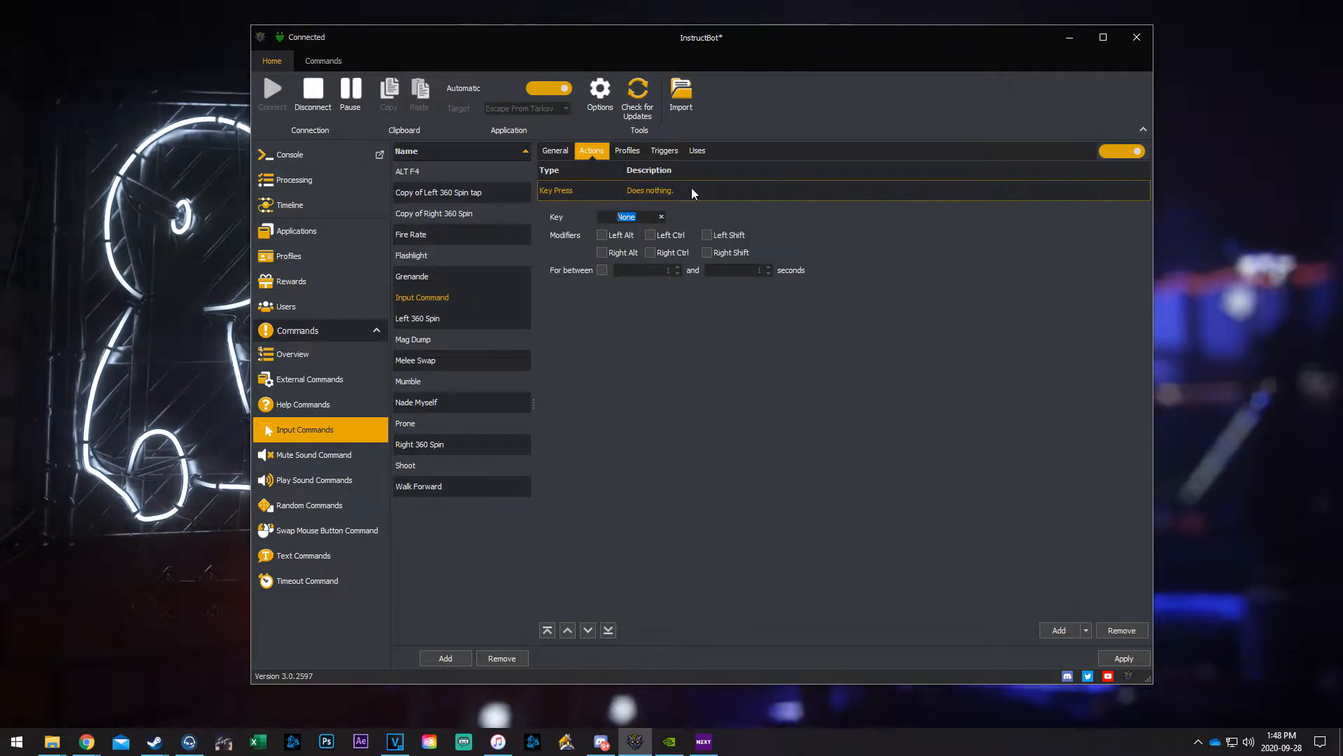
{"action": "left_click", "coordinate": [1085, 630]}
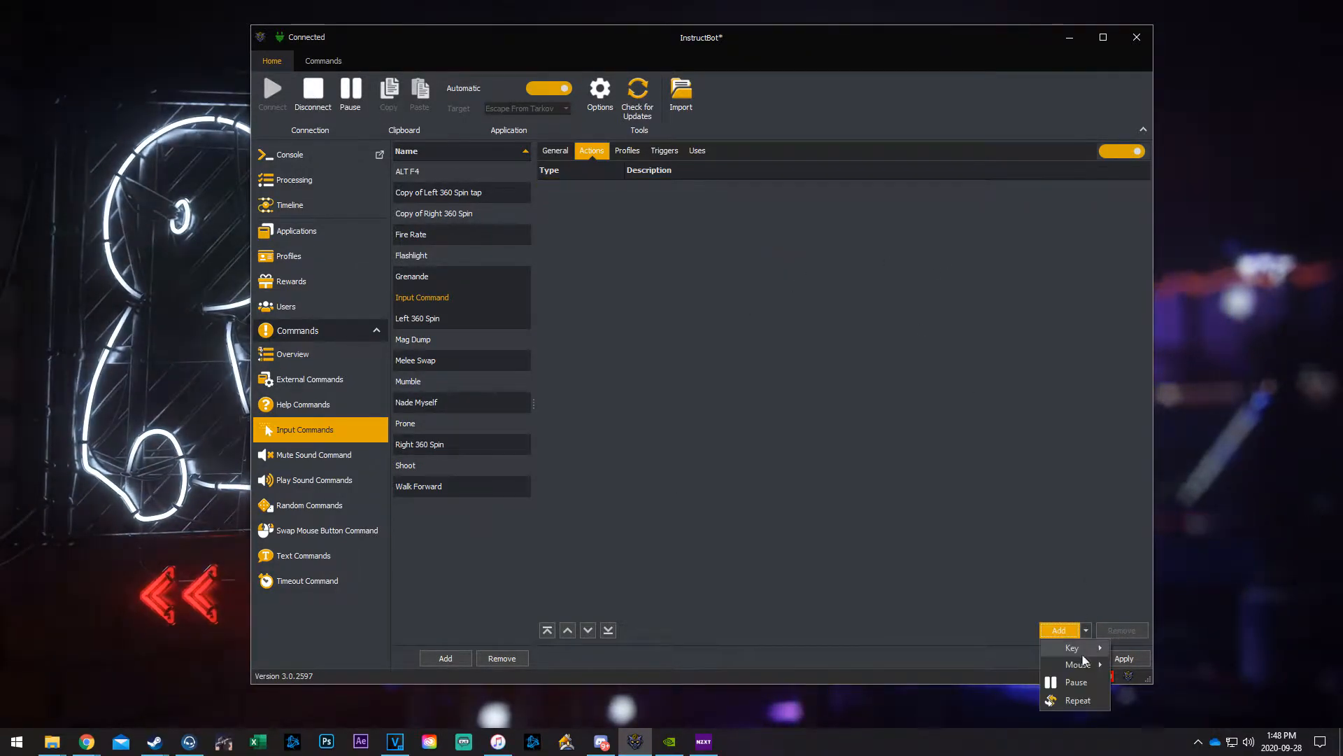
{"action": "mouse_move", "coordinate": [1072, 646]}
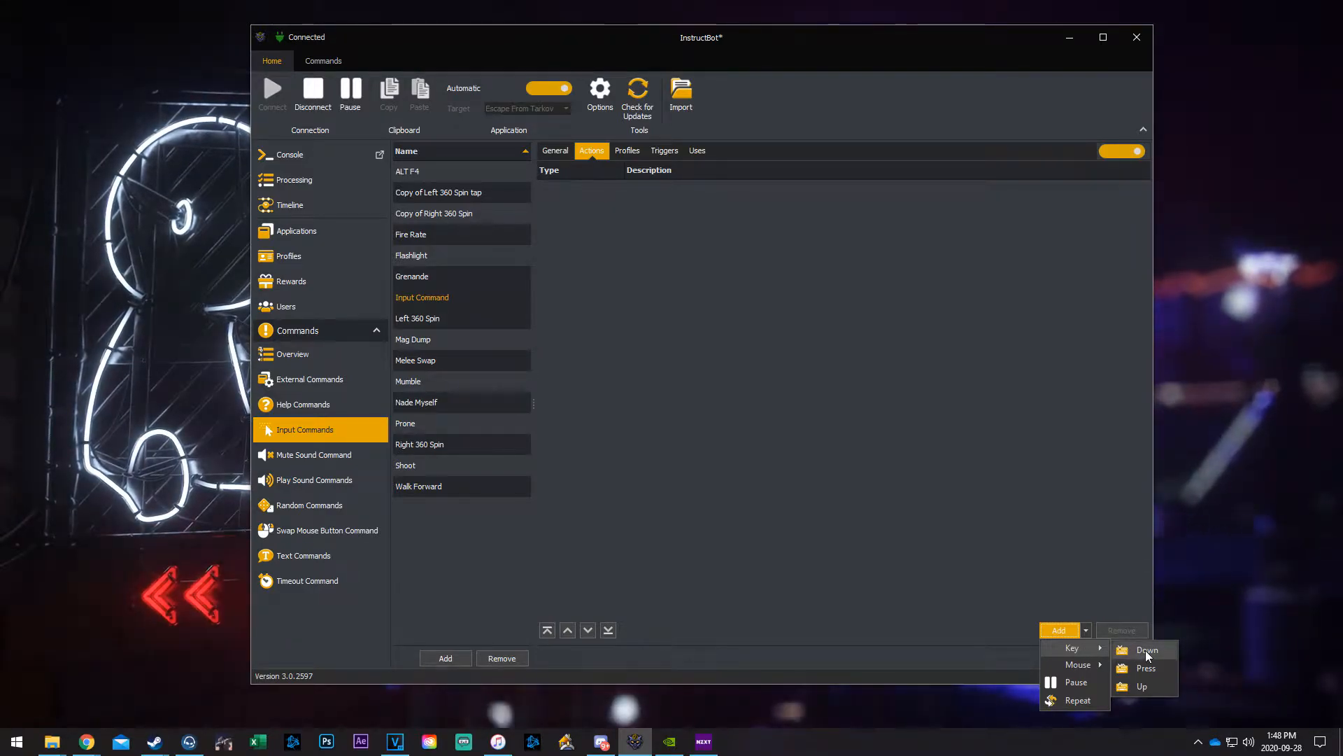
{"action": "mouse_move", "coordinate": [1145, 668]}
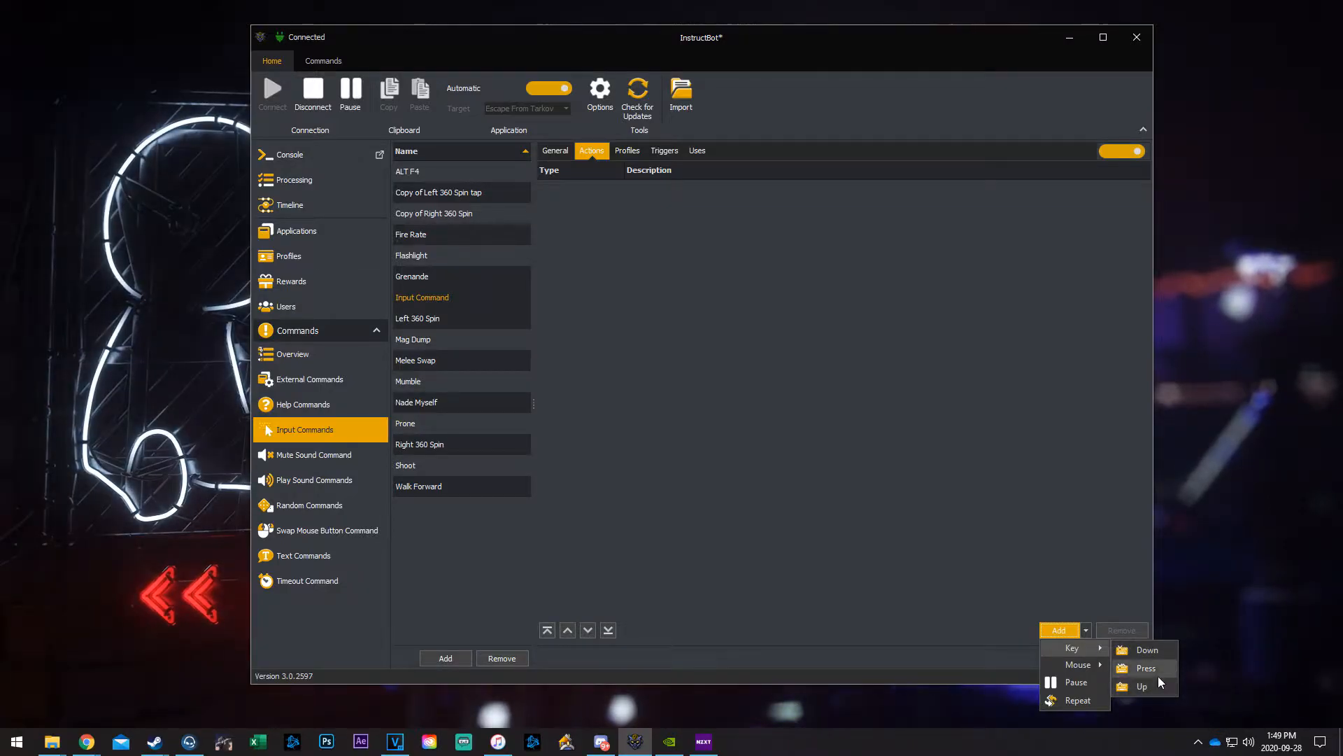
{"action": "left_click", "coordinate": [1143, 667]}
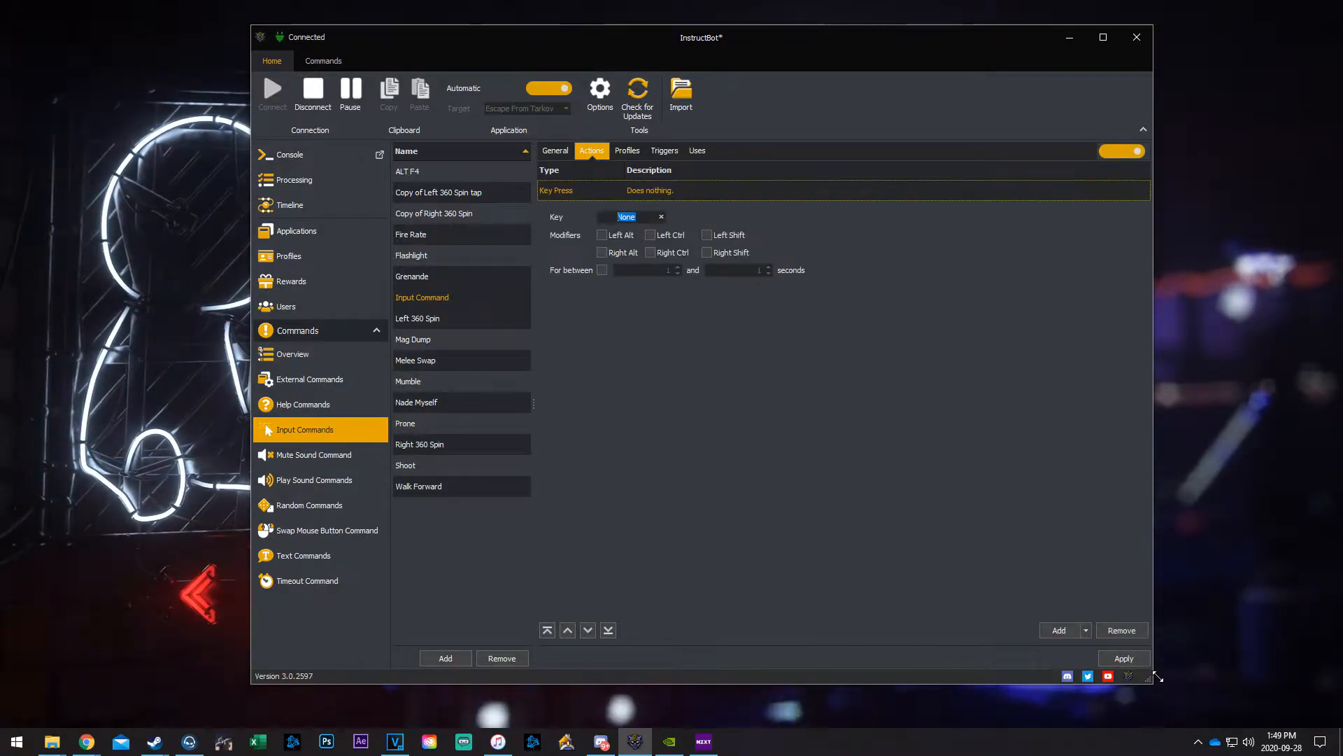
{"action": "type", "text": "R"}
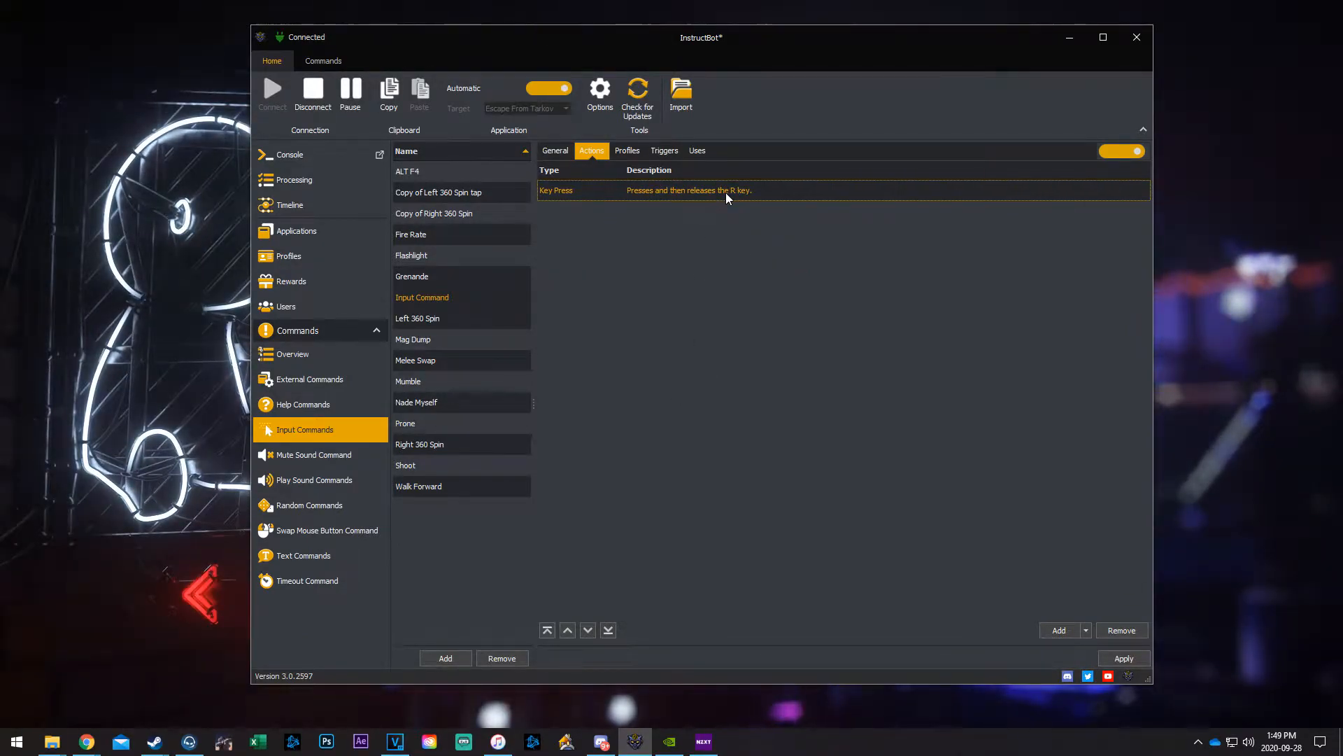
{"action": "mouse_move", "coordinate": [676, 320]}
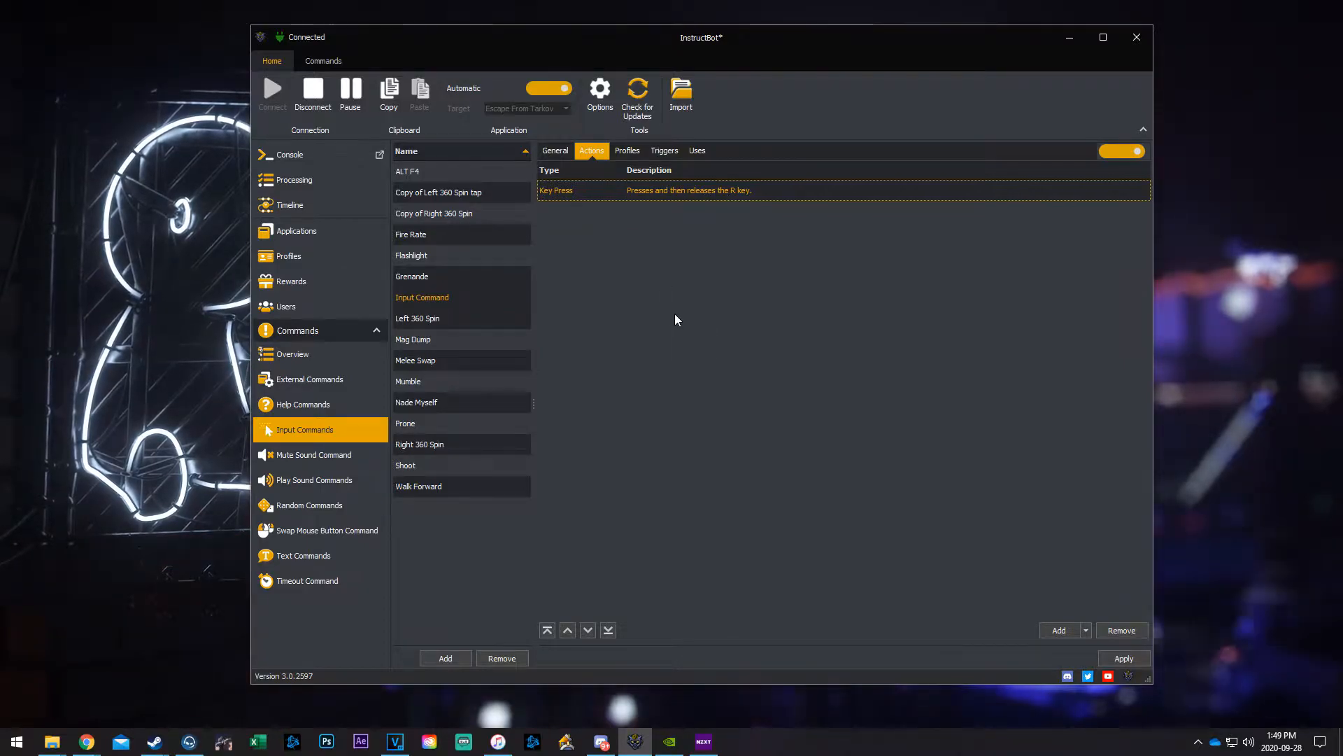
{"action": "left_click", "coordinate": [626, 150]}
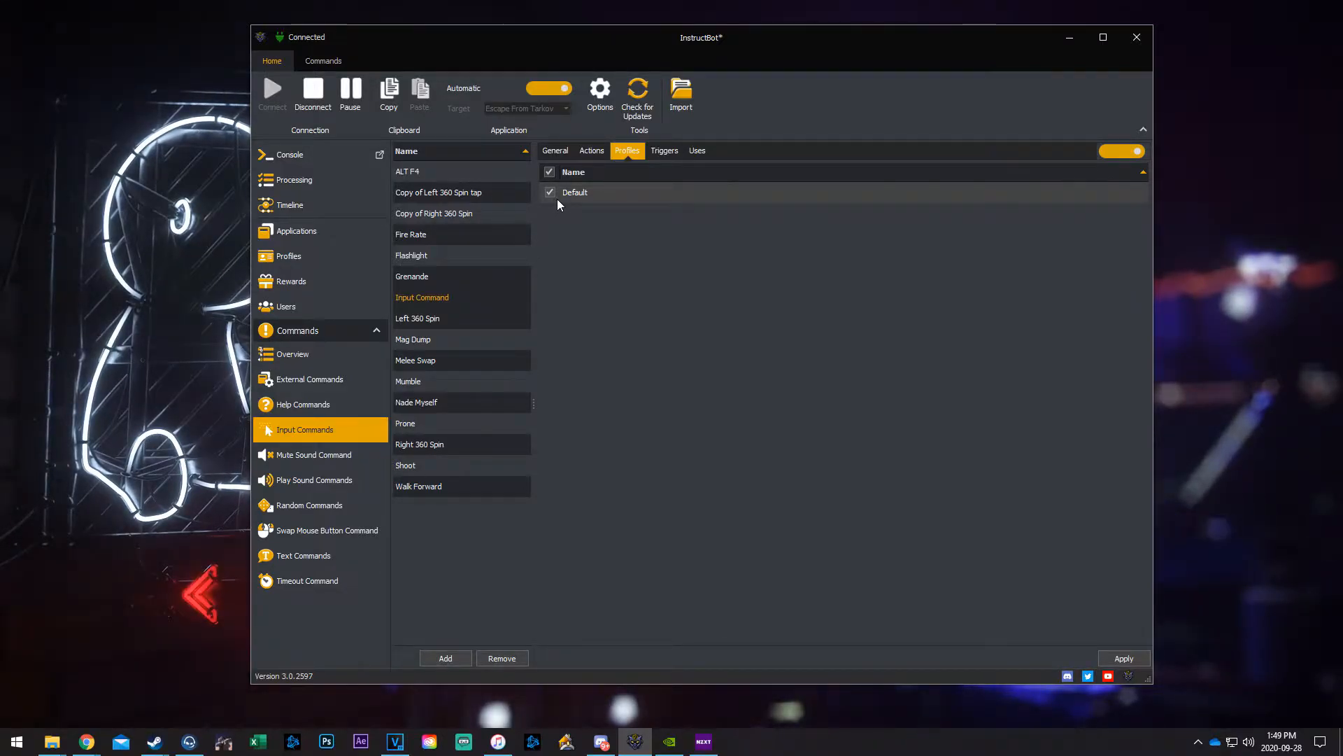
{"action": "mouse_move", "coordinate": [673, 176]}
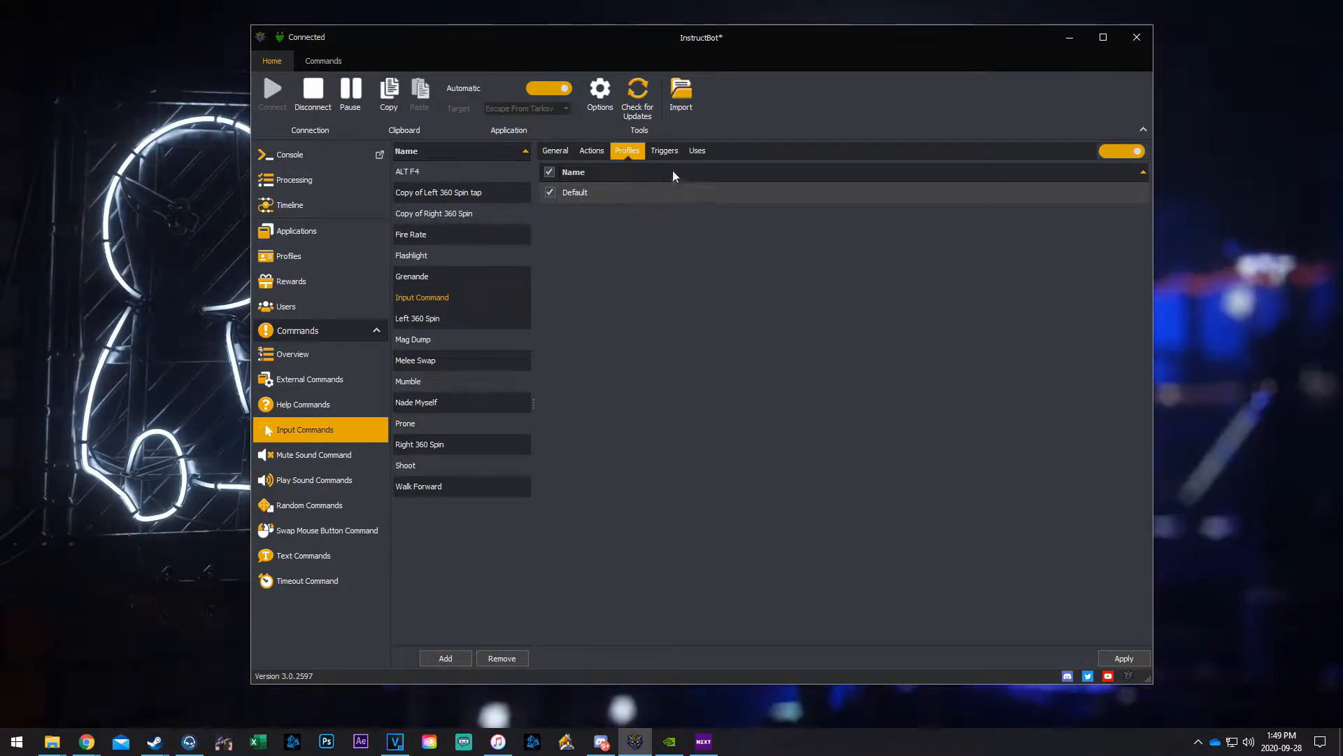
Step: Confirm Default is ticked in Reload's profiles, then go on to its triggers
{"action": "left_click", "coordinate": [665, 151]}
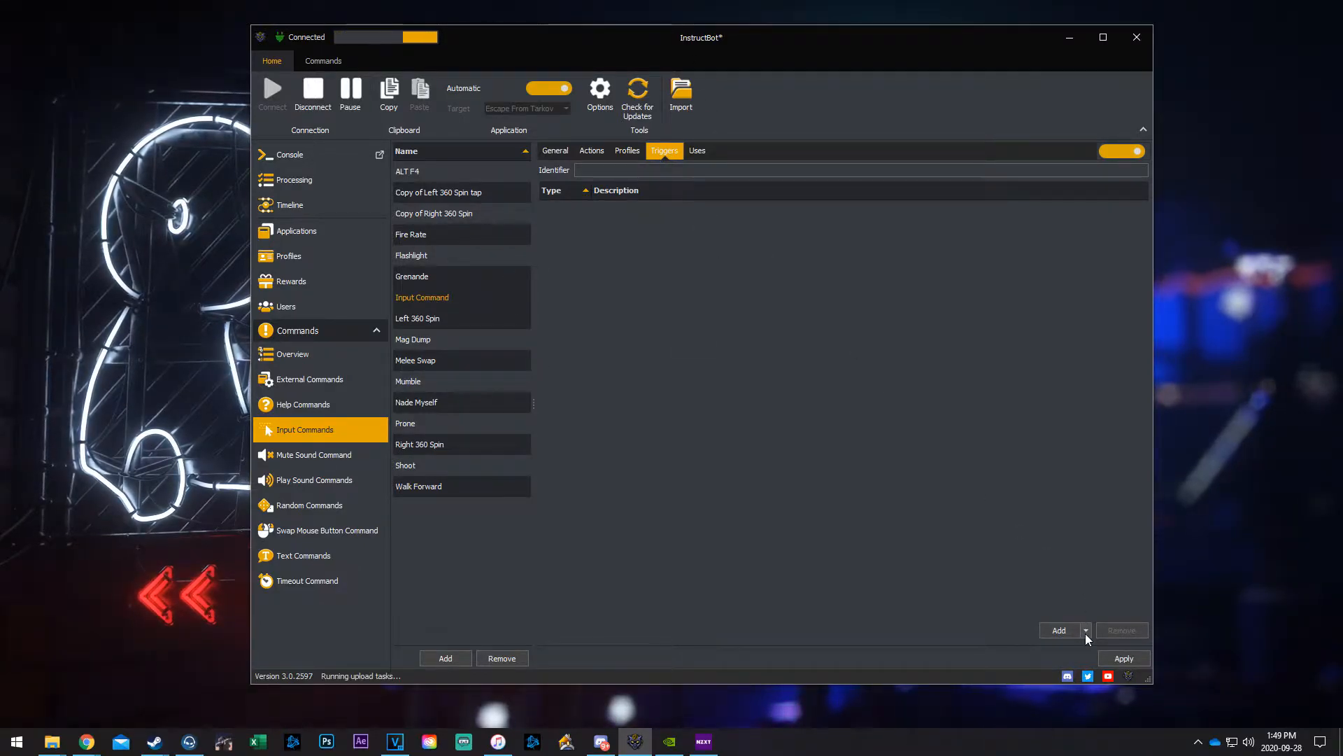
Step: Add a Bits trigger to Reload that fires when 50 bits are received
{"action": "left_click", "coordinate": [1086, 630]}
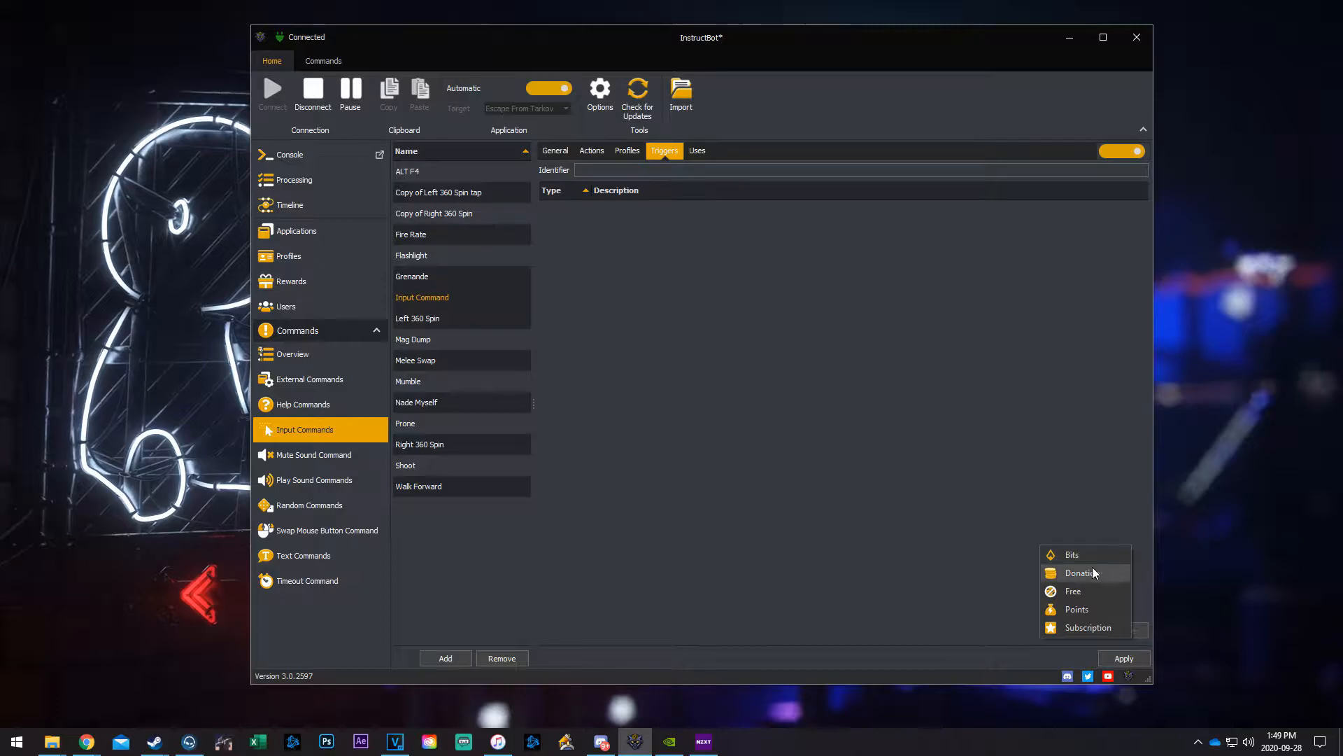
{"action": "mouse_move", "coordinate": [1096, 611]}
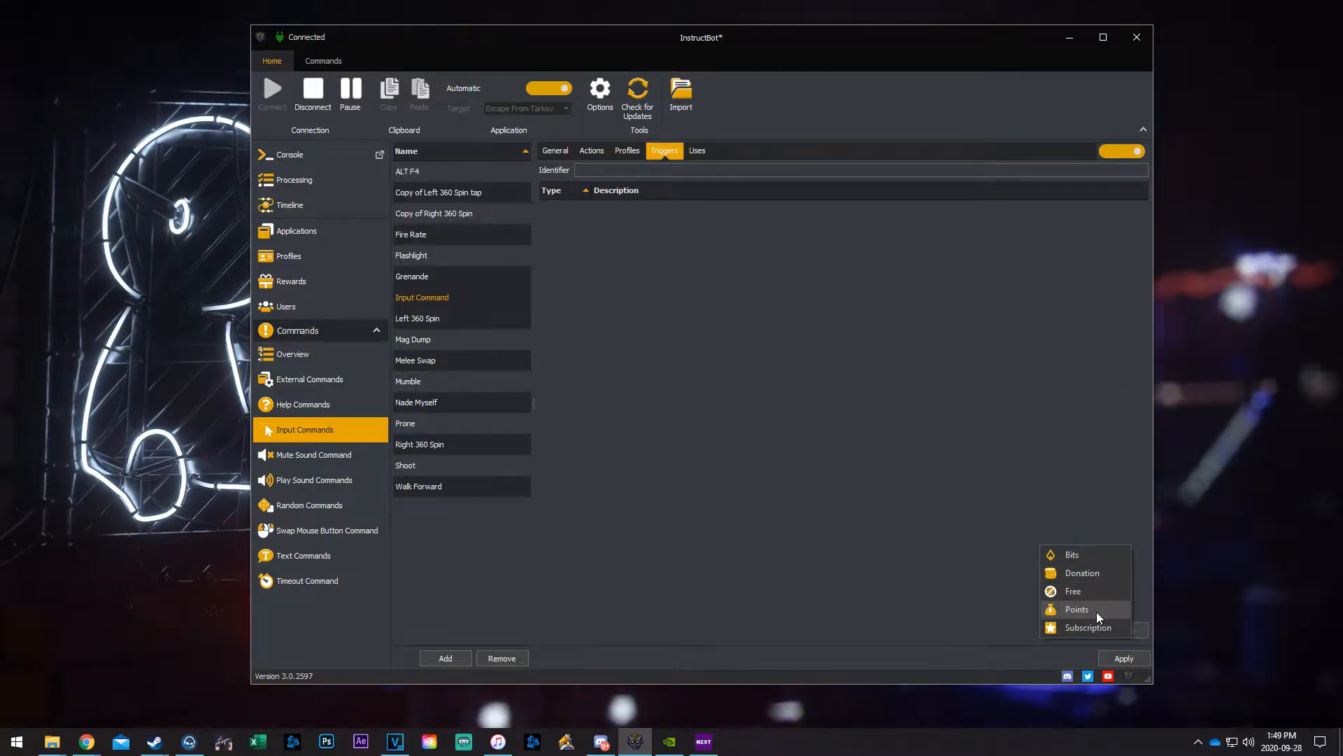
{"action": "mouse_move", "coordinate": [1088, 627]}
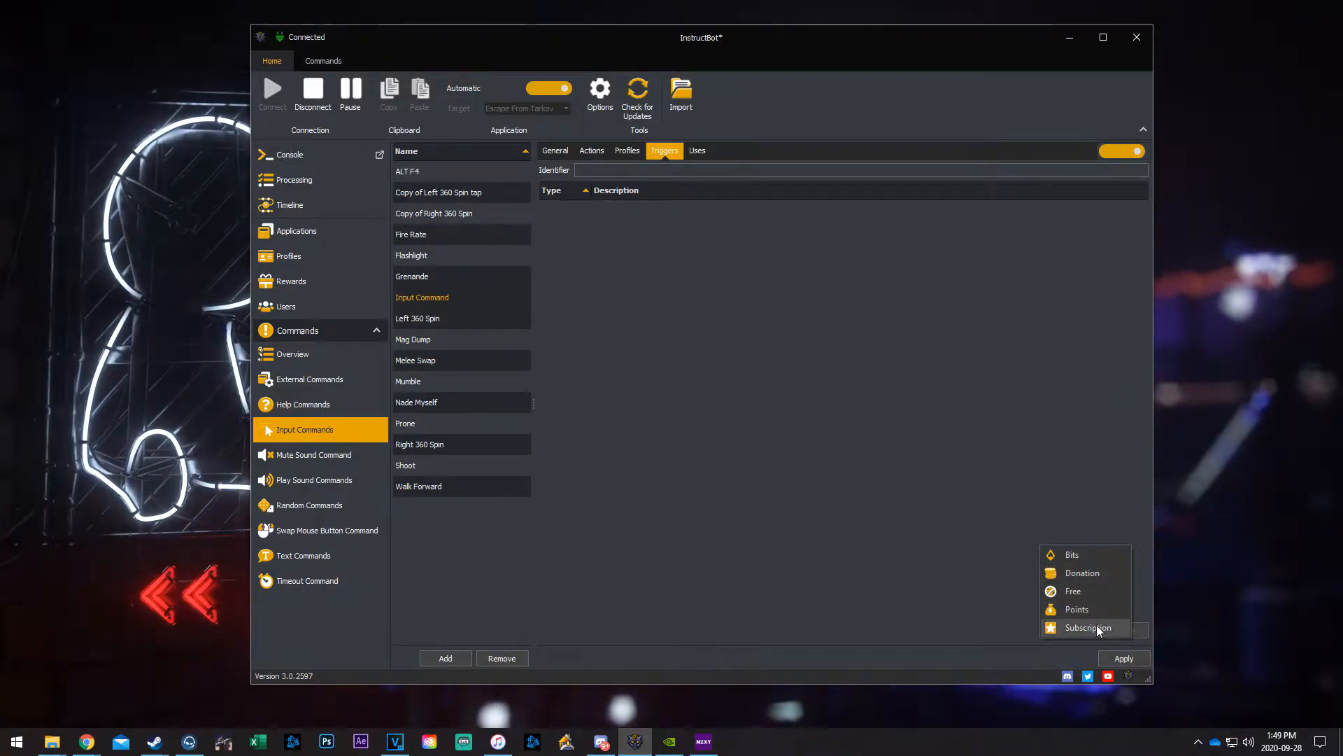
{"action": "mouse_move", "coordinate": [1073, 592]}
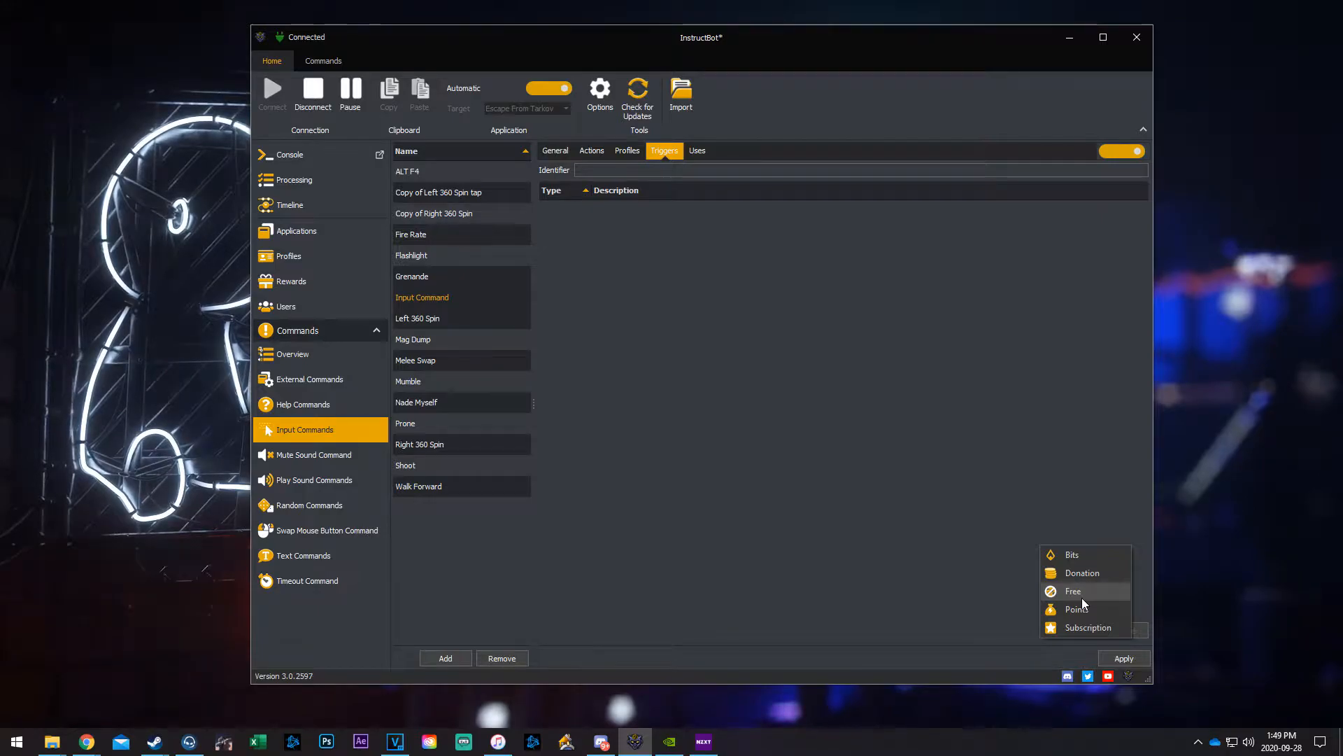
{"action": "mouse_move", "coordinate": [1084, 554]}
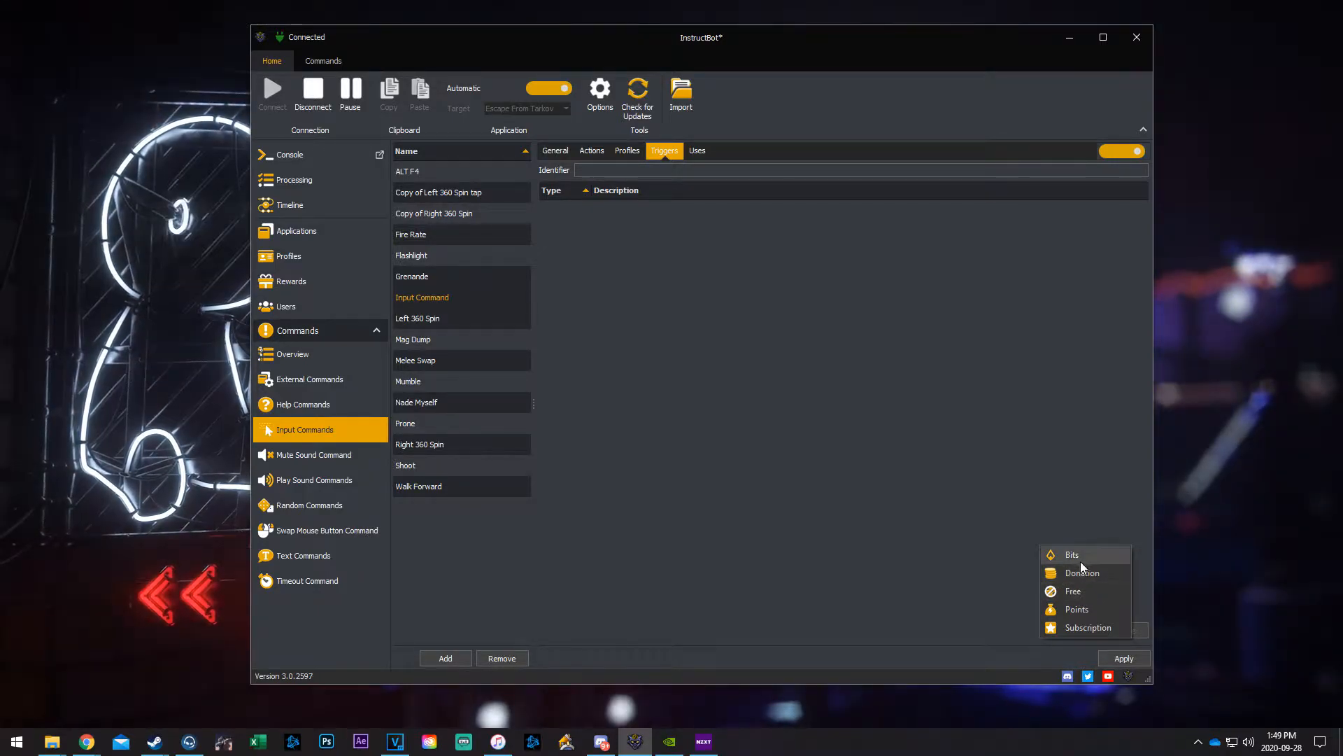
{"action": "left_click", "coordinate": [1072, 554]}
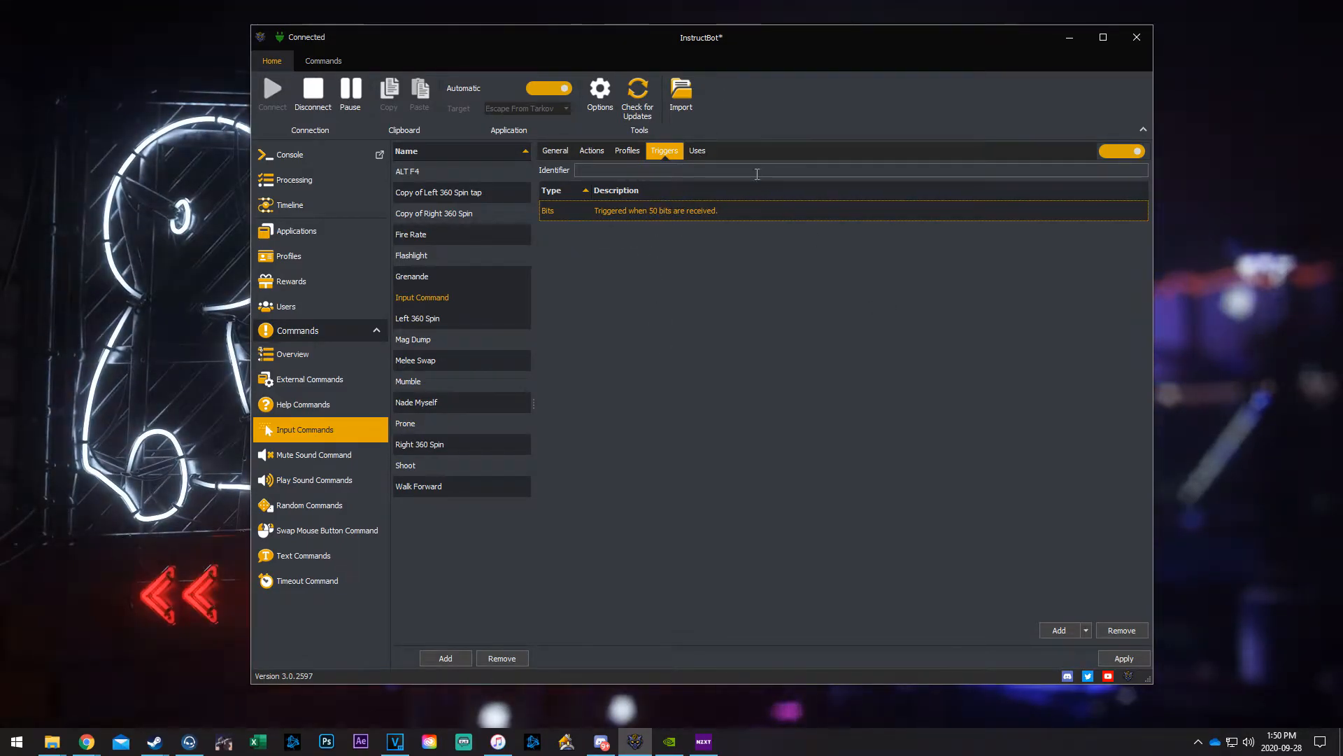
{"action": "left_click", "coordinate": [697, 151]}
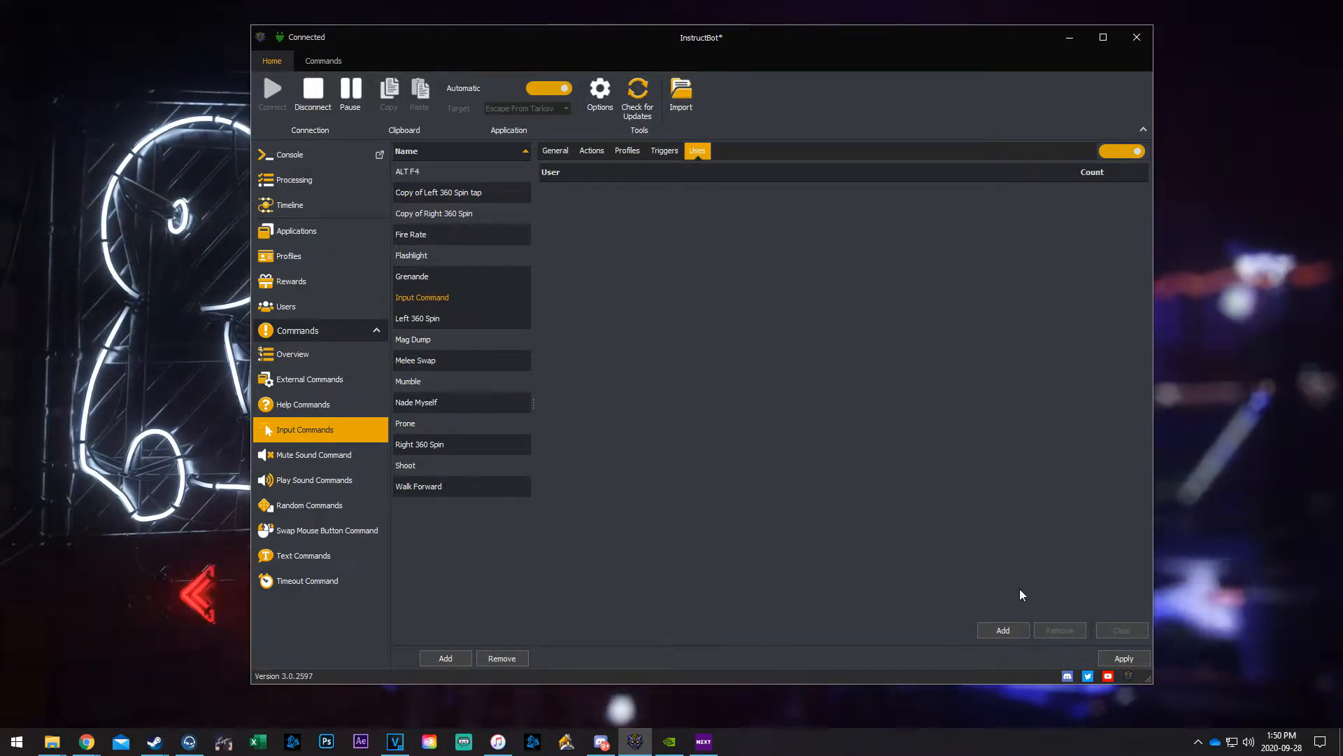
{"action": "mouse_move", "coordinate": [965, 551]}
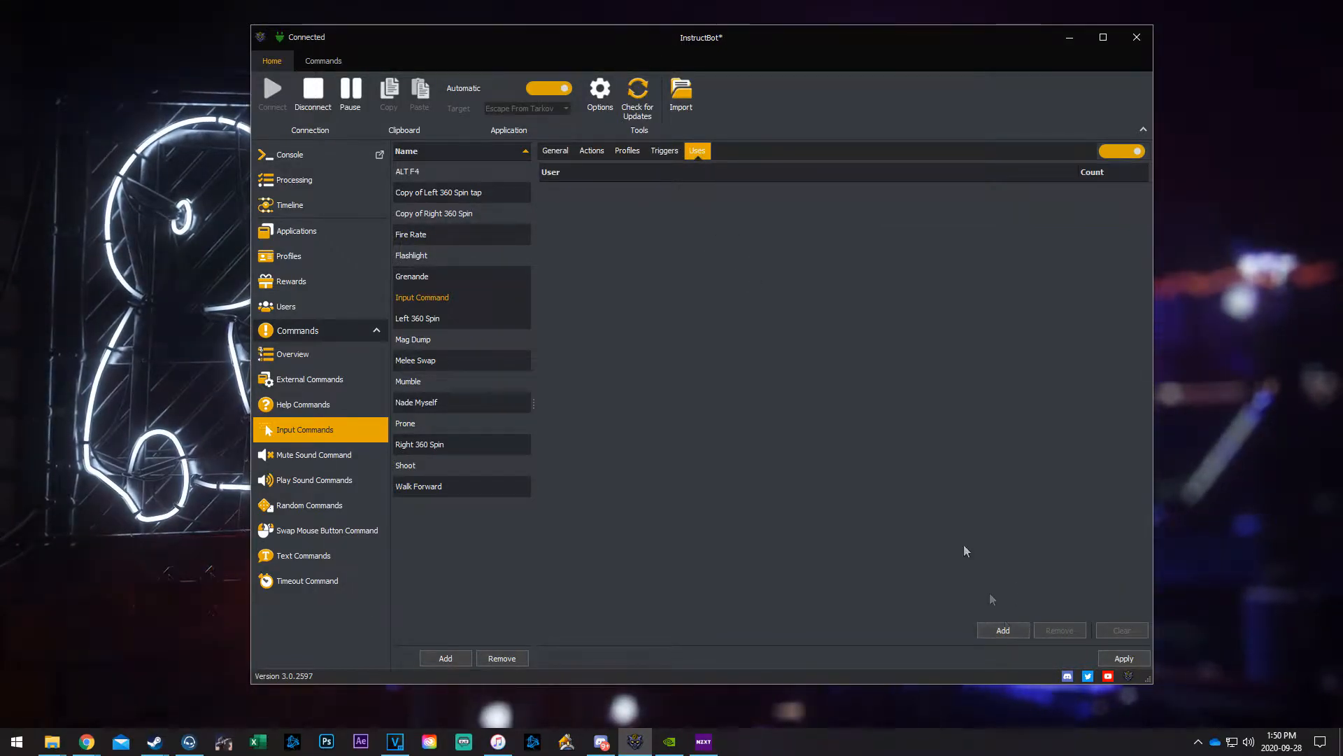
Step: Start adding a viewer use, browse the User list, then cancel without saving
{"action": "left_click", "coordinate": [1001, 630]}
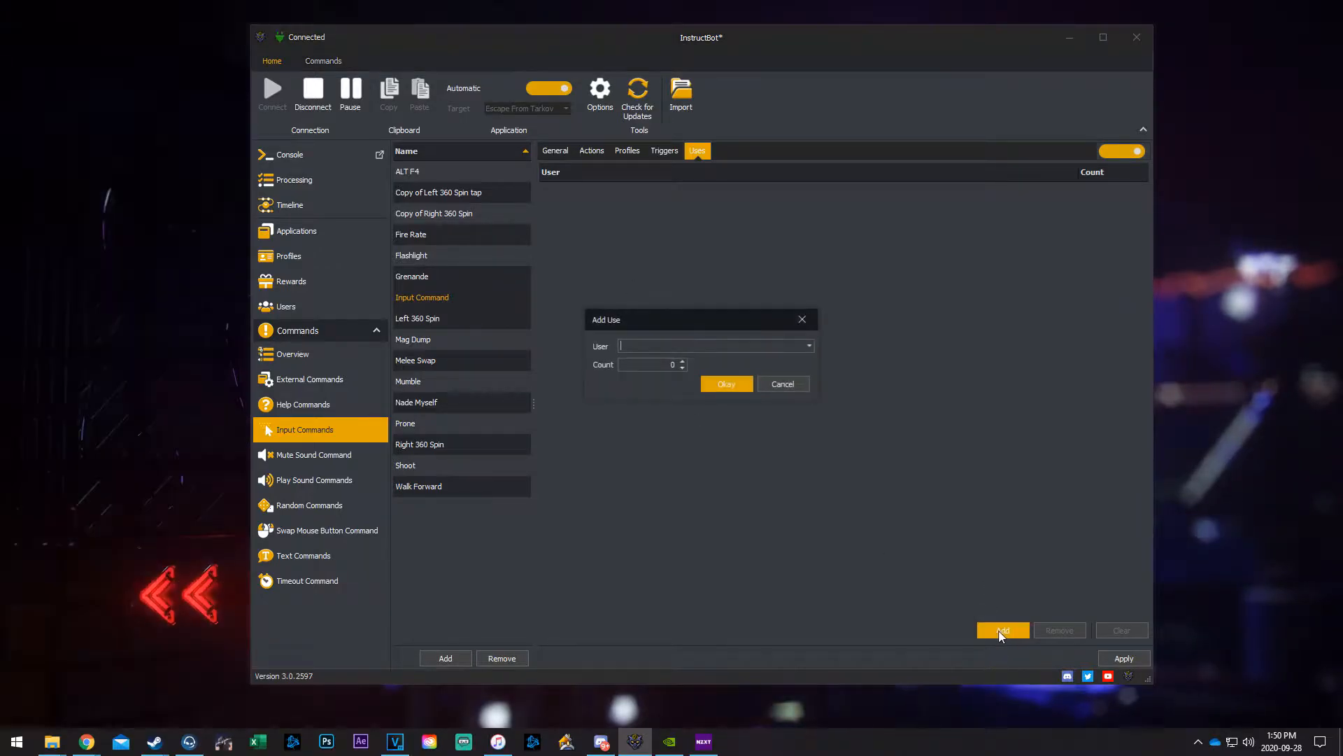
{"action": "left_click", "coordinate": [806, 345]}
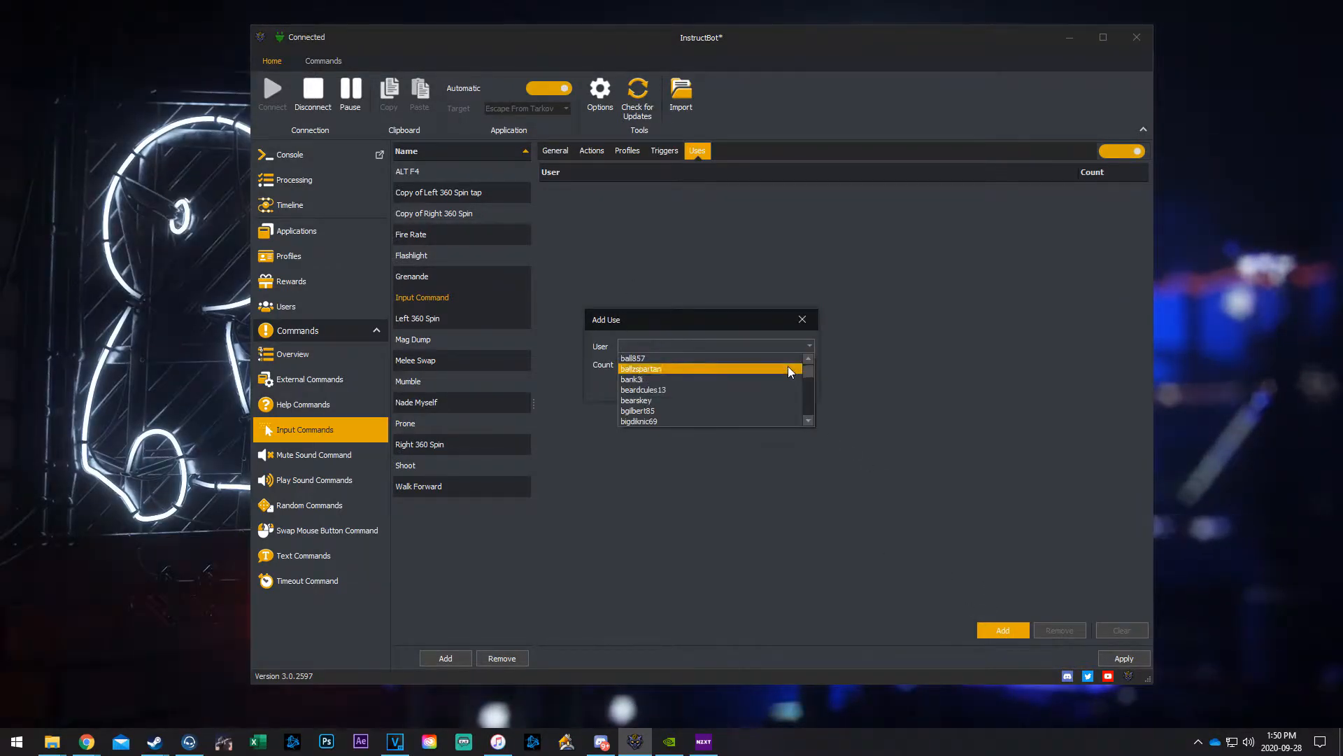
{"action": "scroll", "scroll_direction": "down", "scroll_amount": 3}
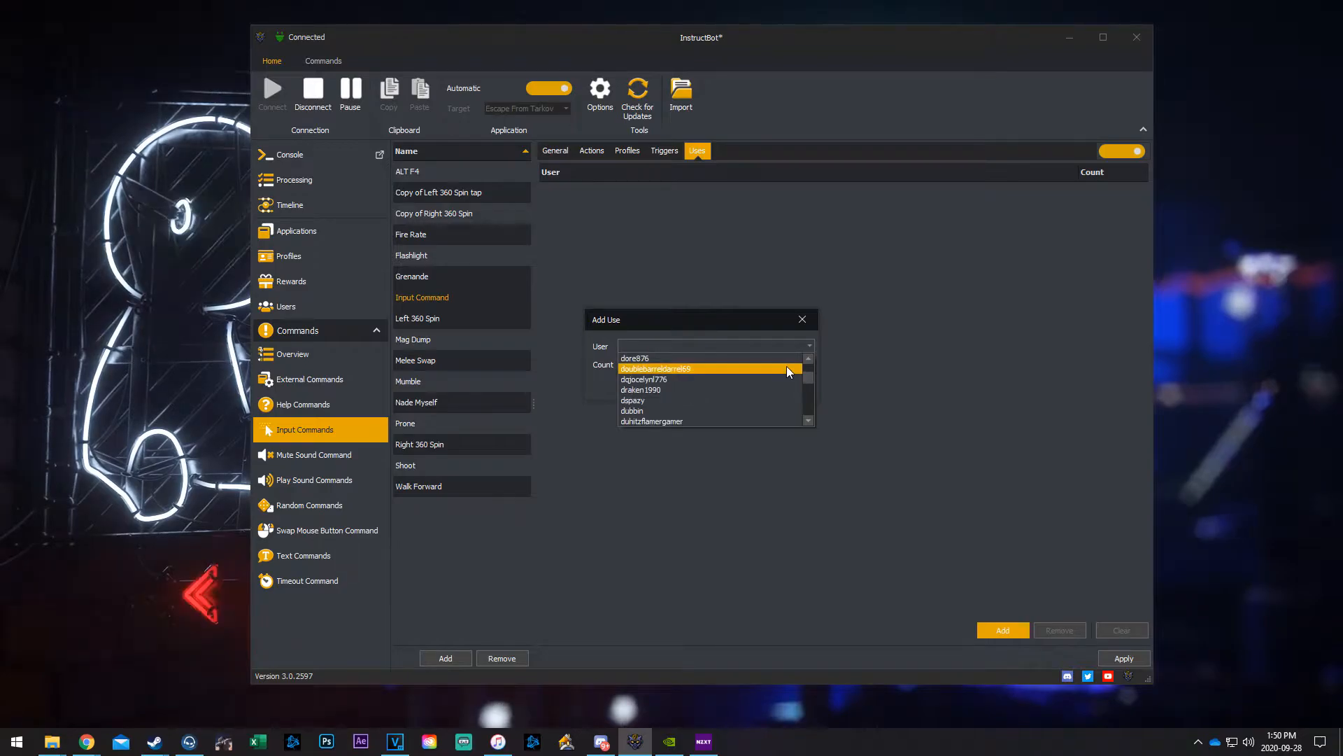
{"action": "scroll", "scroll_direction": "down", "scroll_amount": 3}
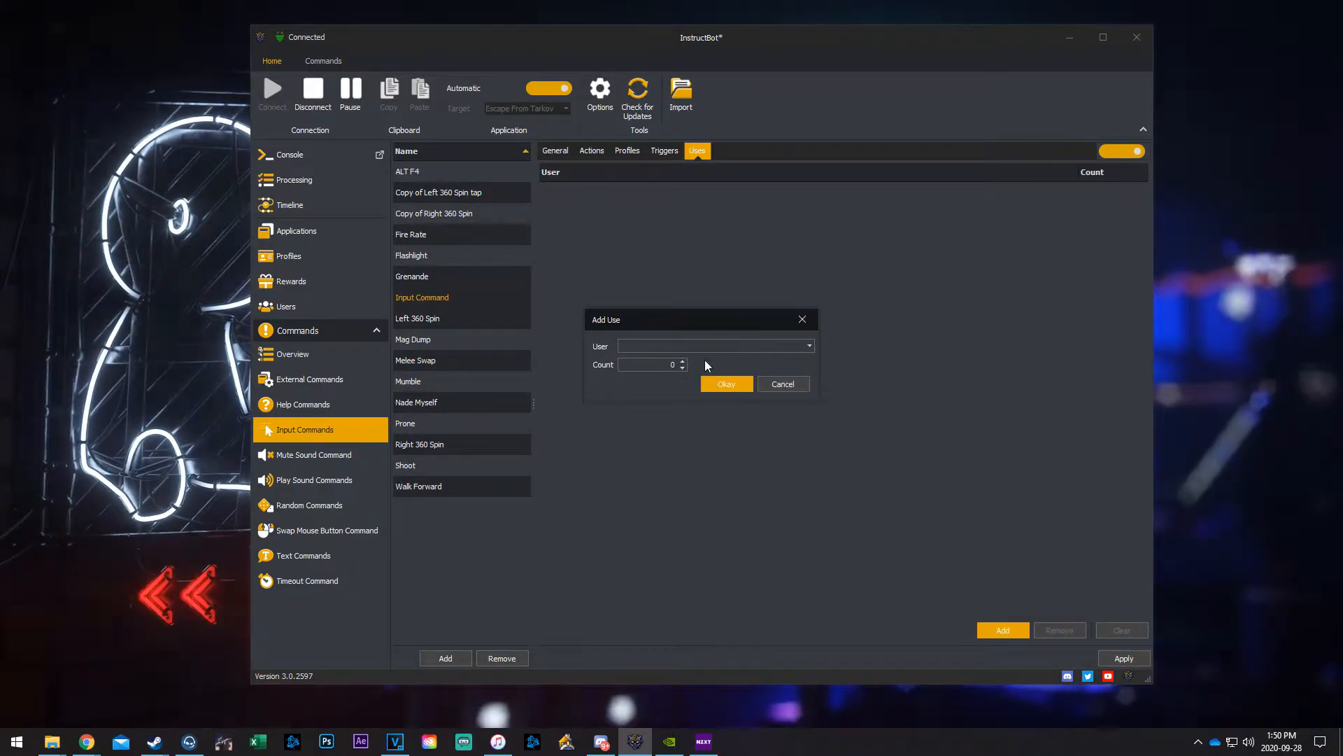
{"action": "left_click", "coordinate": [806, 345]}
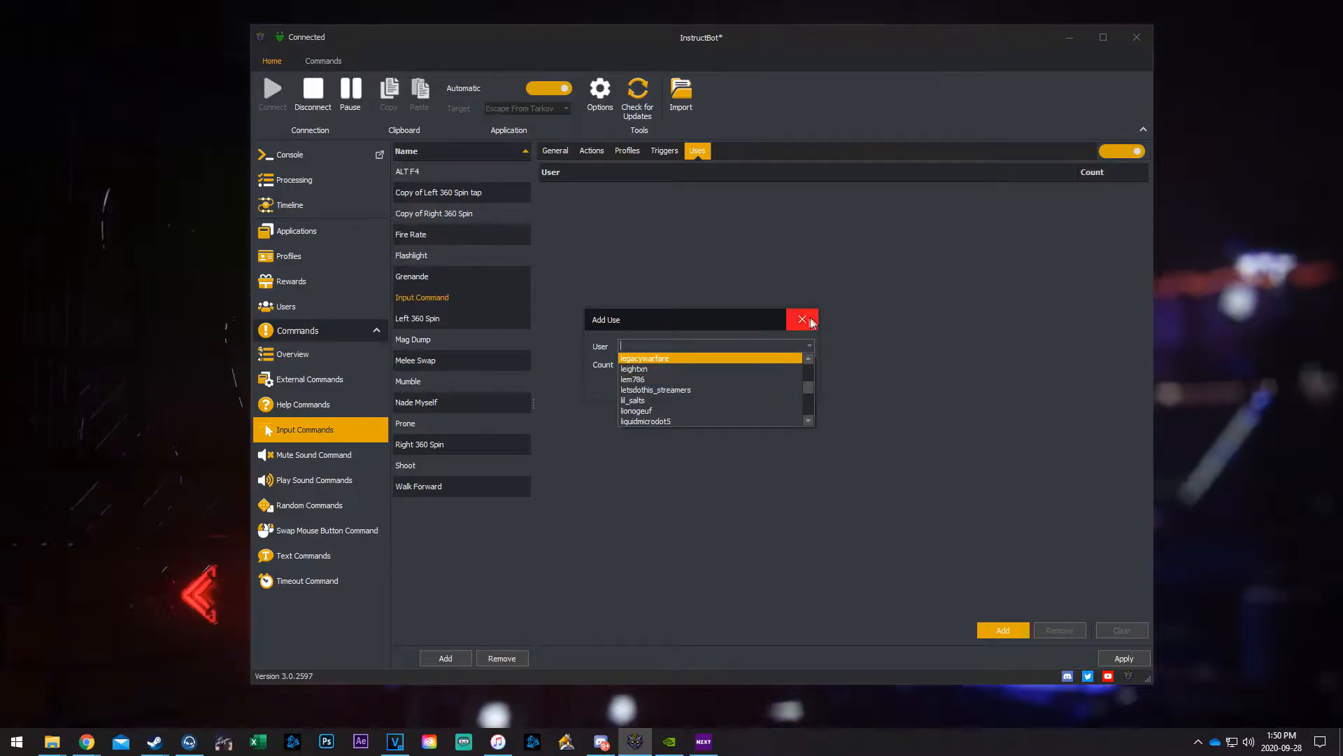
{"action": "left_click", "coordinate": [800, 320]}
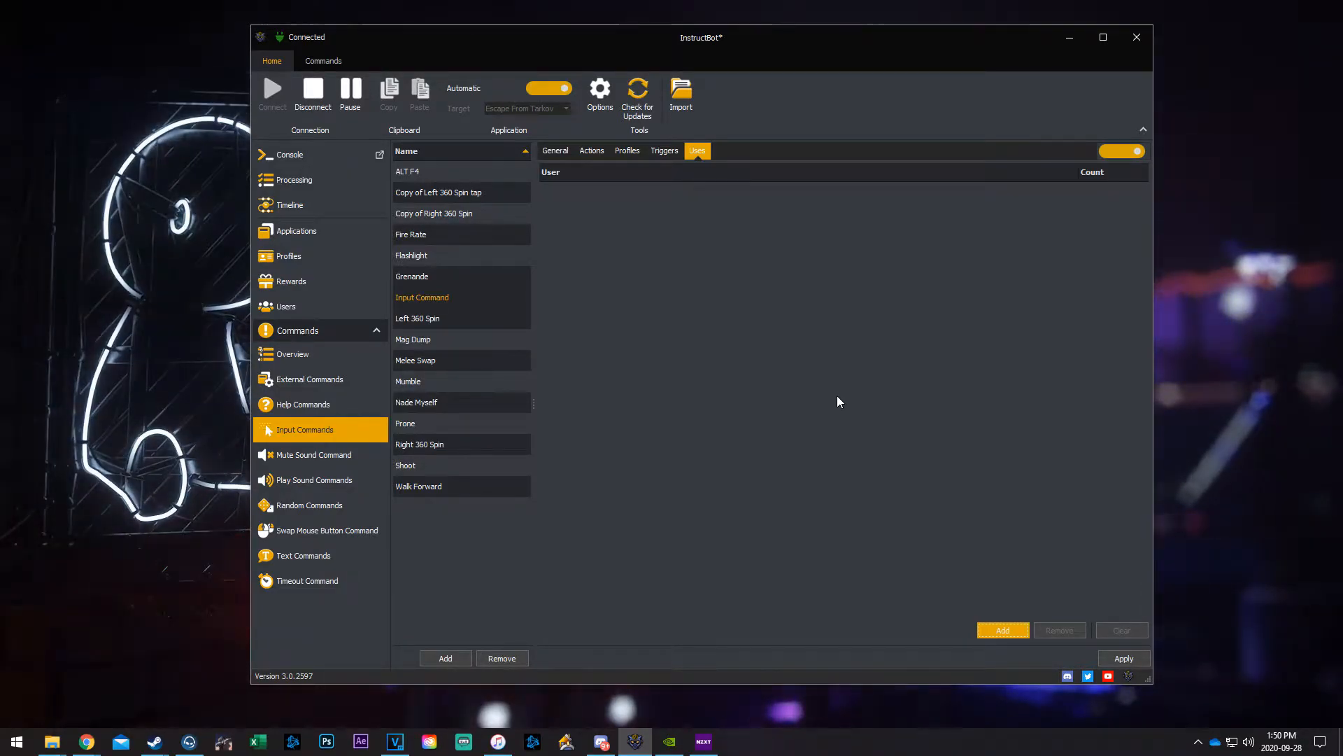
{"action": "mouse_move", "coordinate": [938, 318]}
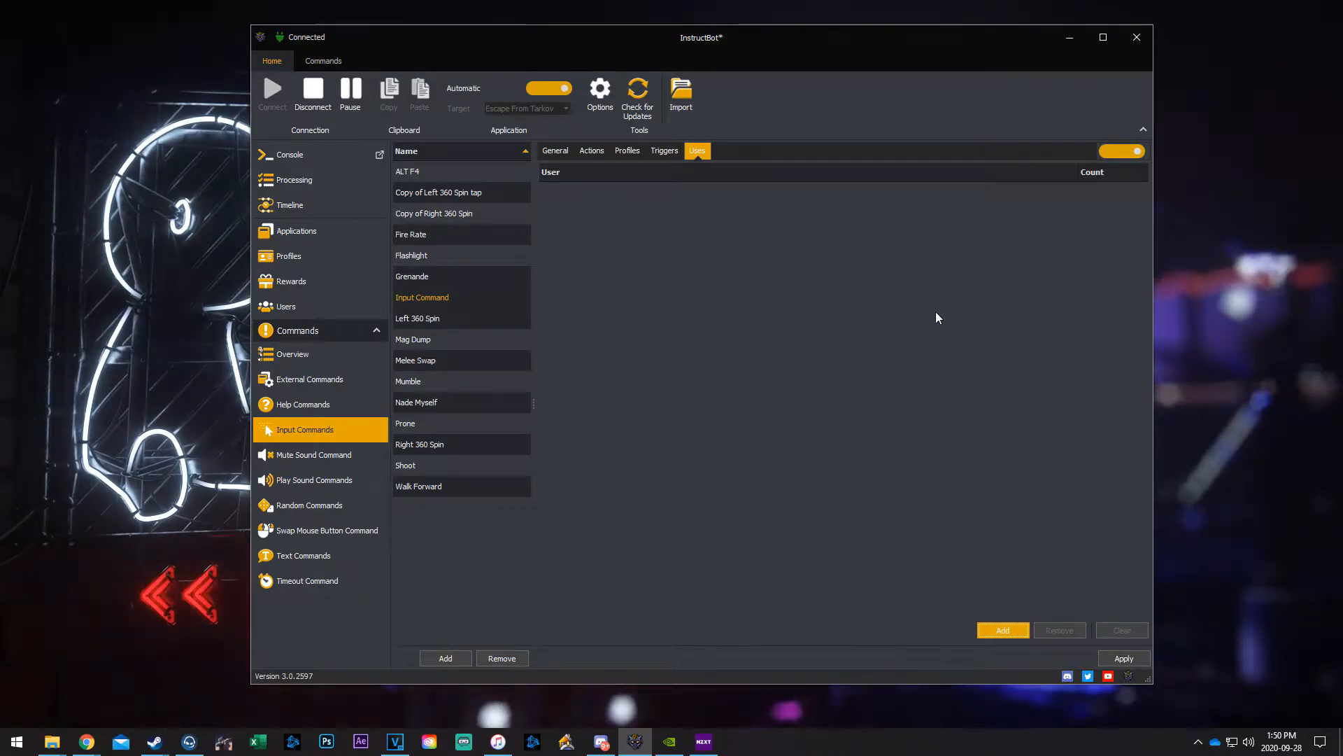
{"action": "mouse_move", "coordinate": [747, 322]}
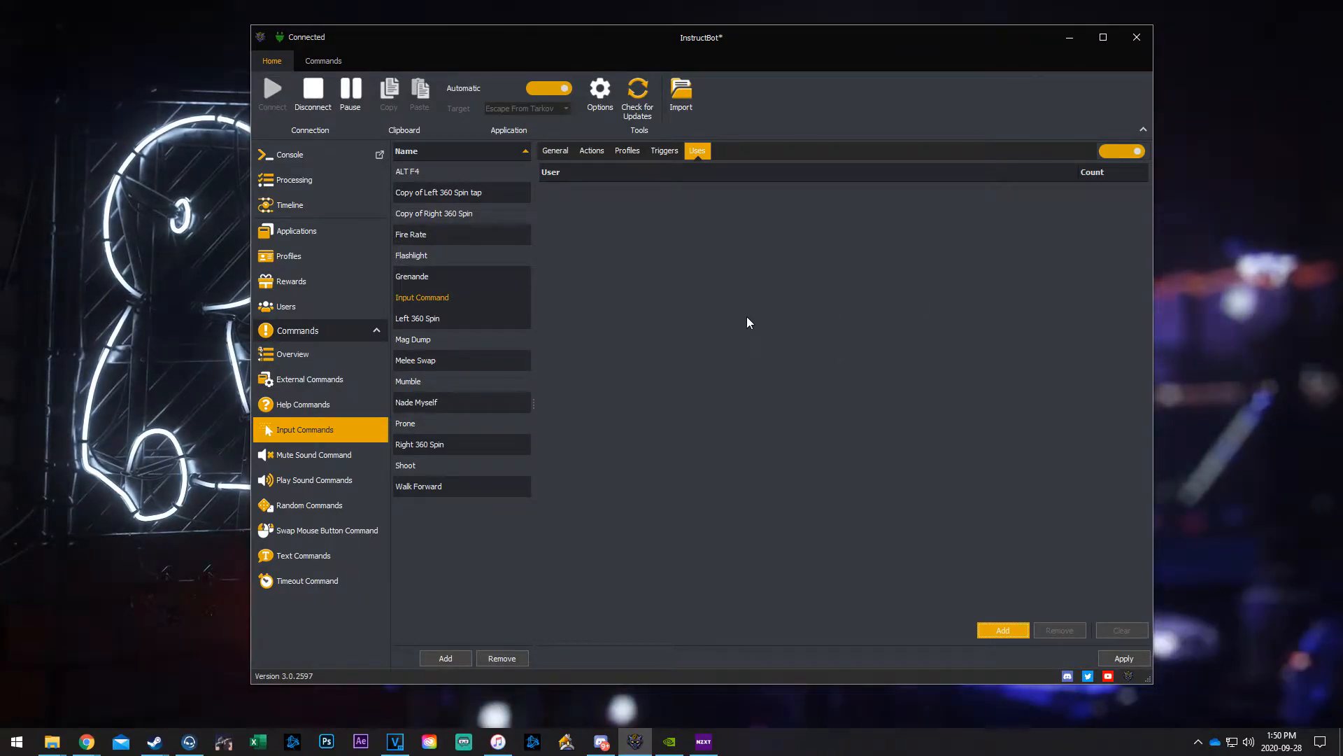
{"action": "mouse_move", "coordinate": [877, 302]}
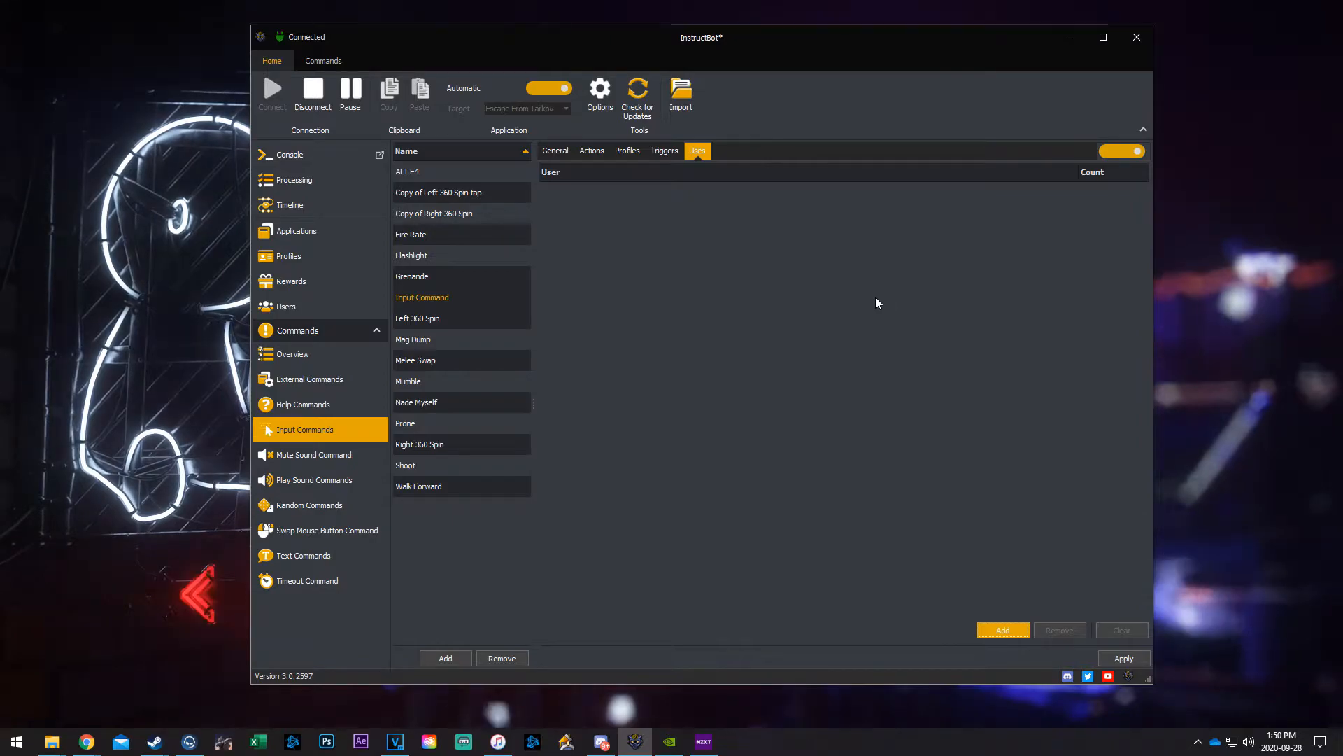
{"action": "mouse_move", "coordinate": [1066, 543]}
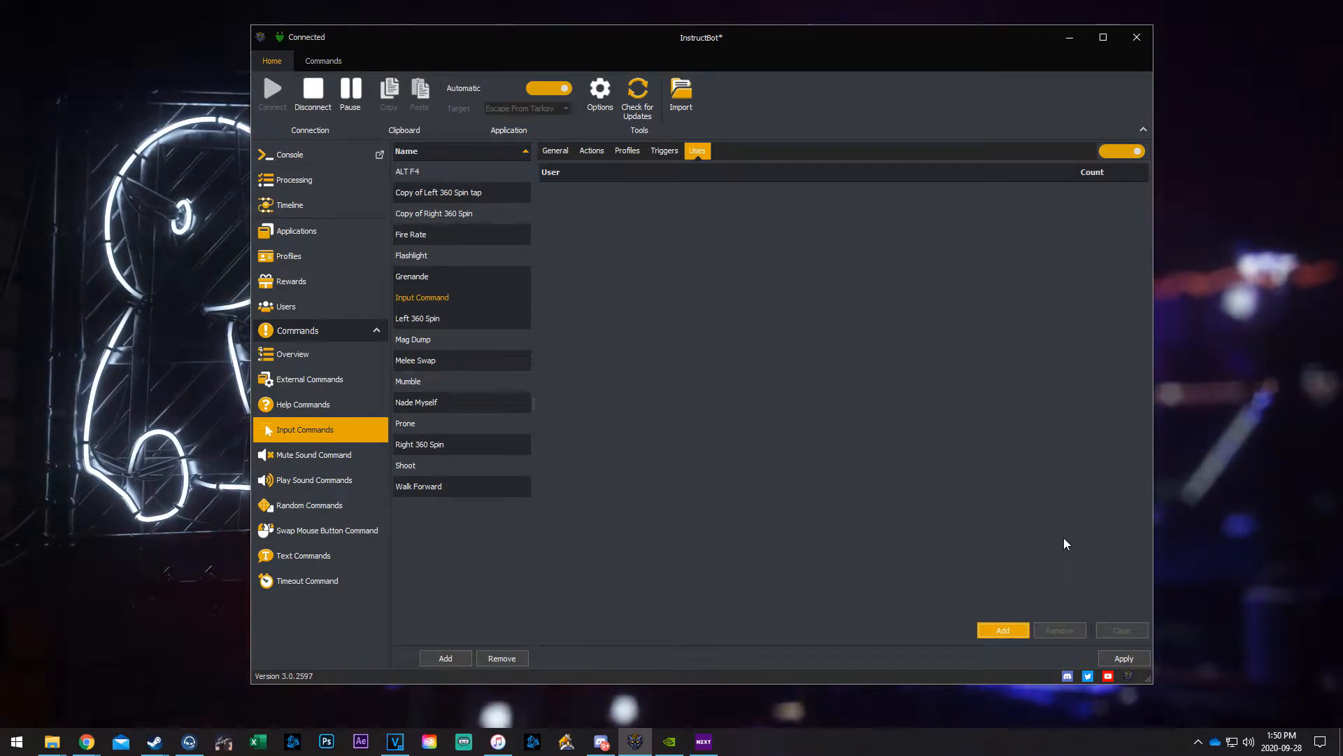
{"action": "mouse_move", "coordinate": [945, 584]}
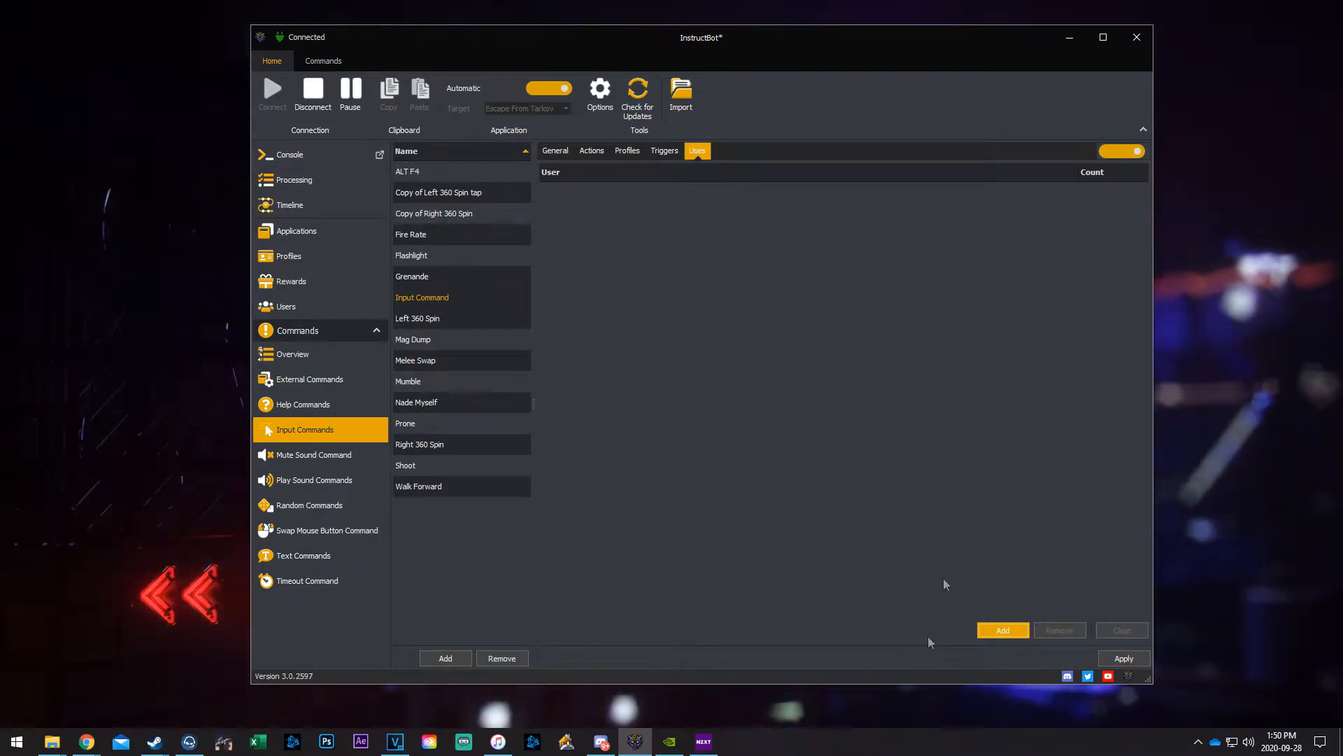
{"action": "left_click", "coordinate": [555, 151]}
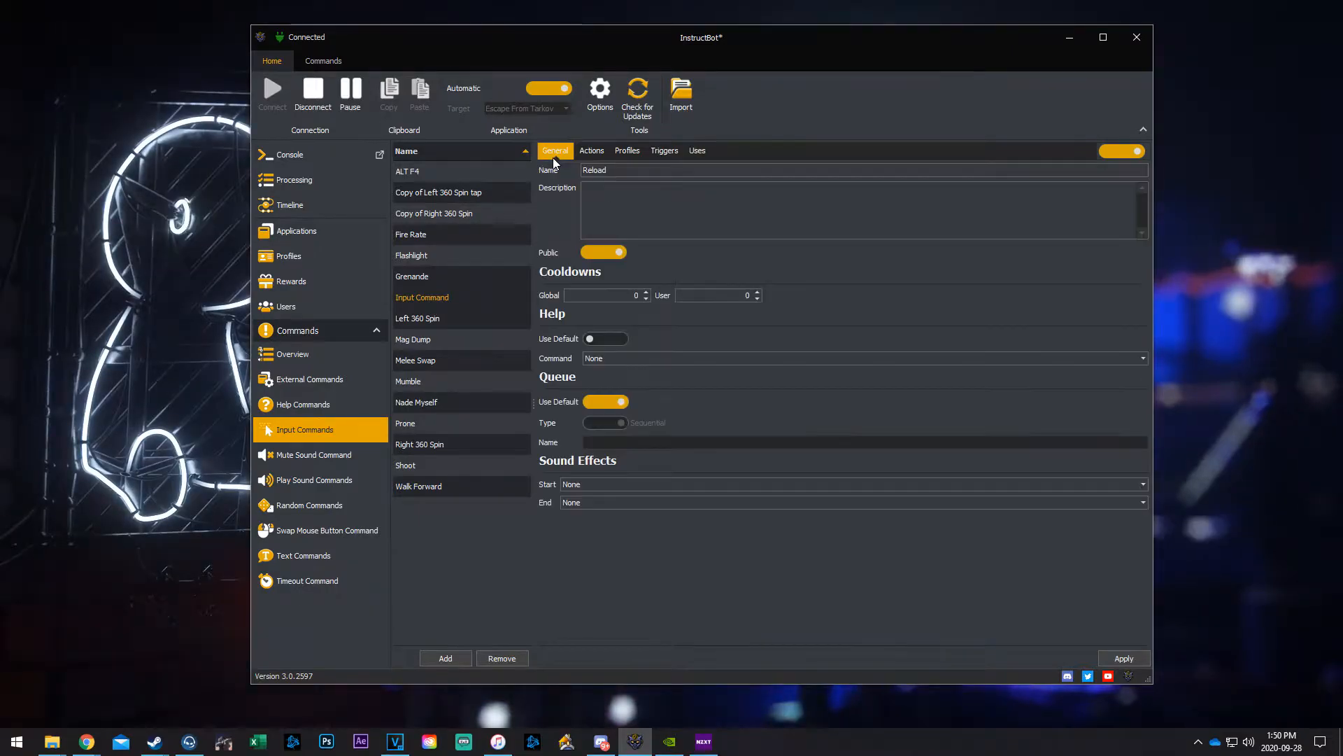
{"action": "mouse_move", "coordinate": [900, 396]}
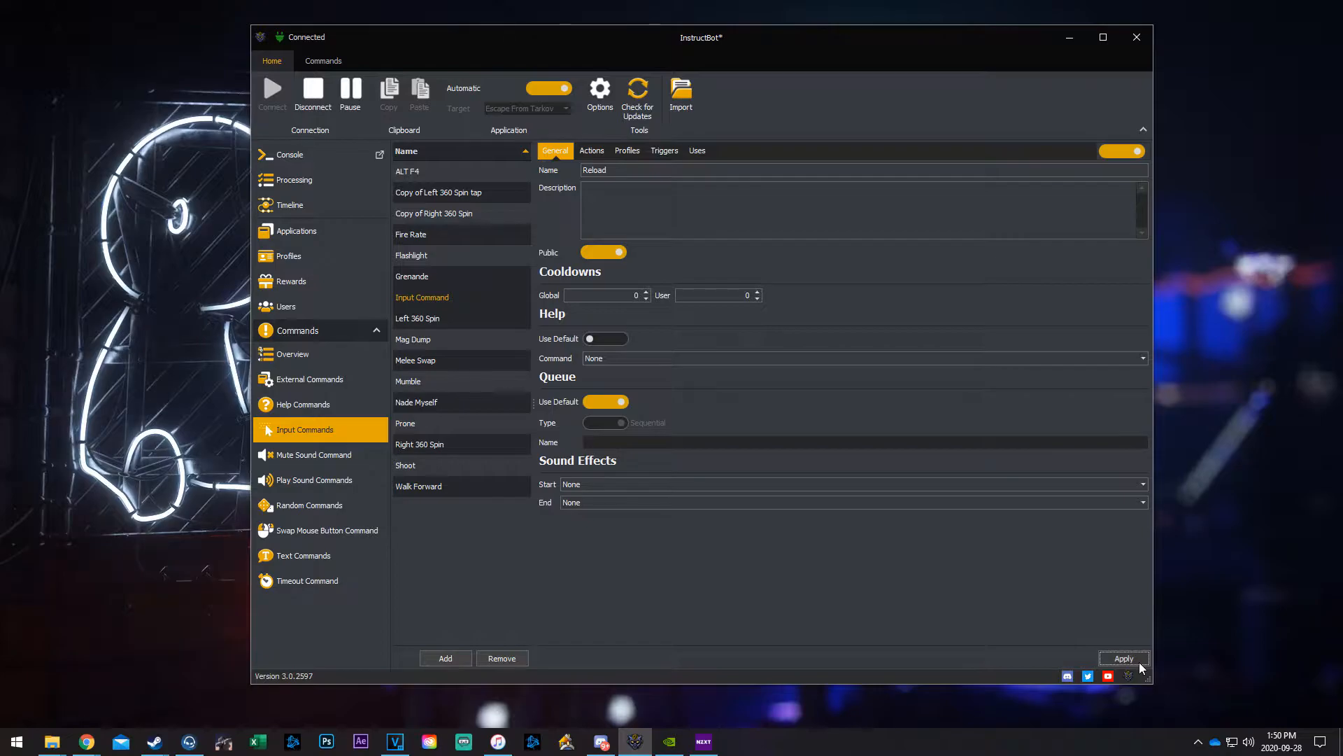
{"action": "left_click", "coordinate": [1123, 657]}
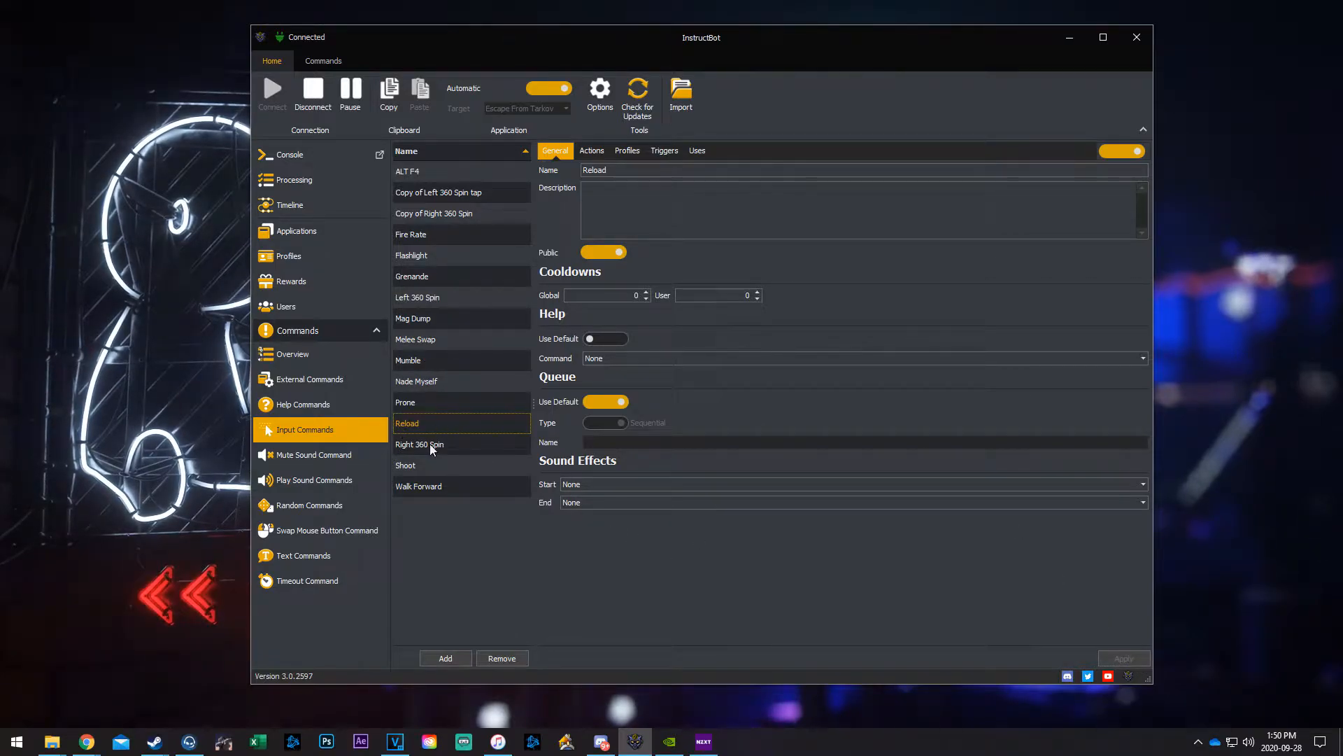
{"action": "left_click", "coordinate": [292, 353]}
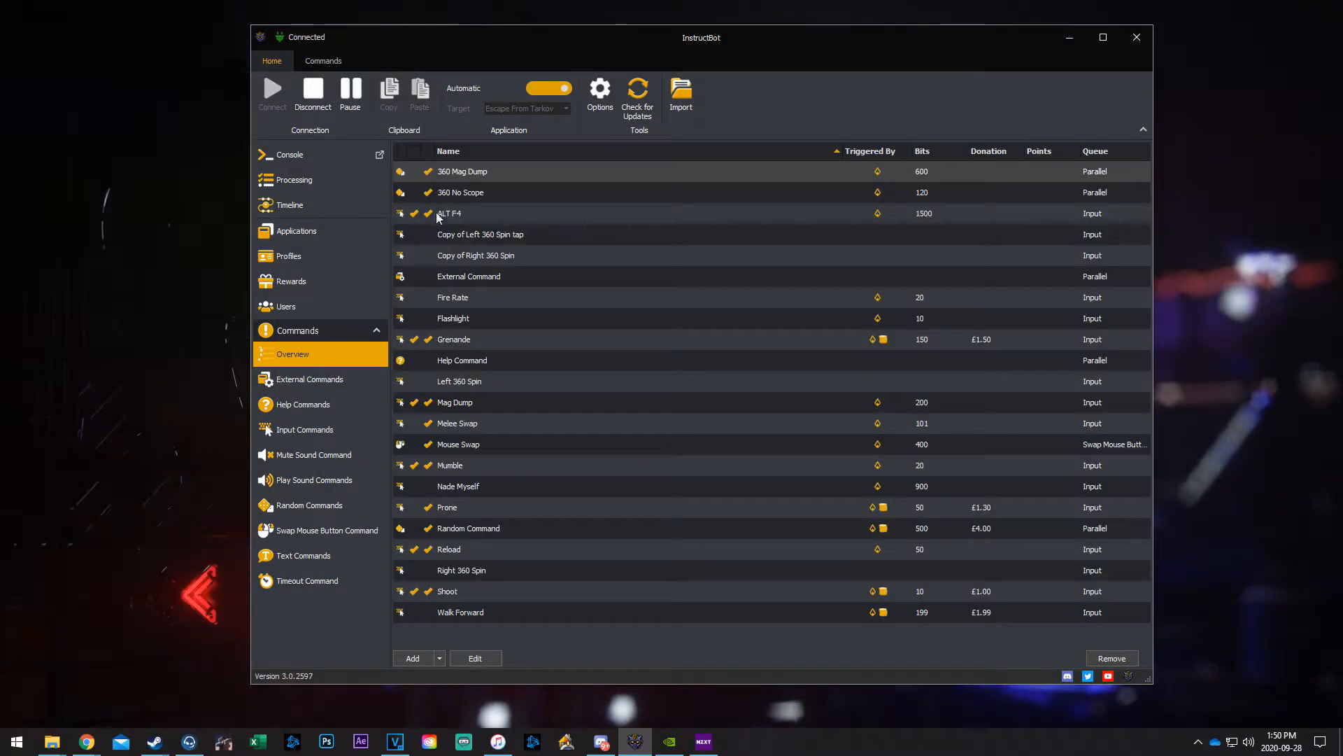
{"action": "left_click", "coordinate": [445, 151]}
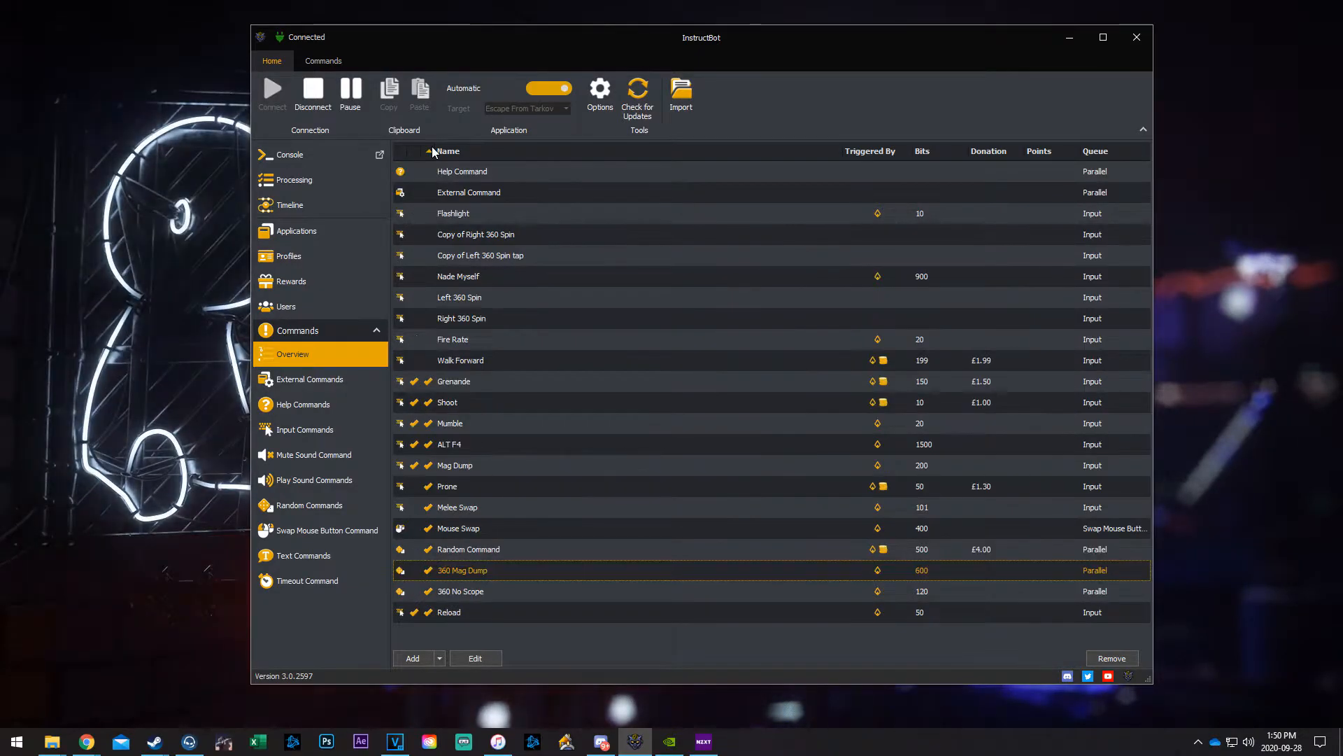
{"action": "left_click", "coordinate": [447, 151]}
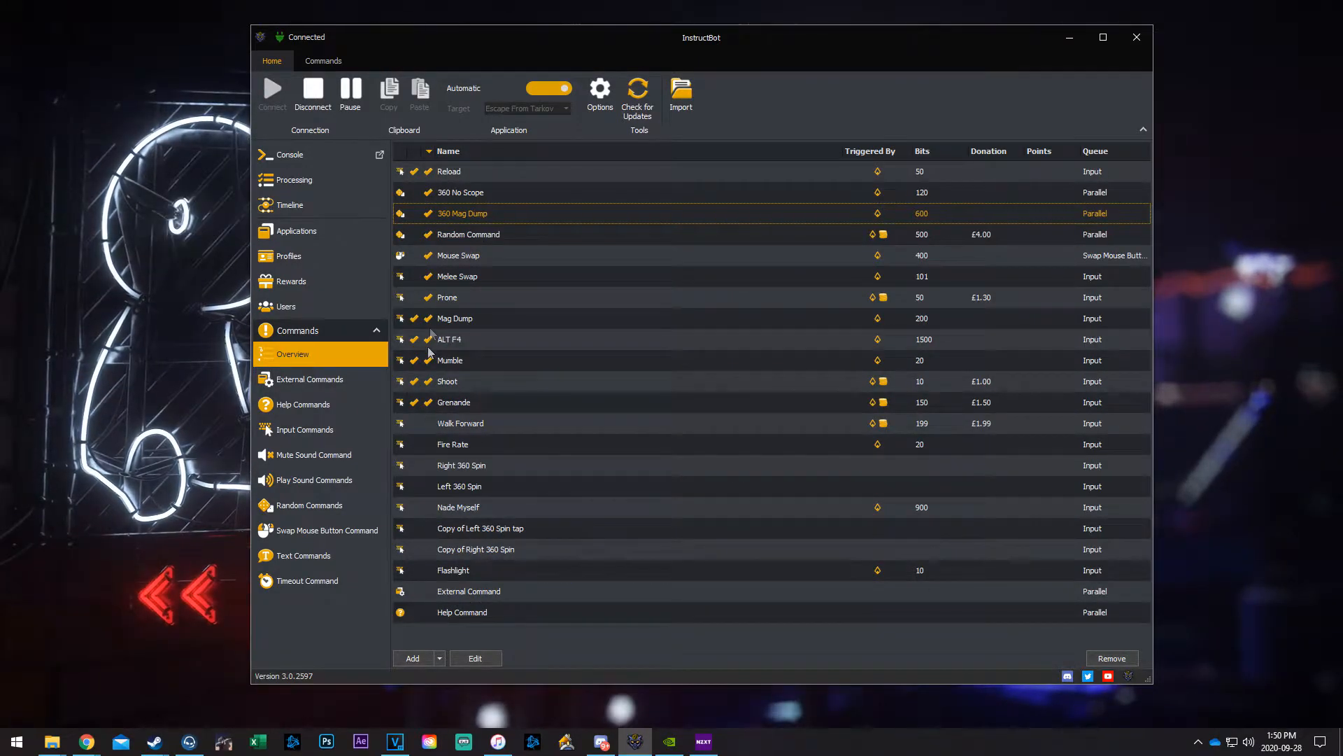
{"action": "left_click", "coordinate": [449, 171]}
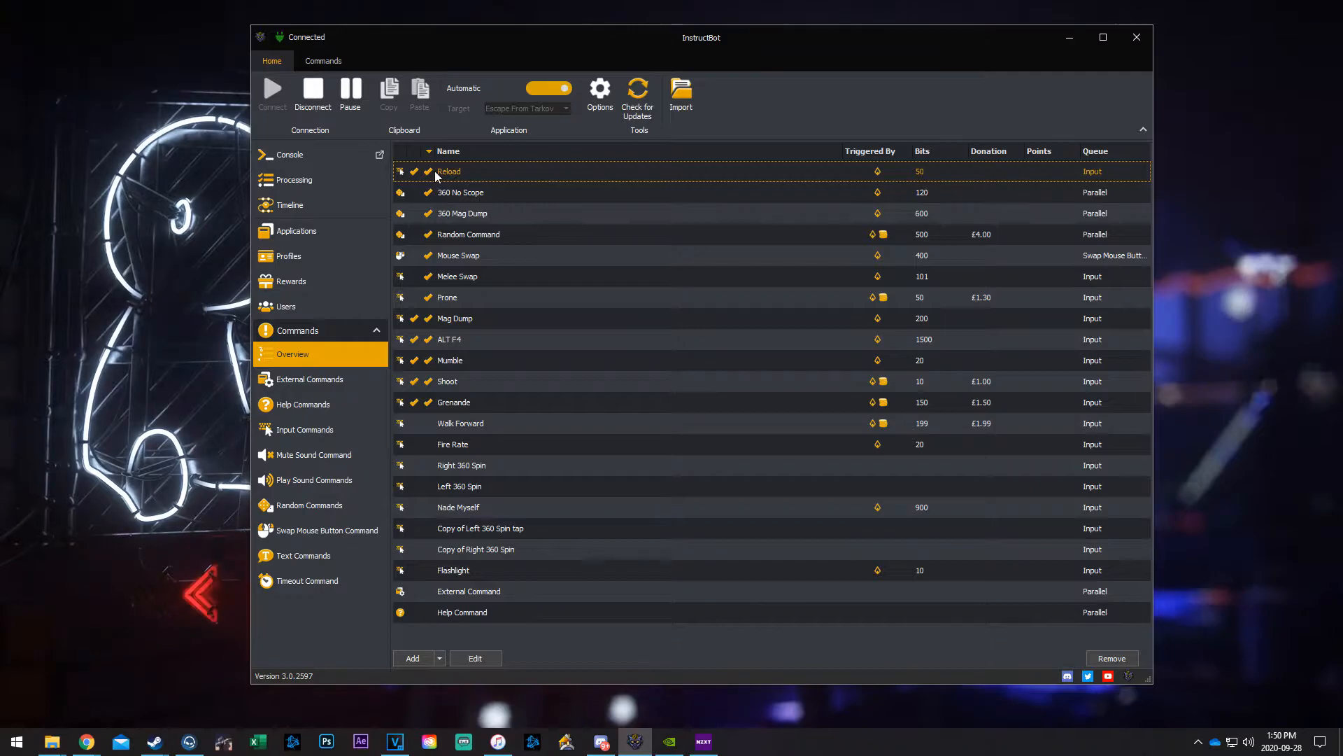
{"action": "mouse_move", "coordinate": [428, 176]}
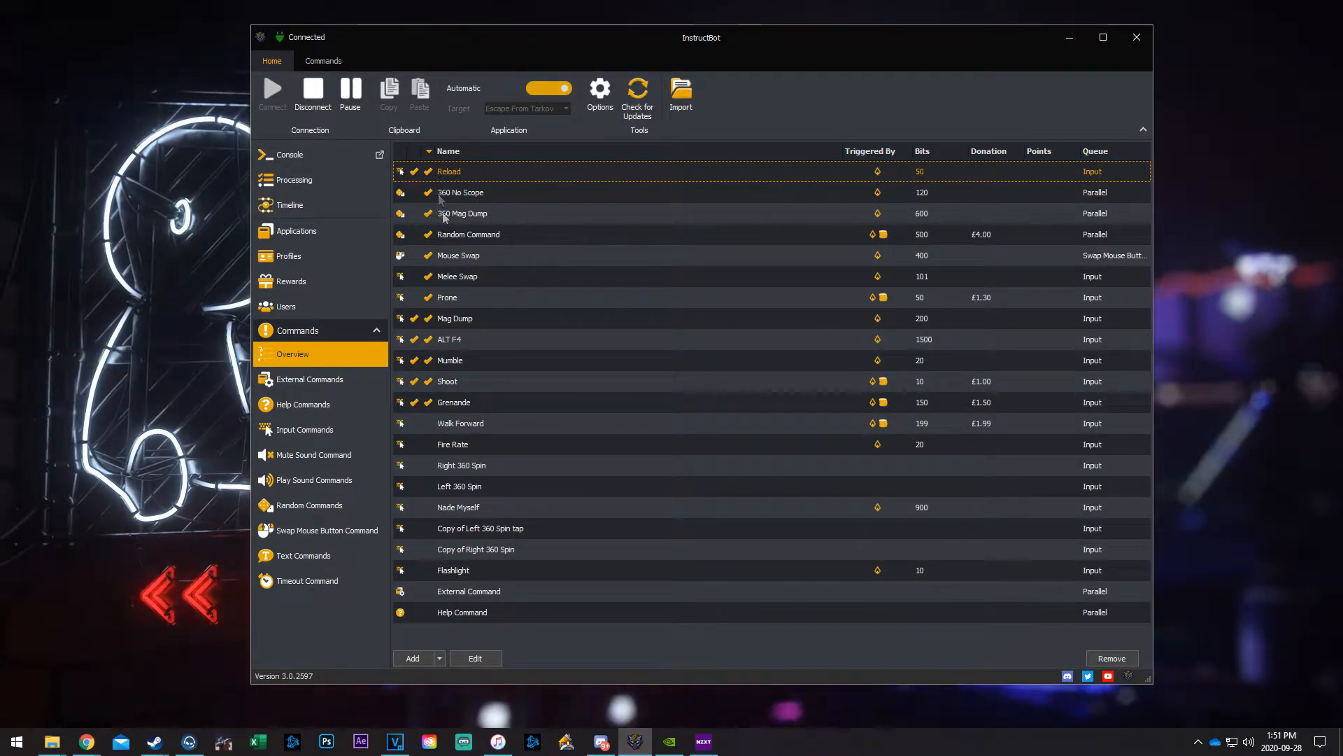
{"action": "mouse_move", "coordinate": [439, 604]}
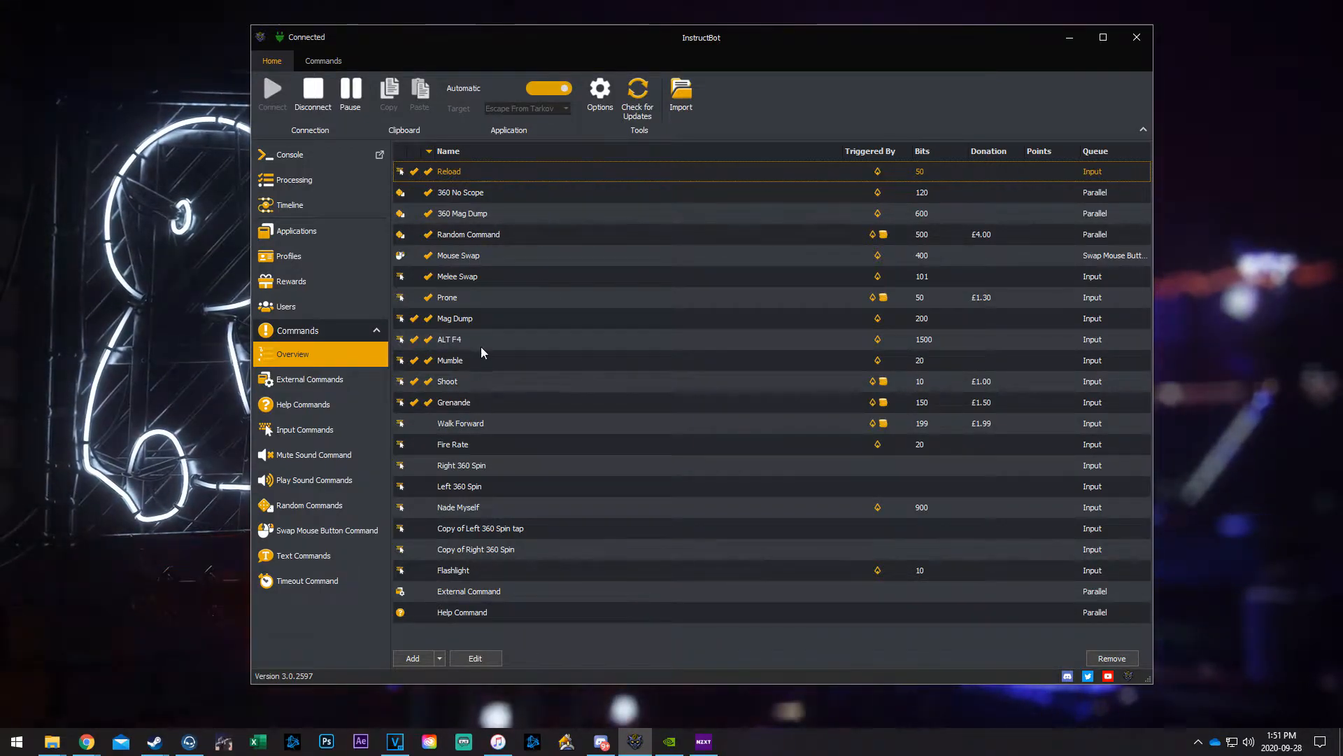
{"action": "mouse_move", "coordinate": [599, 94]}
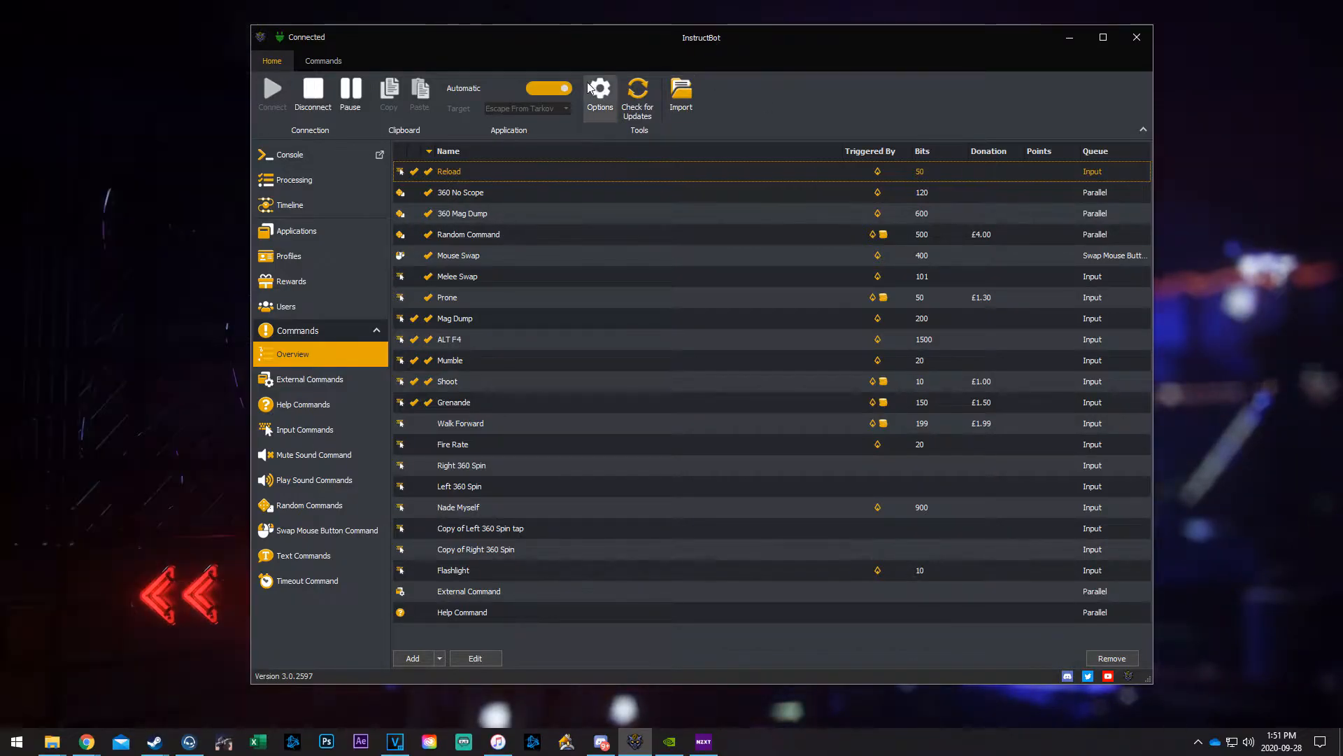
{"action": "mouse_move", "coordinate": [428, 180]}
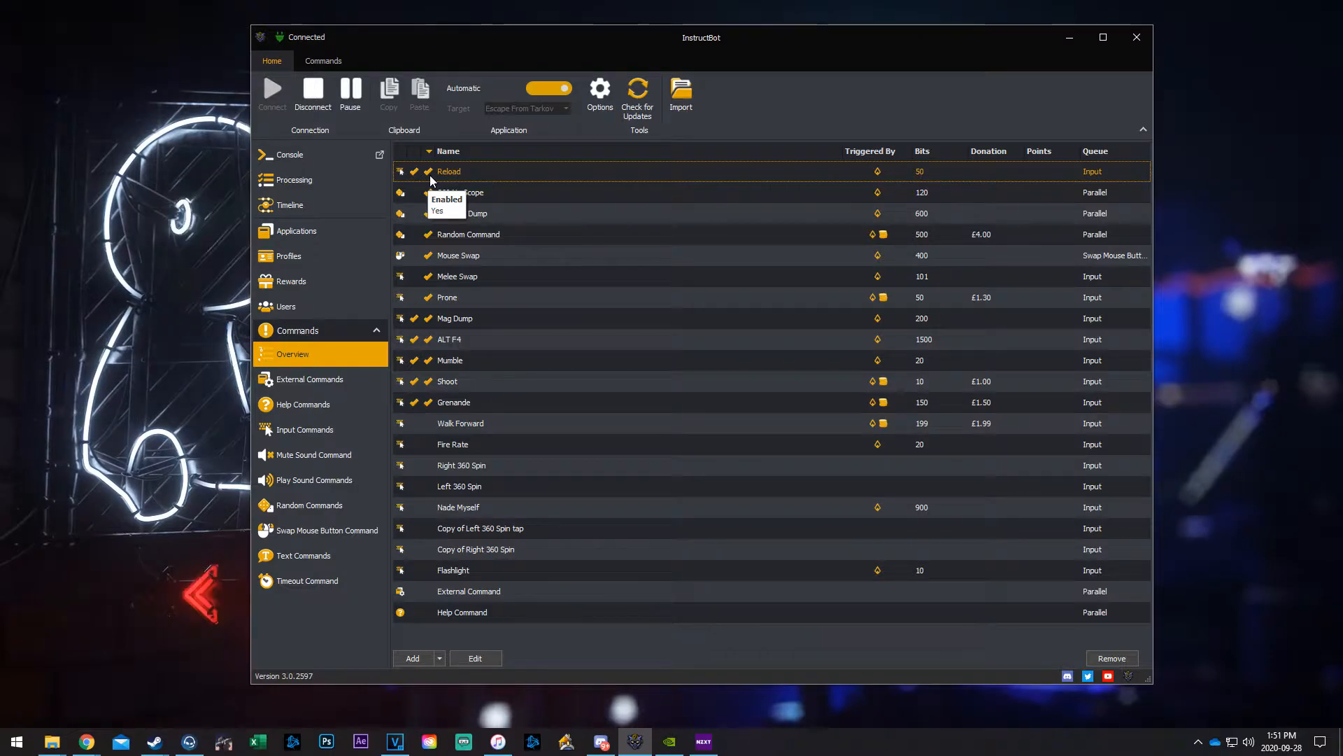
{"action": "mouse_move", "coordinate": [466, 175]}
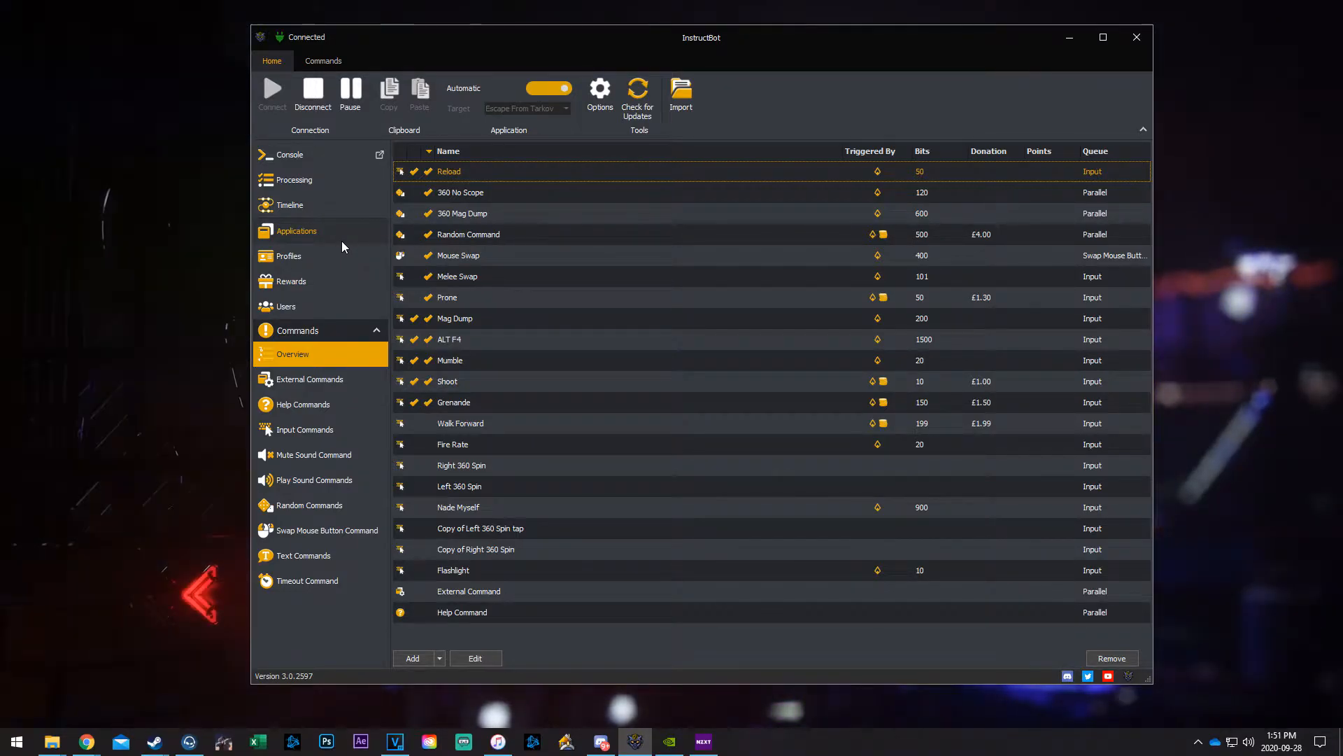
Step: Add an application named NZXT and pick NZXT CAM as its target window
{"action": "left_click", "coordinate": [297, 230]}
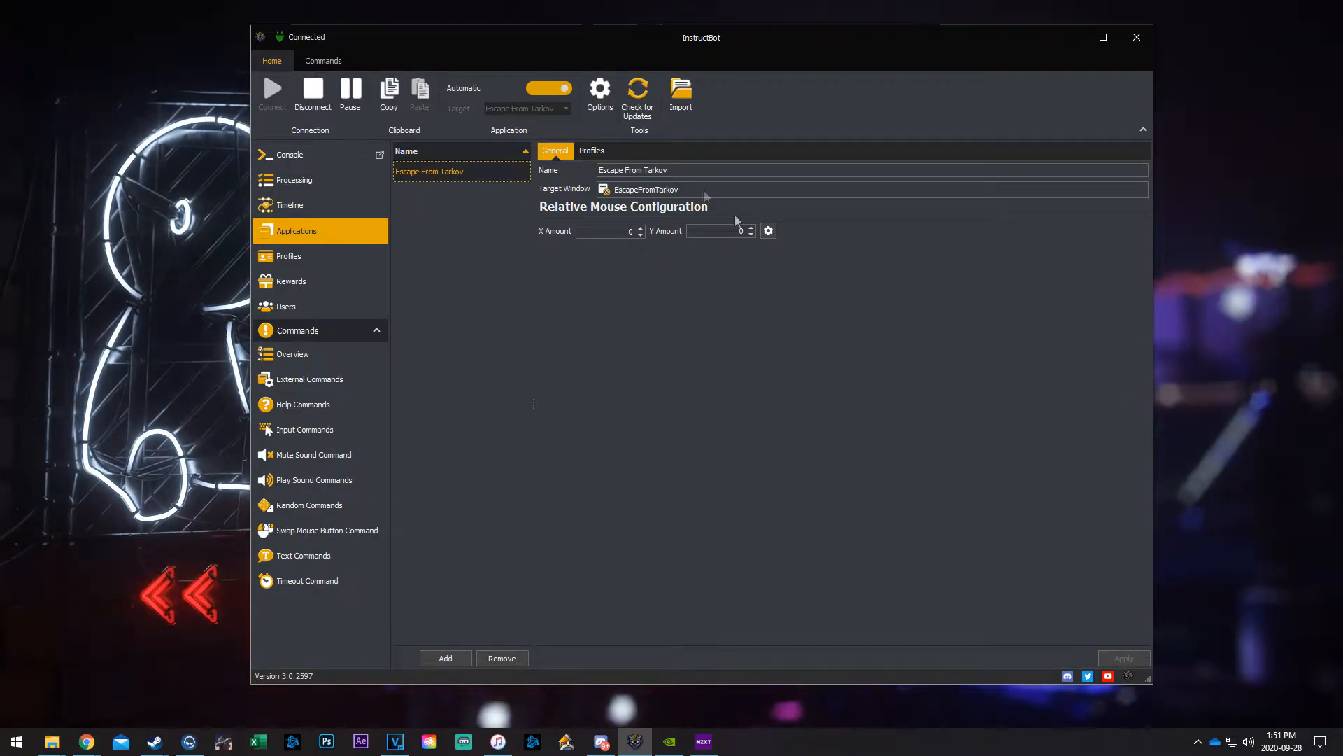
{"action": "mouse_move", "coordinate": [667, 190]}
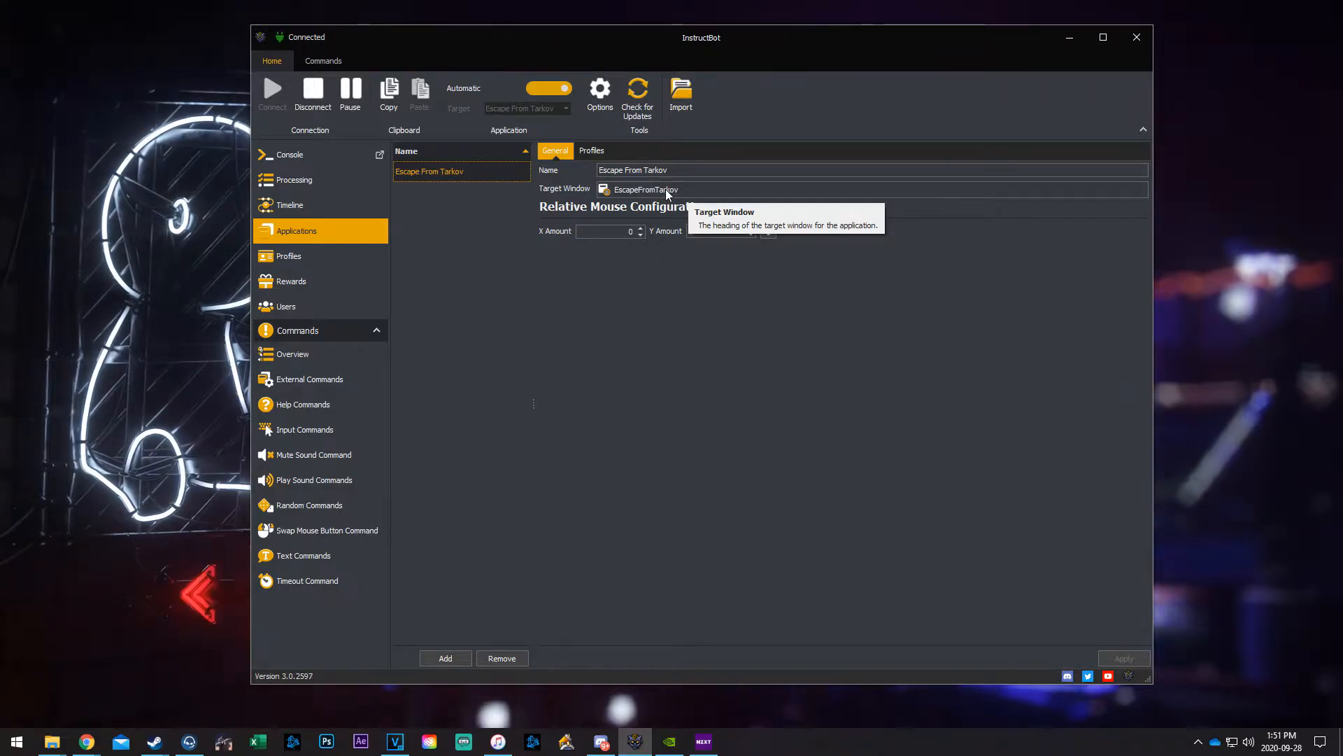
{"action": "left_click", "coordinate": [445, 658]}
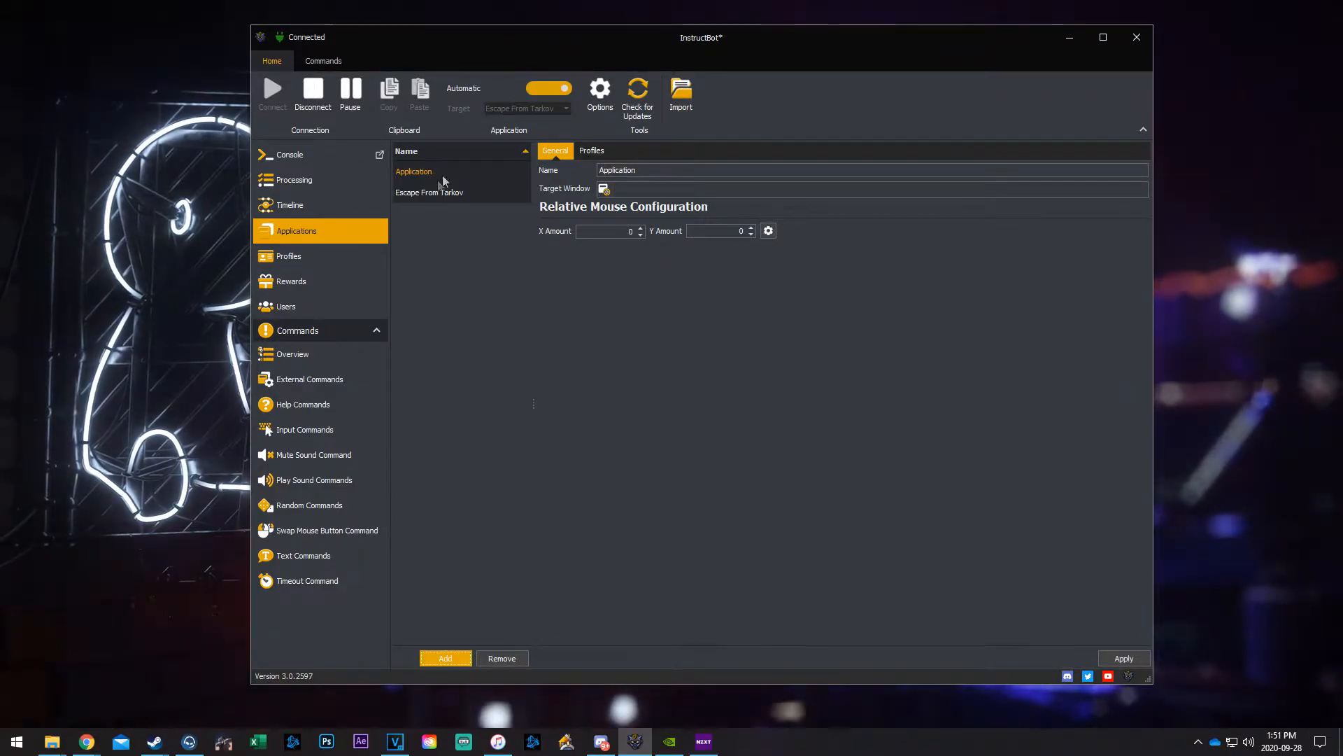
{"action": "type", "text": "NZ"}
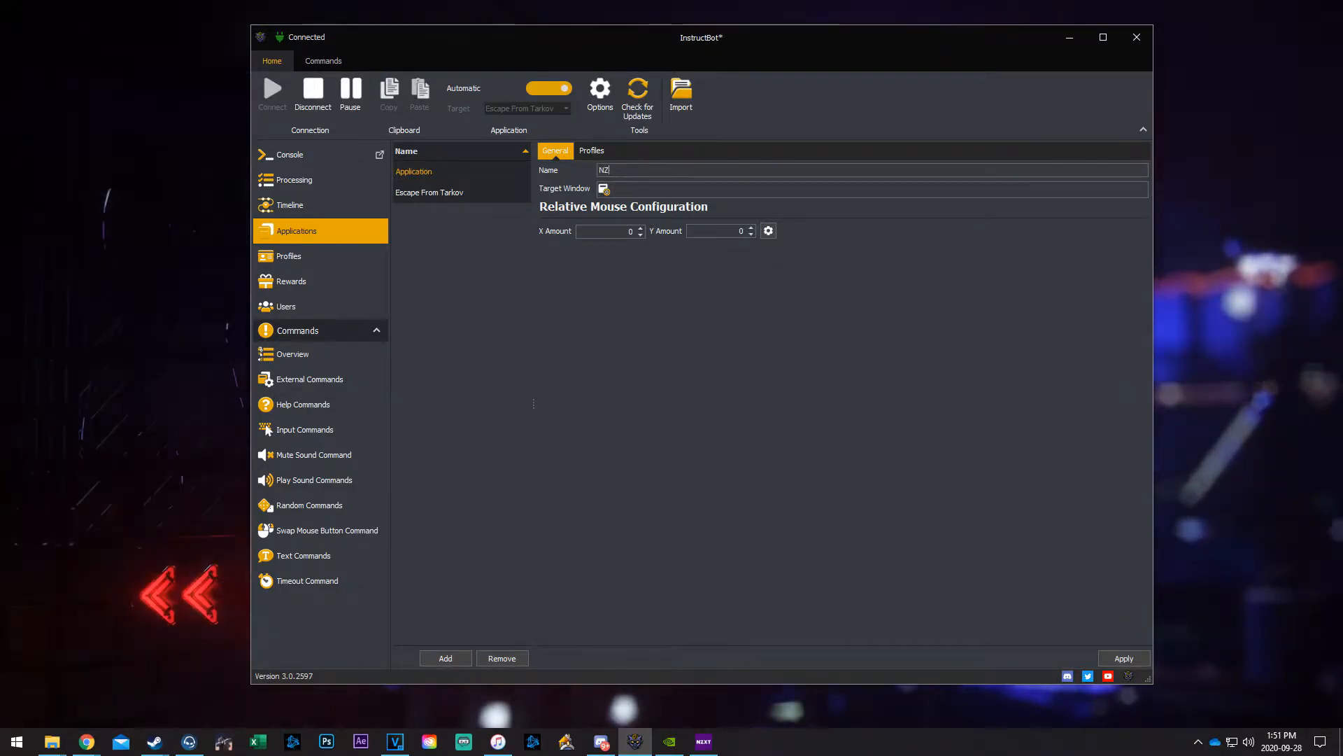
{"action": "type", "text": "XT"}
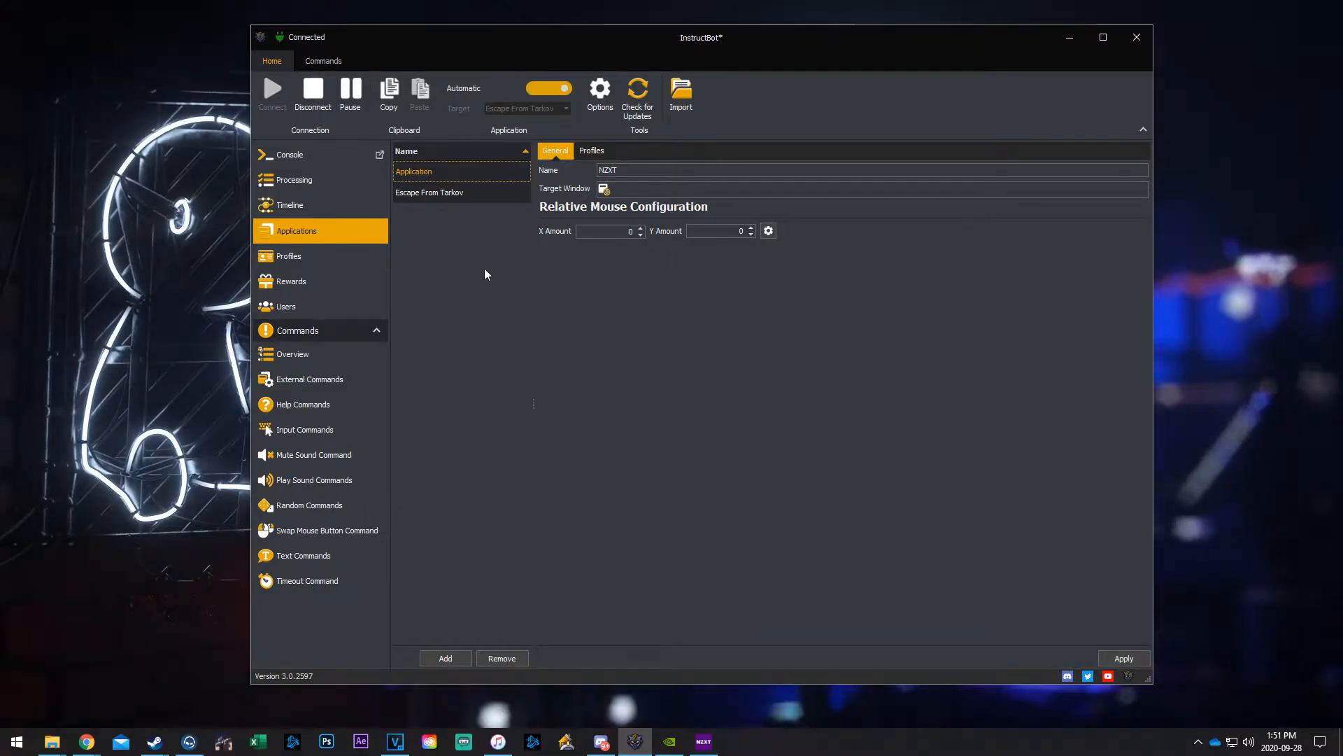
{"action": "left_click", "coordinate": [701, 741]}
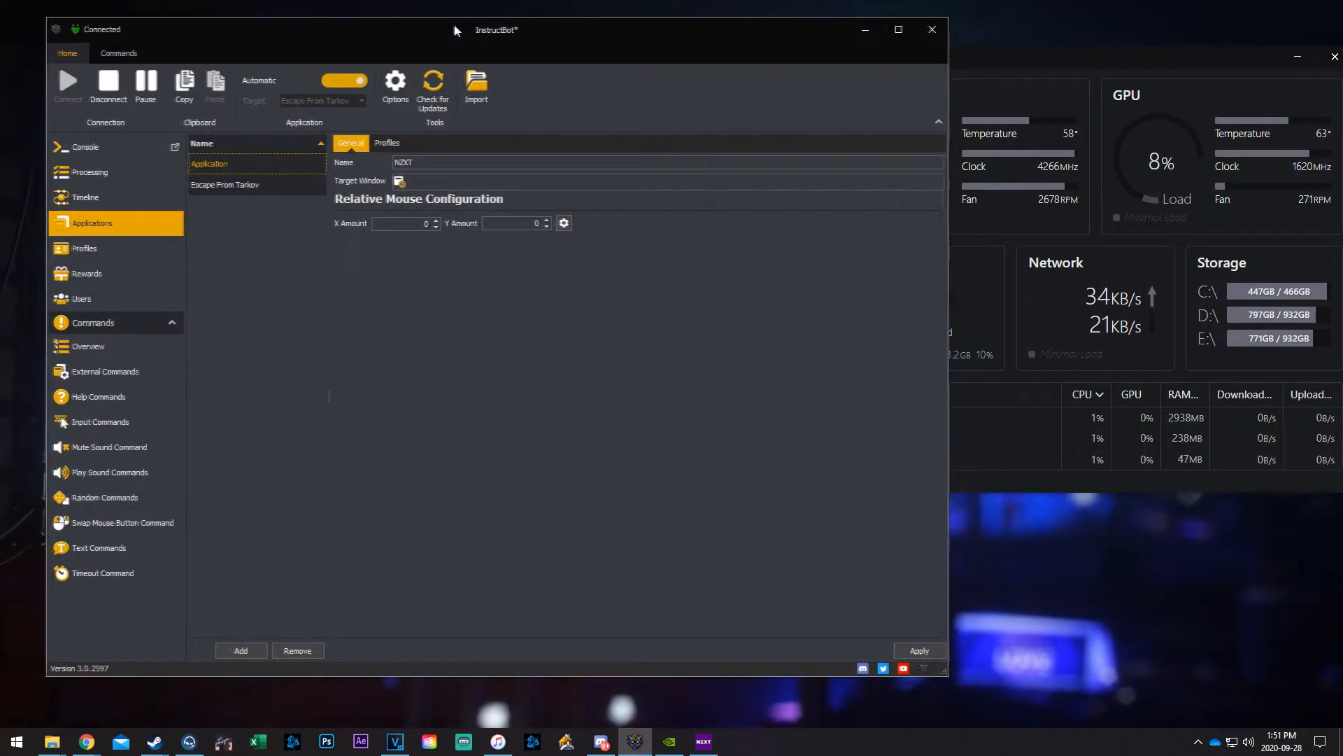
{"action": "left_click", "coordinate": [702, 741]}
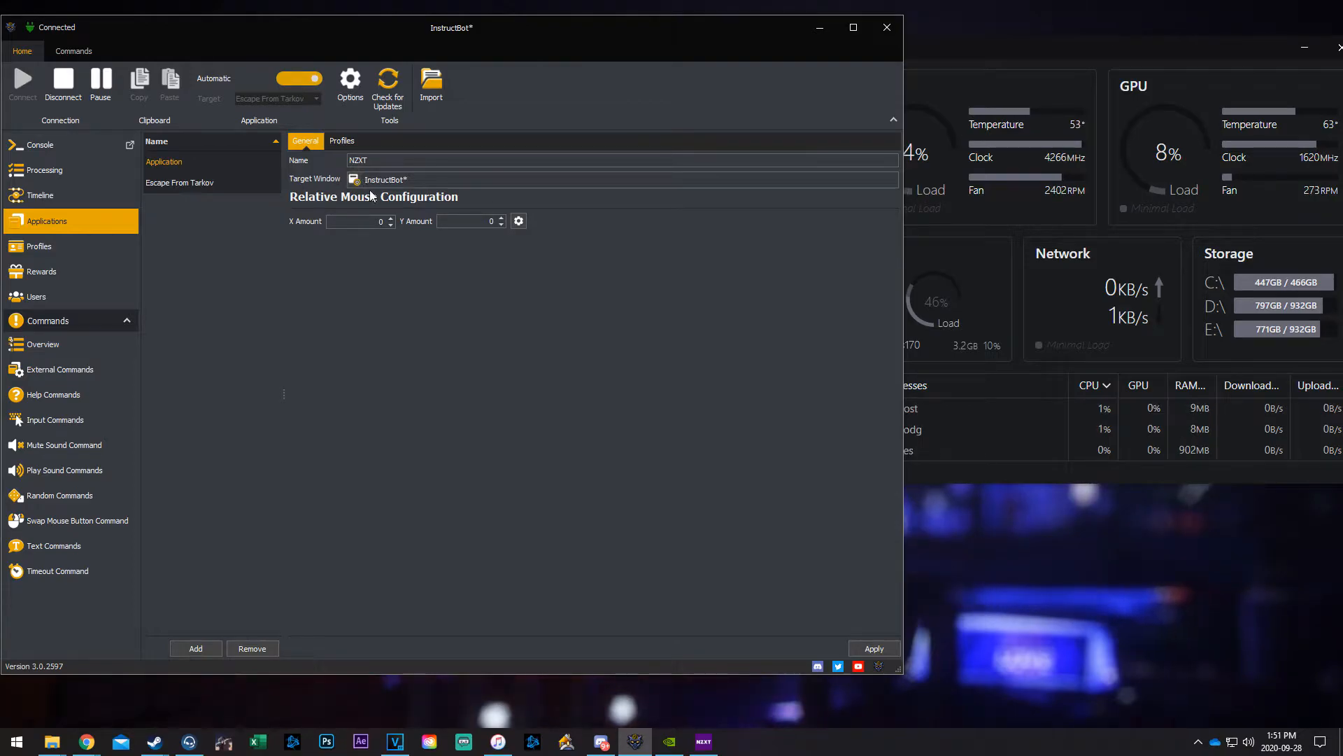
{"action": "mouse_move", "coordinate": [354, 179]}
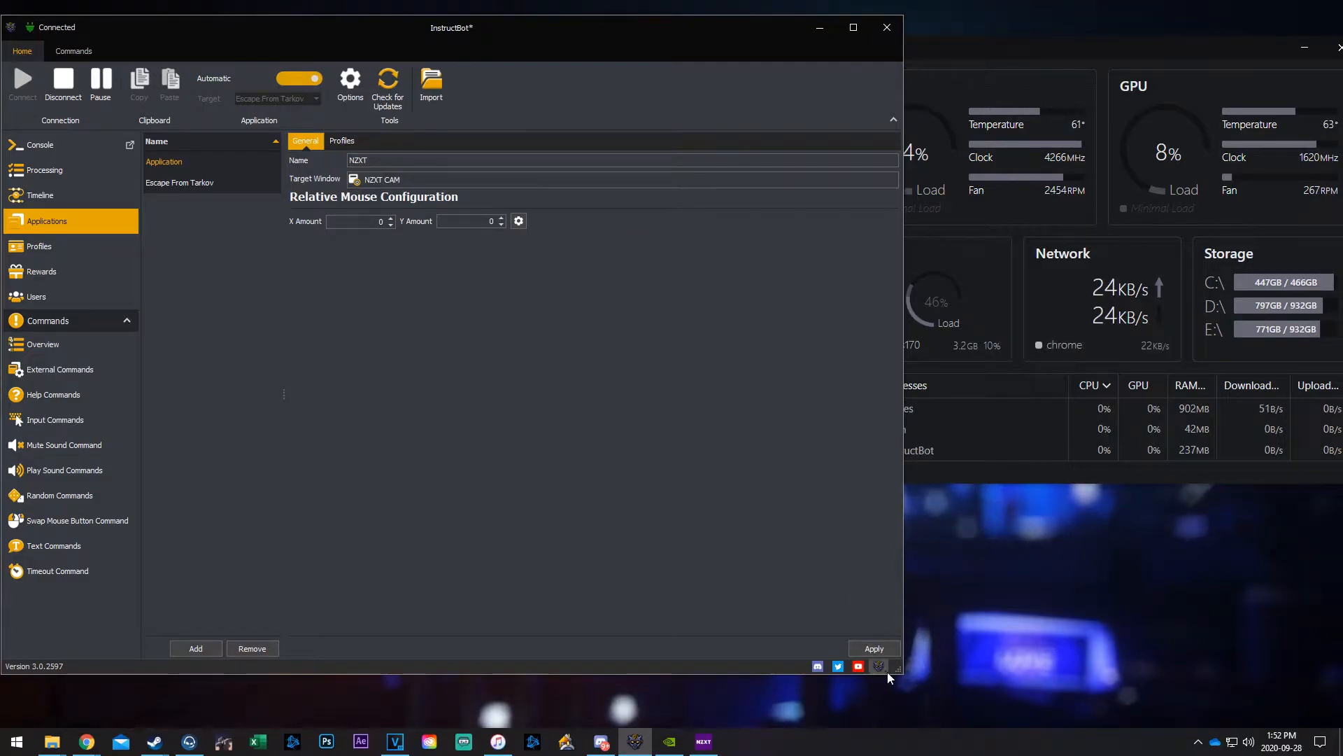
Step: Apply the new NZXT application so it is saved
{"action": "left_click", "coordinate": [874, 648]}
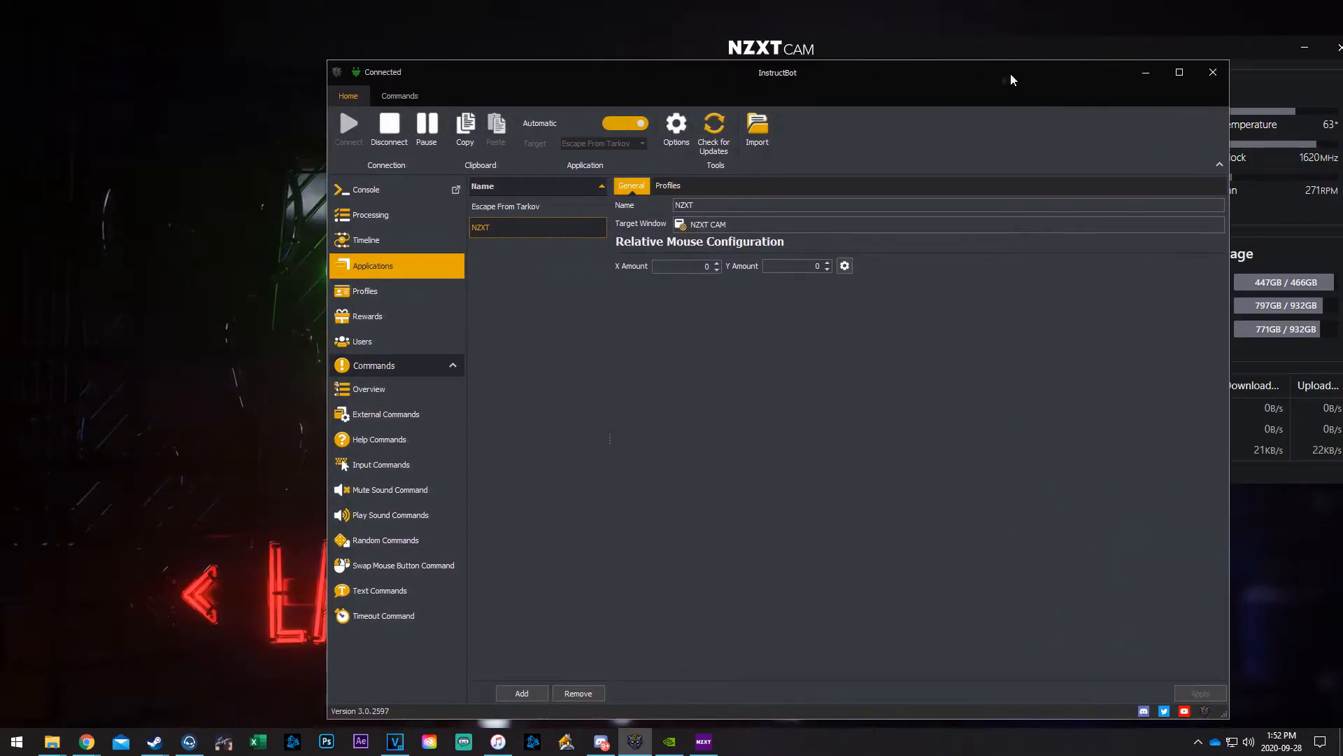
{"action": "mouse_move", "coordinate": [175, 133]}
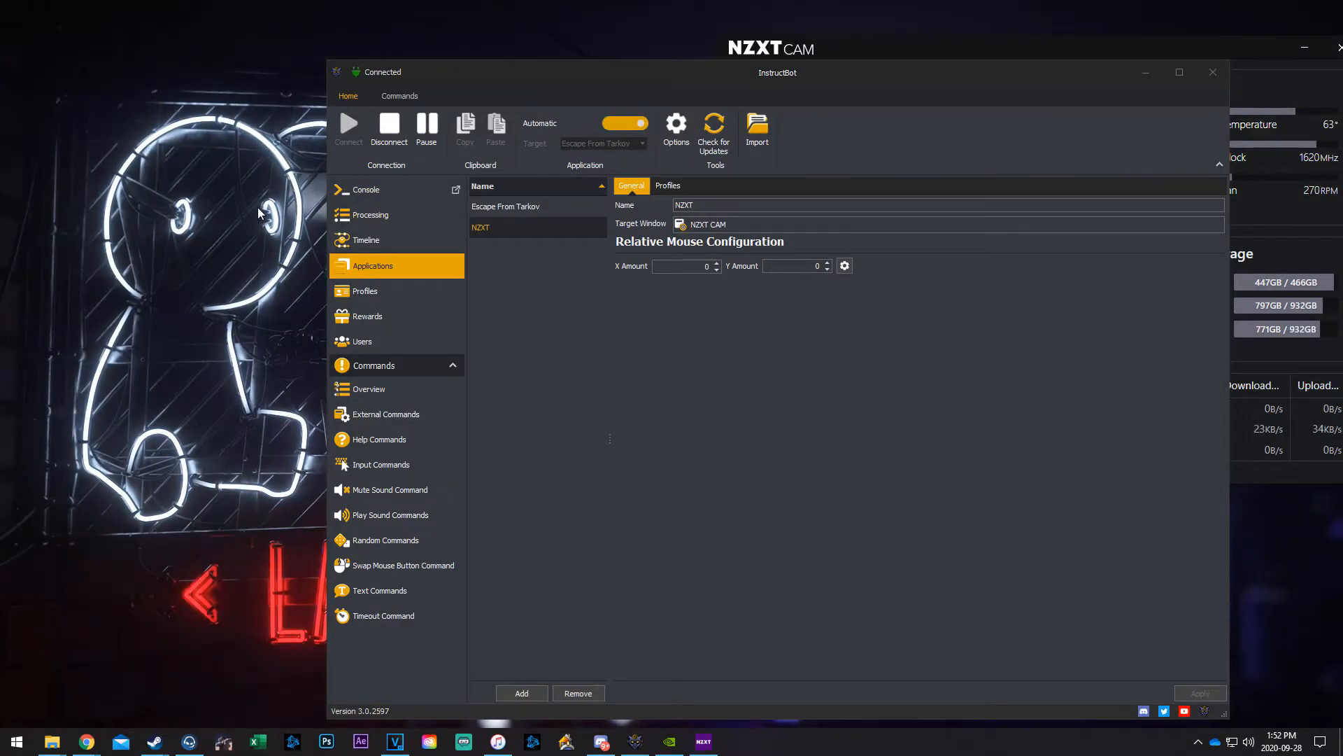
{"action": "mouse_move", "coordinate": [507, 249]}
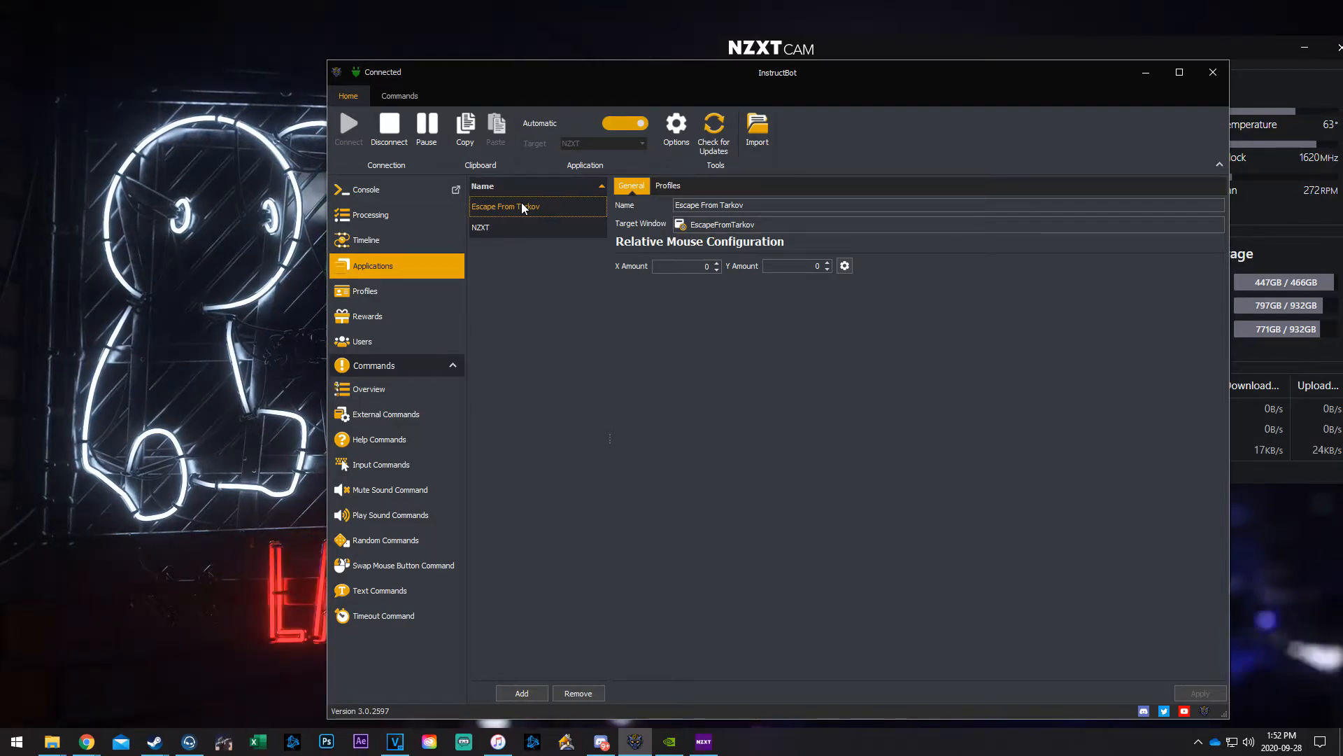
{"action": "mouse_move", "coordinate": [443, 302]}
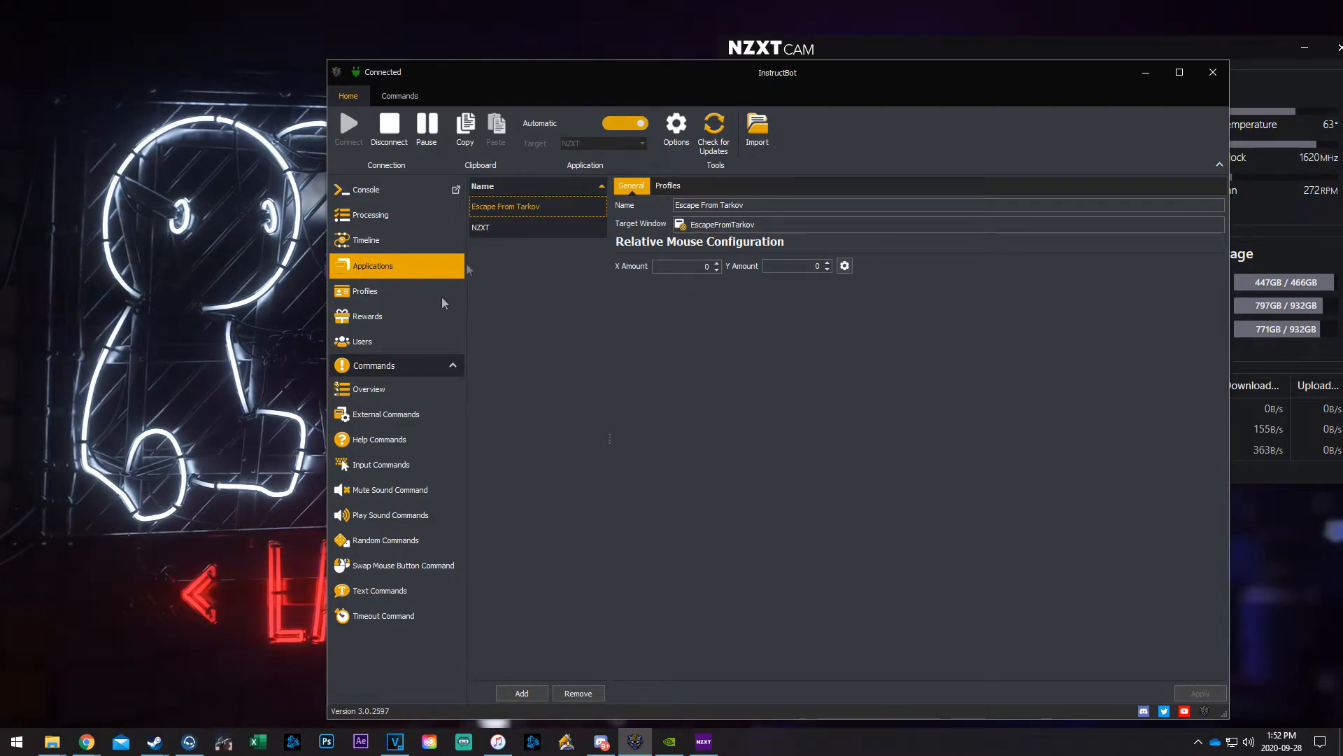
Step: Show the commands overview sorted with Reload first and select the Grenande command
{"action": "left_click", "coordinate": [369, 388]}
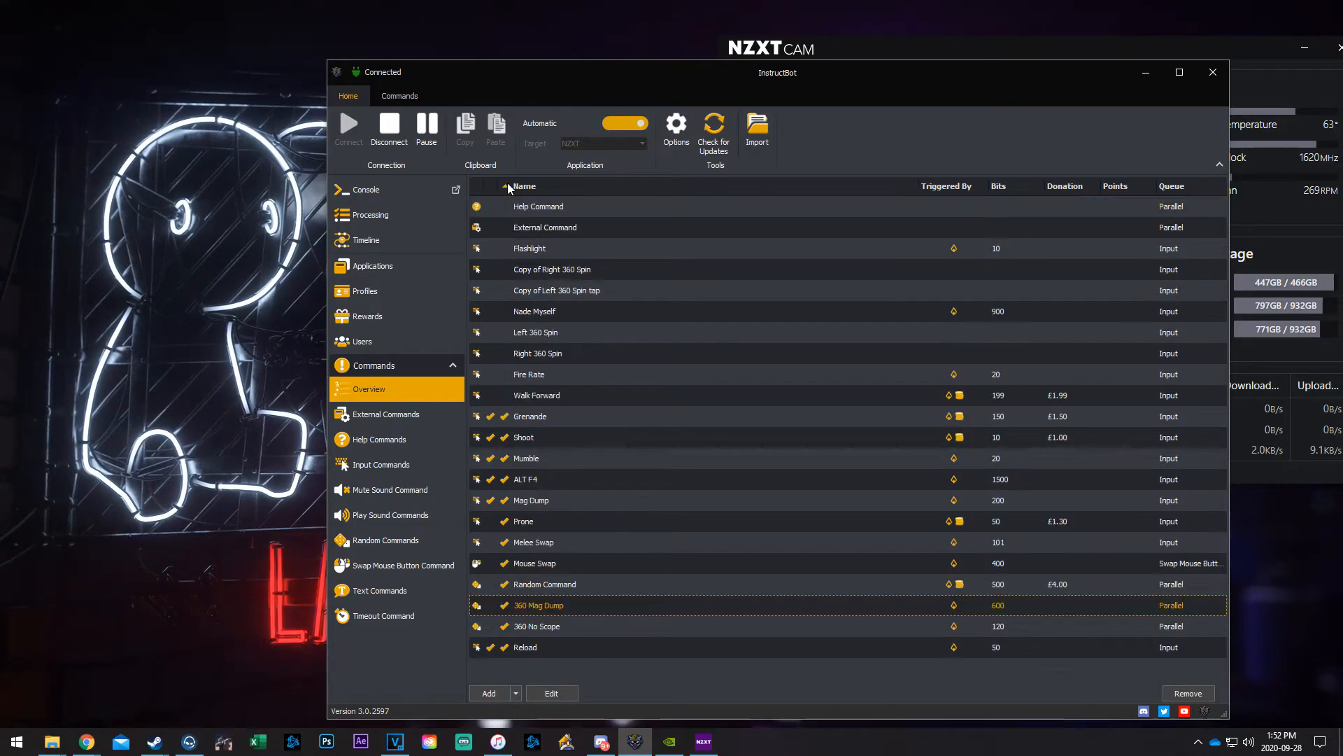
{"action": "left_click", "coordinate": [523, 187]}
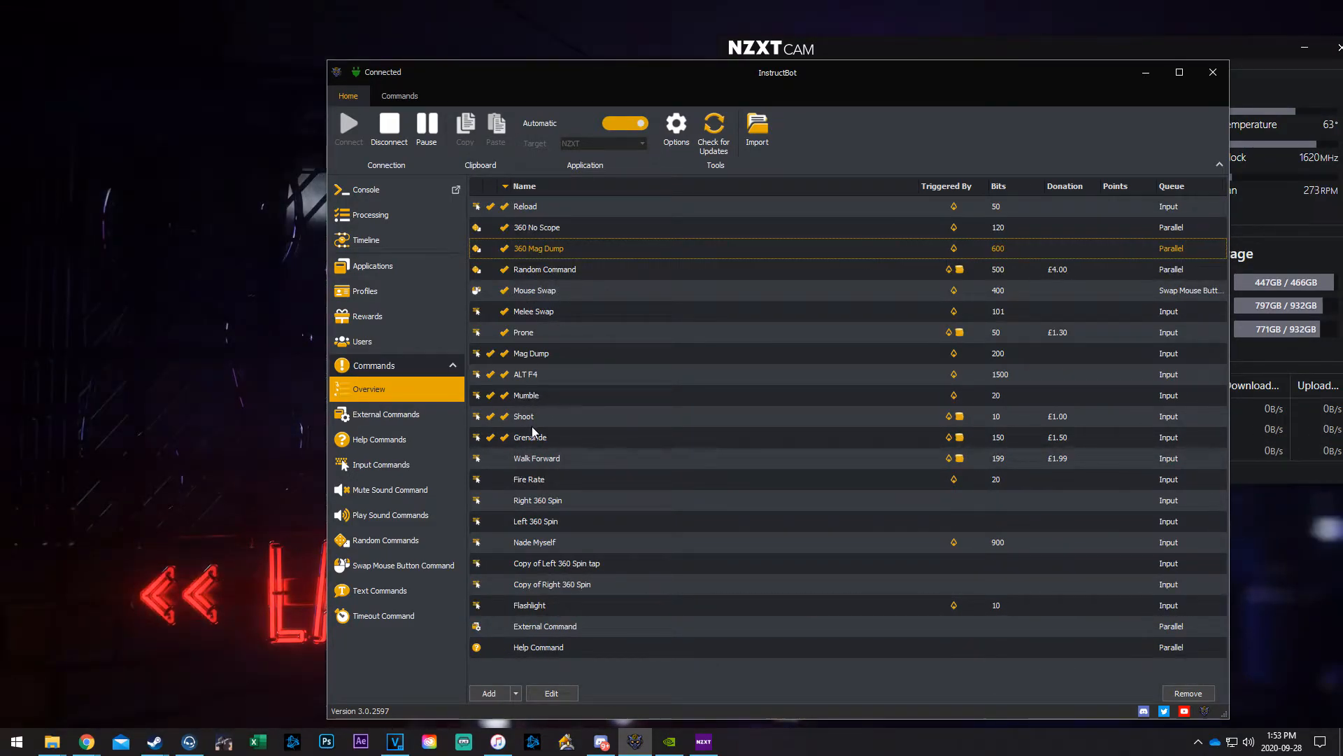
{"action": "left_click", "coordinate": [530, 436]}
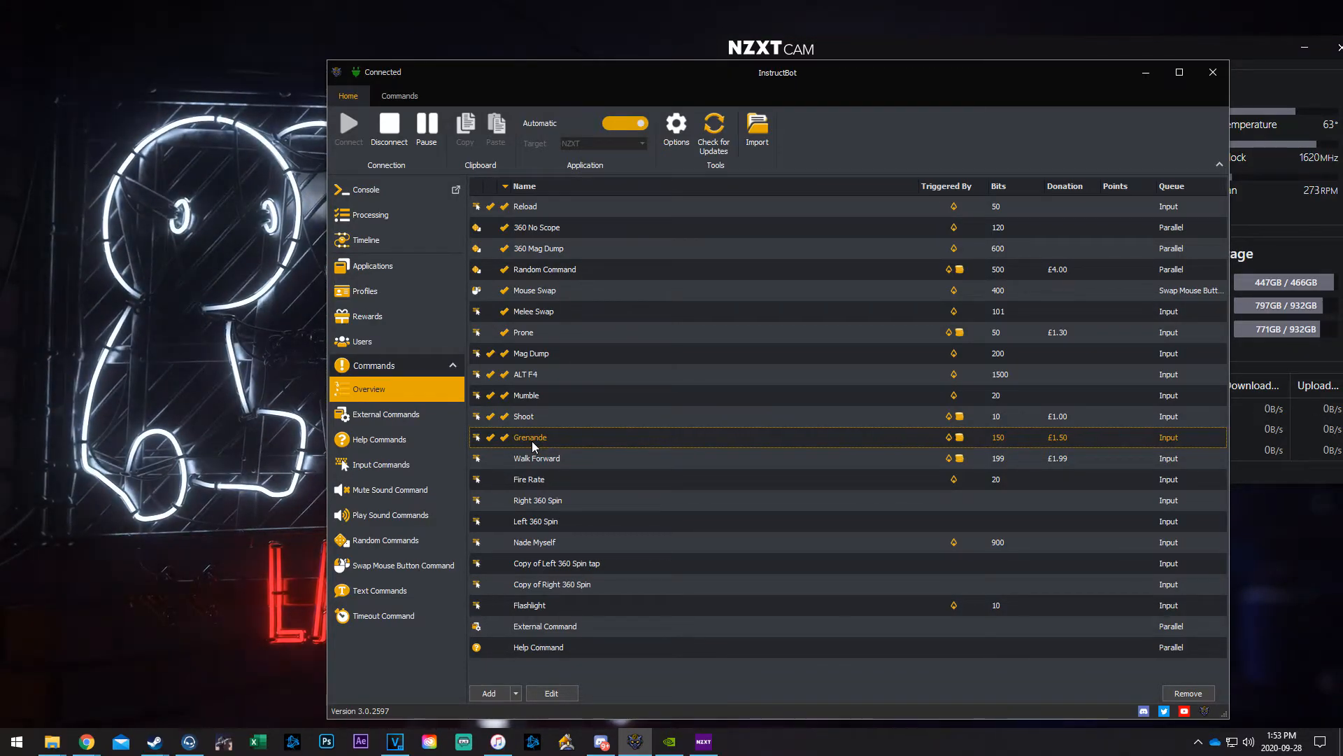
{"action": "mouse_move", "coordinate": [570, 443]}
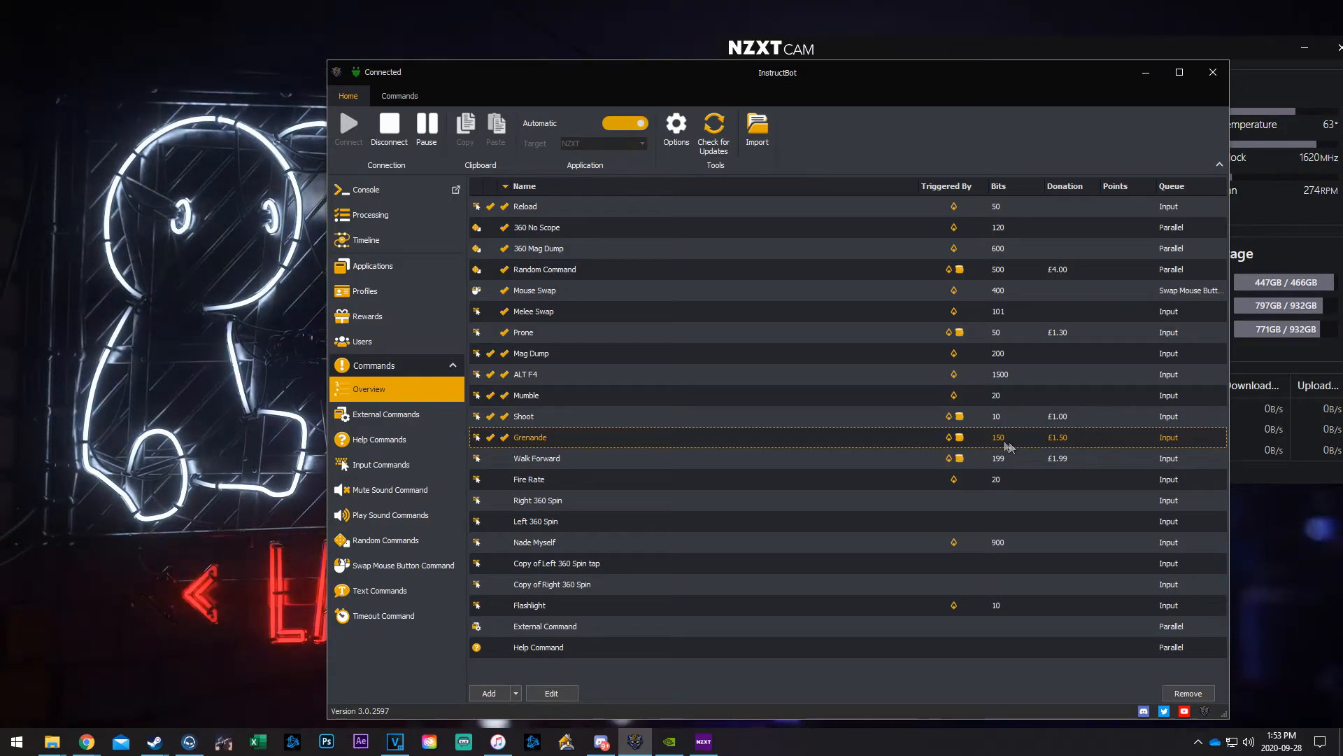
{"action": "mouse_move", "coordinate": [642, 381]}
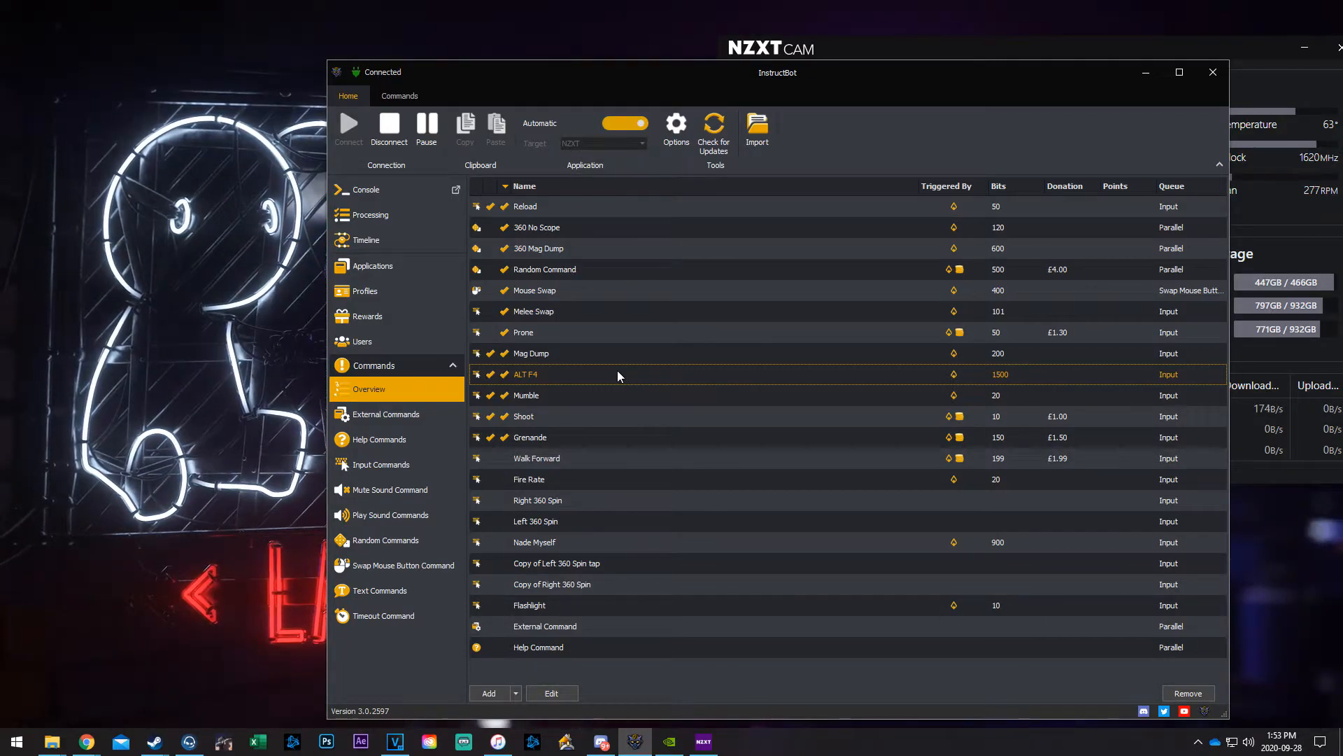
{"action": "mouse_move", "coordinate": [564, 390]}
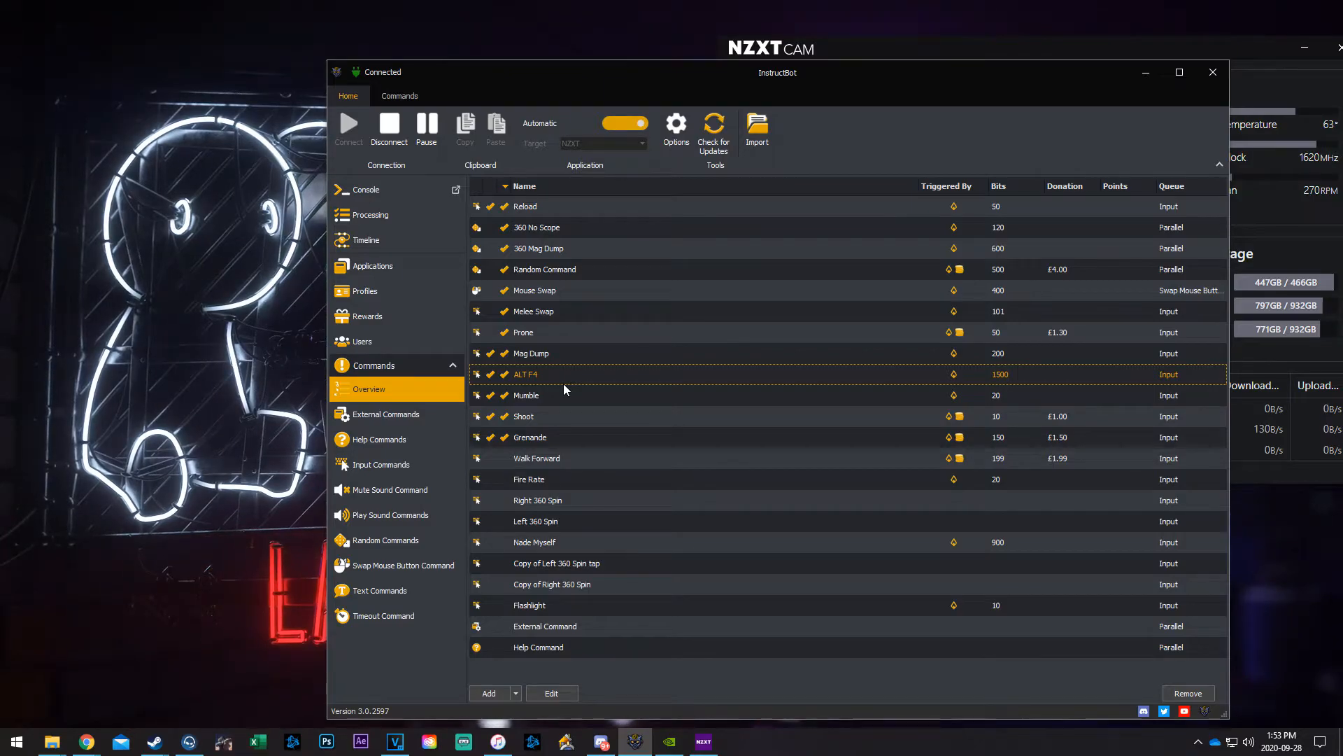
{"action": "mouse_move", "coordinate": [567, 378]}
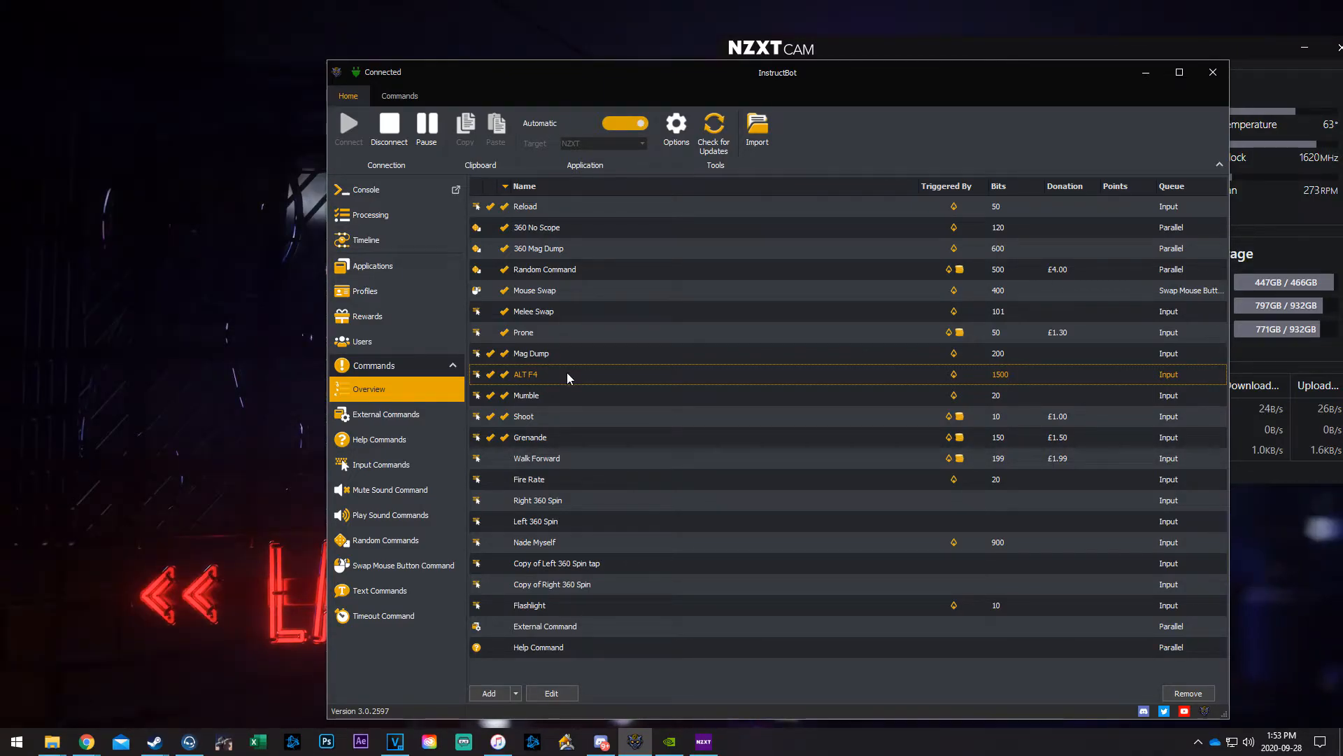
{"action": "mouse_move", "coordinate": [531, 388]}
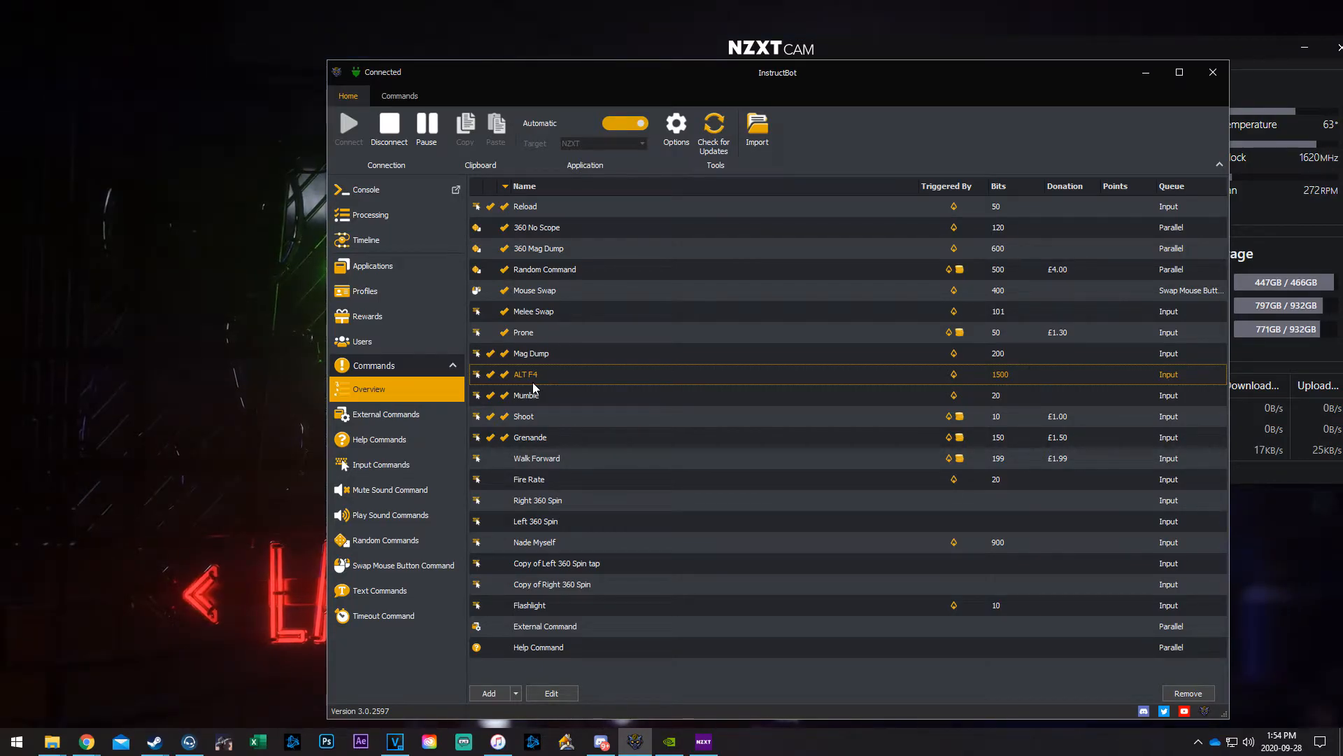
{"action": "mouse_move", "coordinate": [1014, 380]}
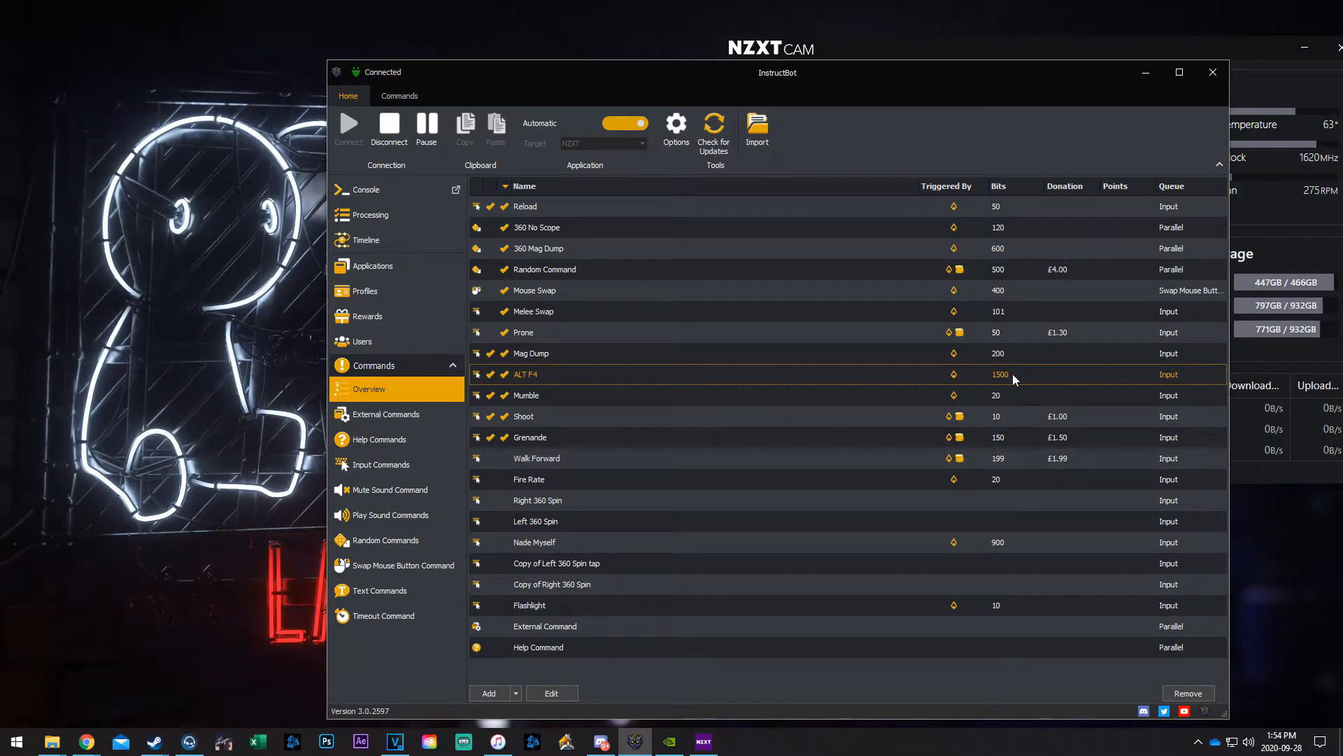
{"action": "mouse_move", "coordinate": [764, 378]}
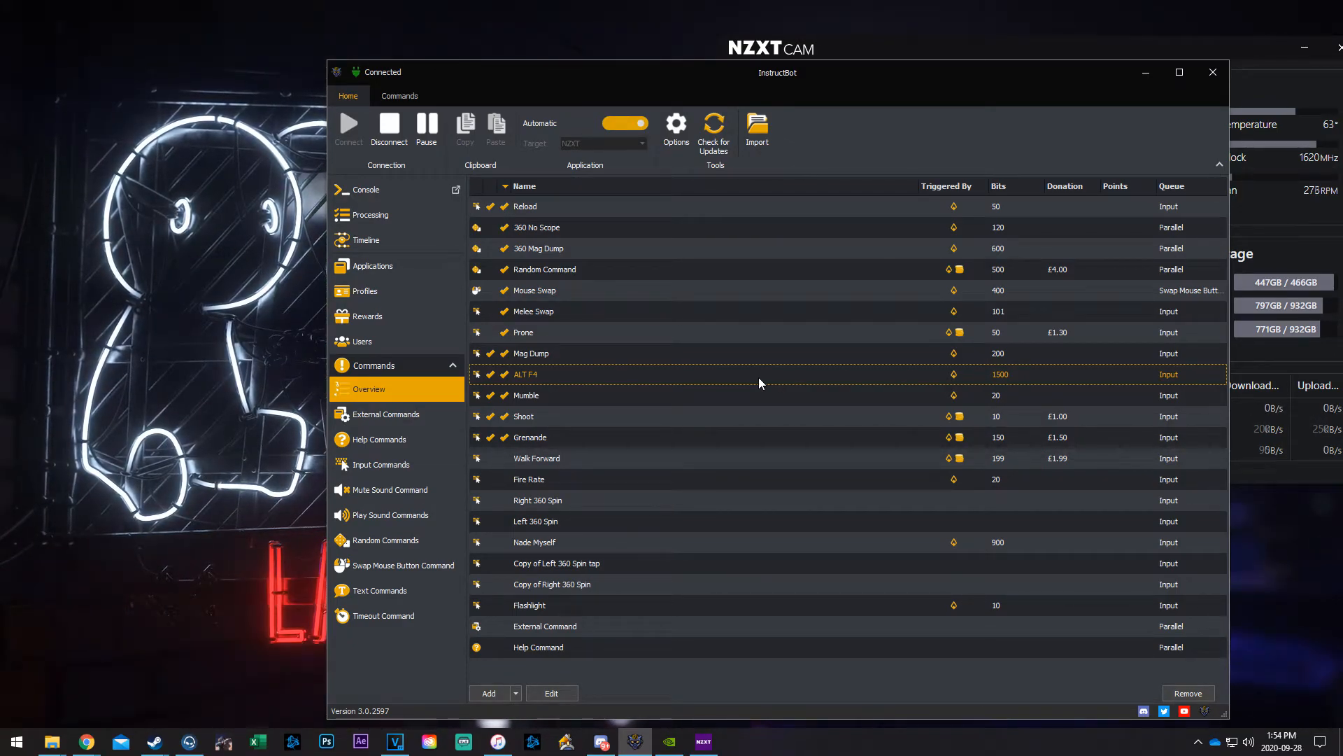
{"action": "mouse_move", "coordinate": [1011, 383]}
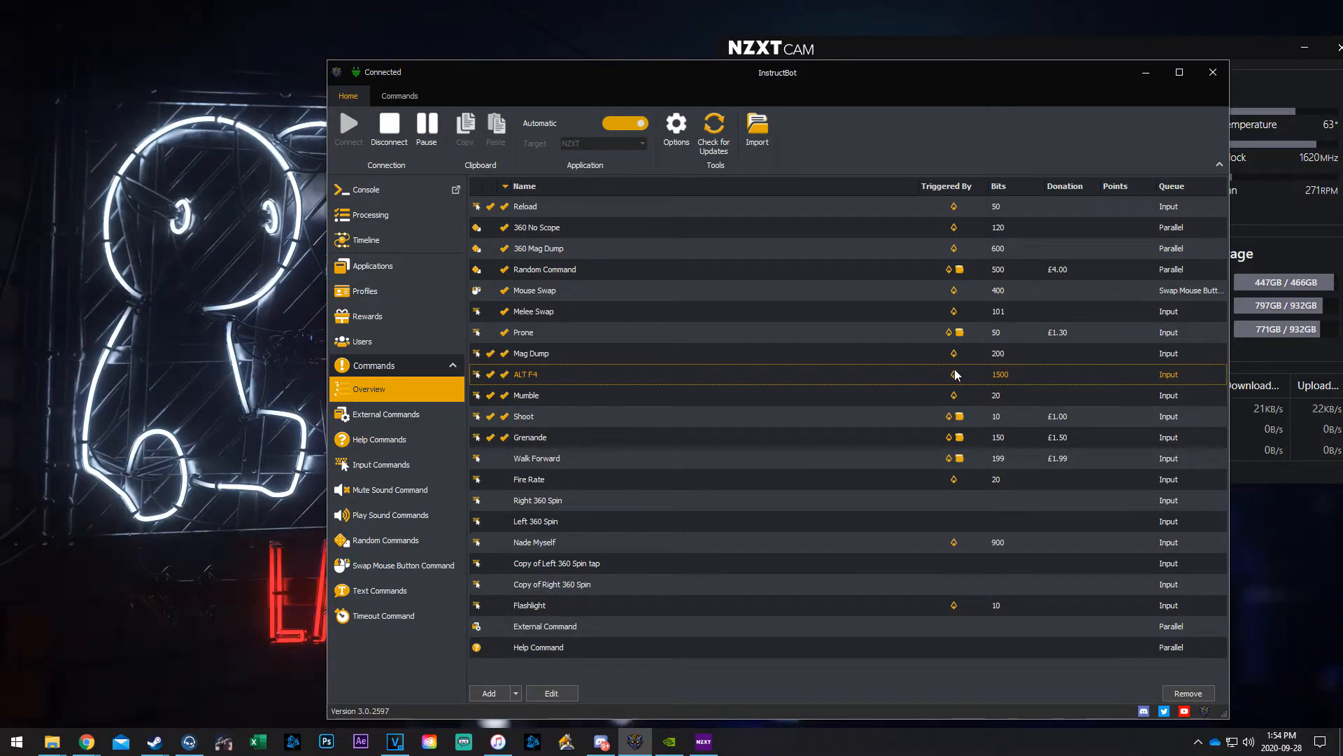
{"action": "mouse_move", "coordinate": [977, 383]}
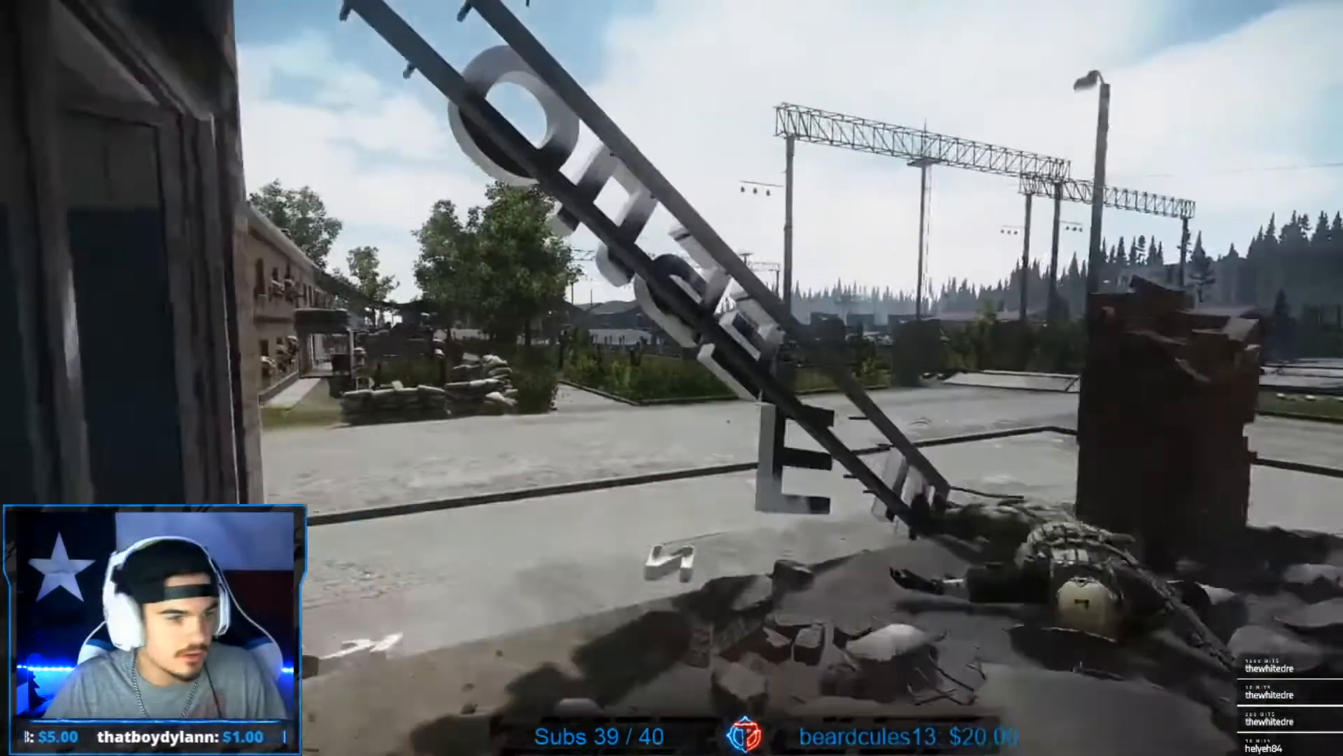
{"action": "mouse_move", "coordinate": [672, 378]}
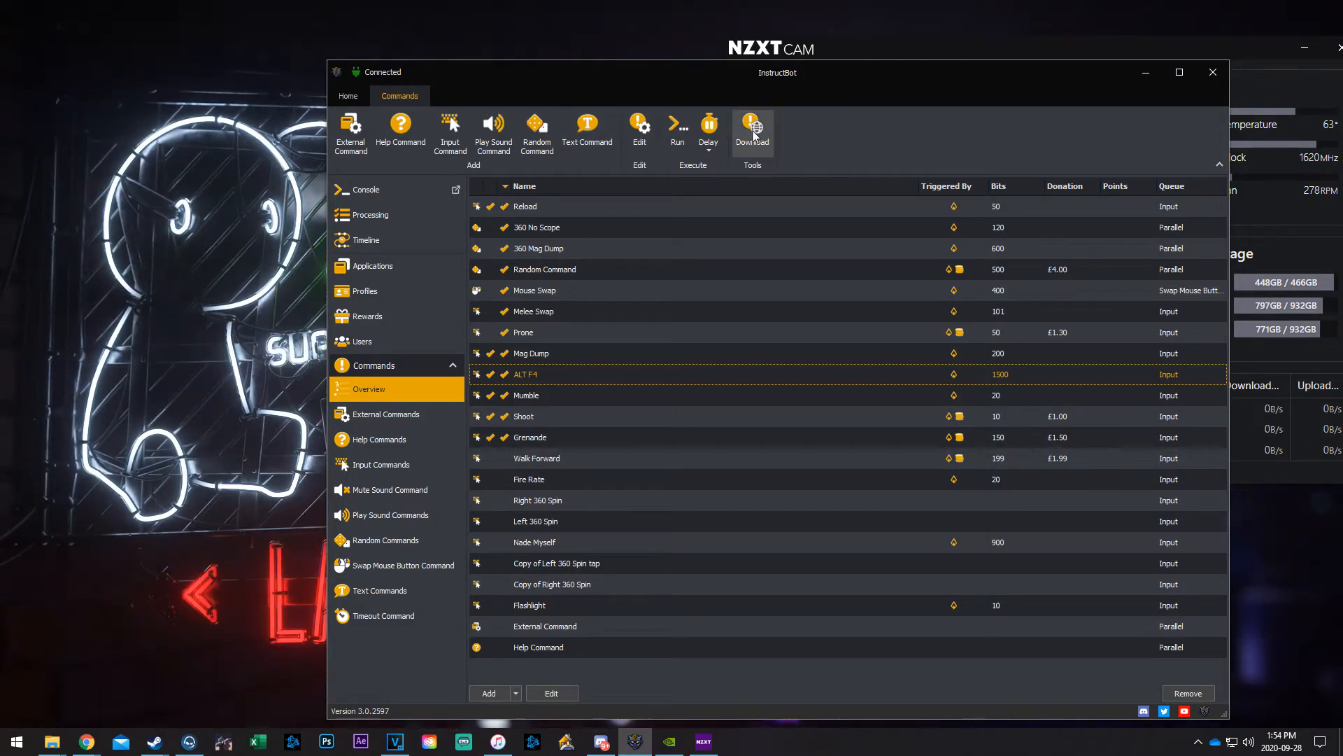
{"action": "mouse_move", "coordinate": [751, 129]}
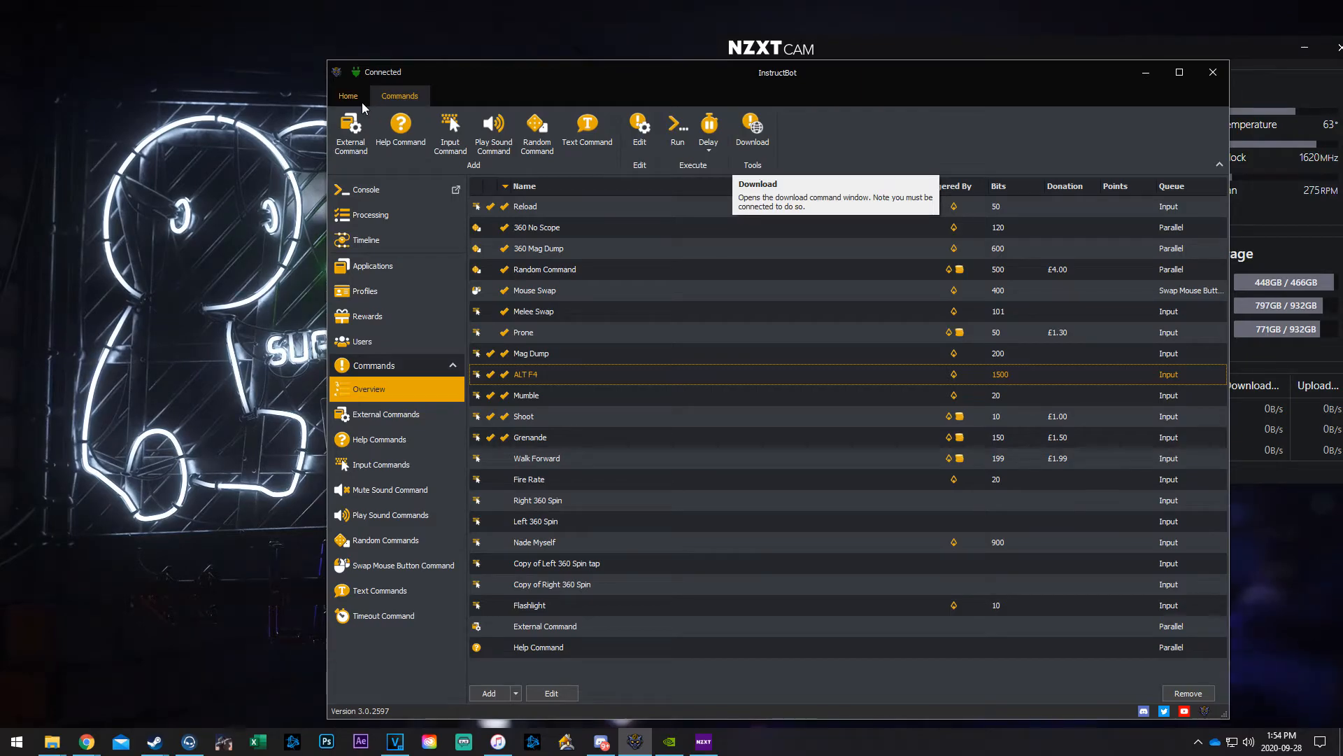
Step: Find !CloseGame in the community command list, download it, and close the list
{"action": "left_click", "coordinate": [348, 96]}
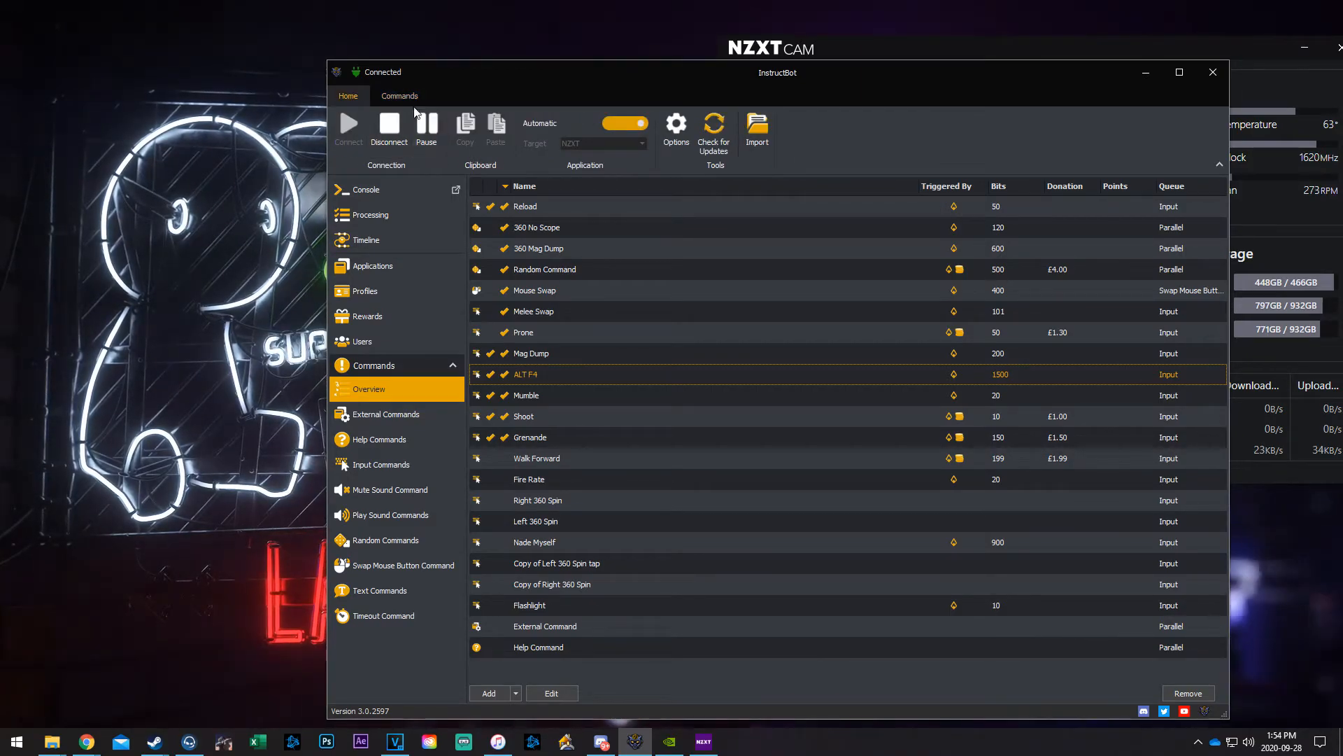
{"action": "left_click", "coordinate": [756, 126]}
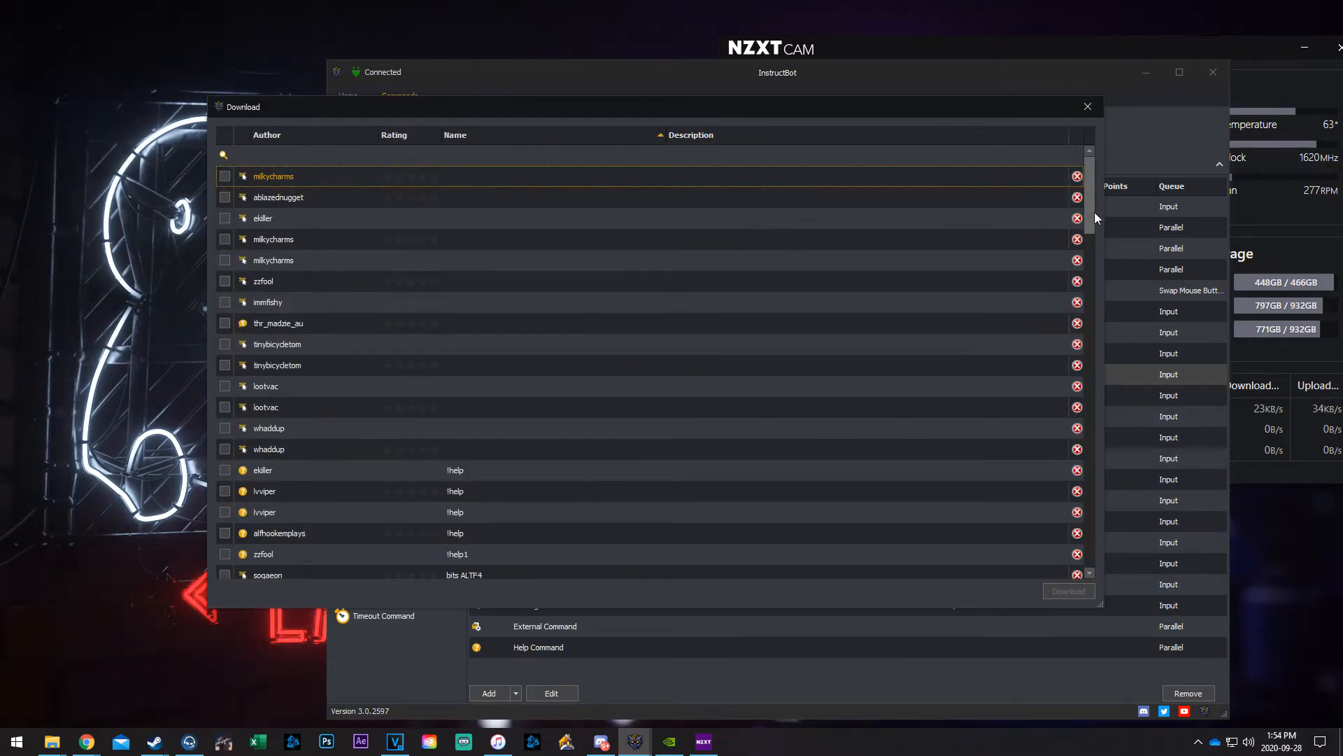
{"action": "scroll", "scroll_direction": "down", "scroll_amount": 3}
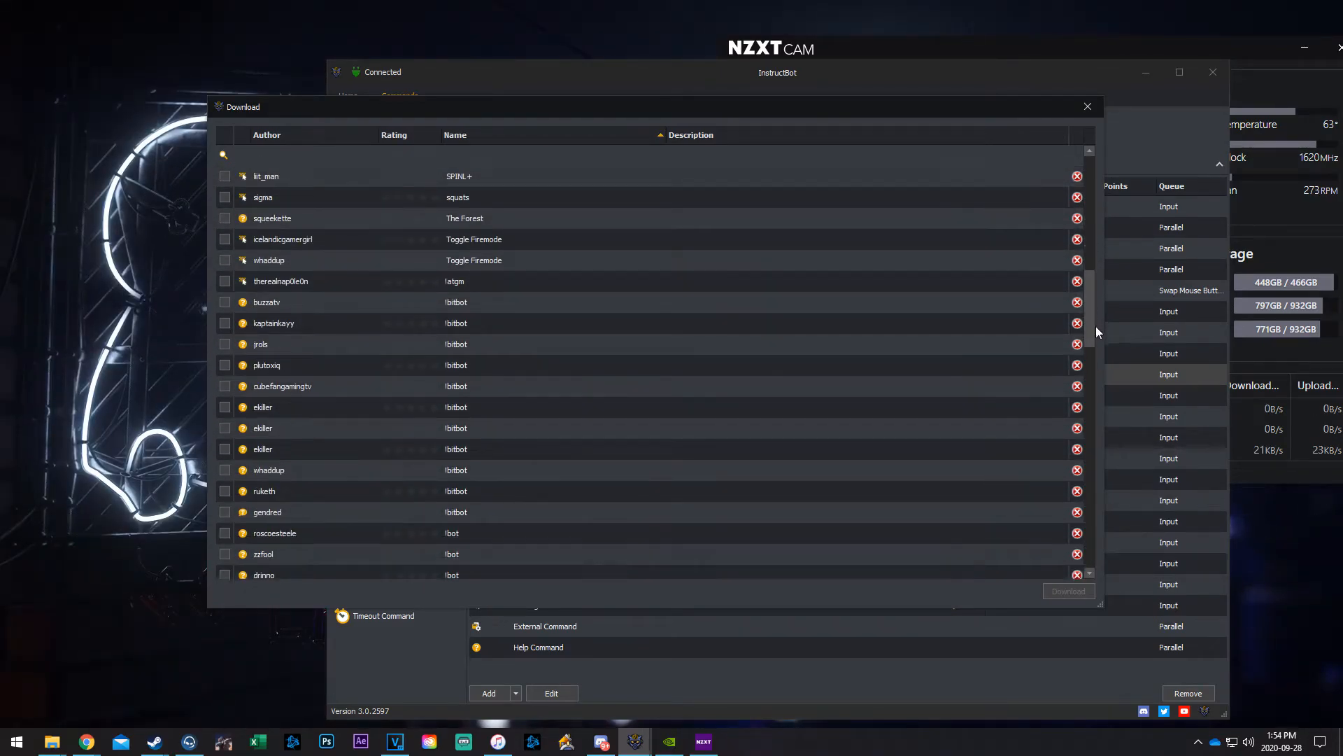
{"action": "scroll", "scroll_direction": "down", "scroll_amount": 3}
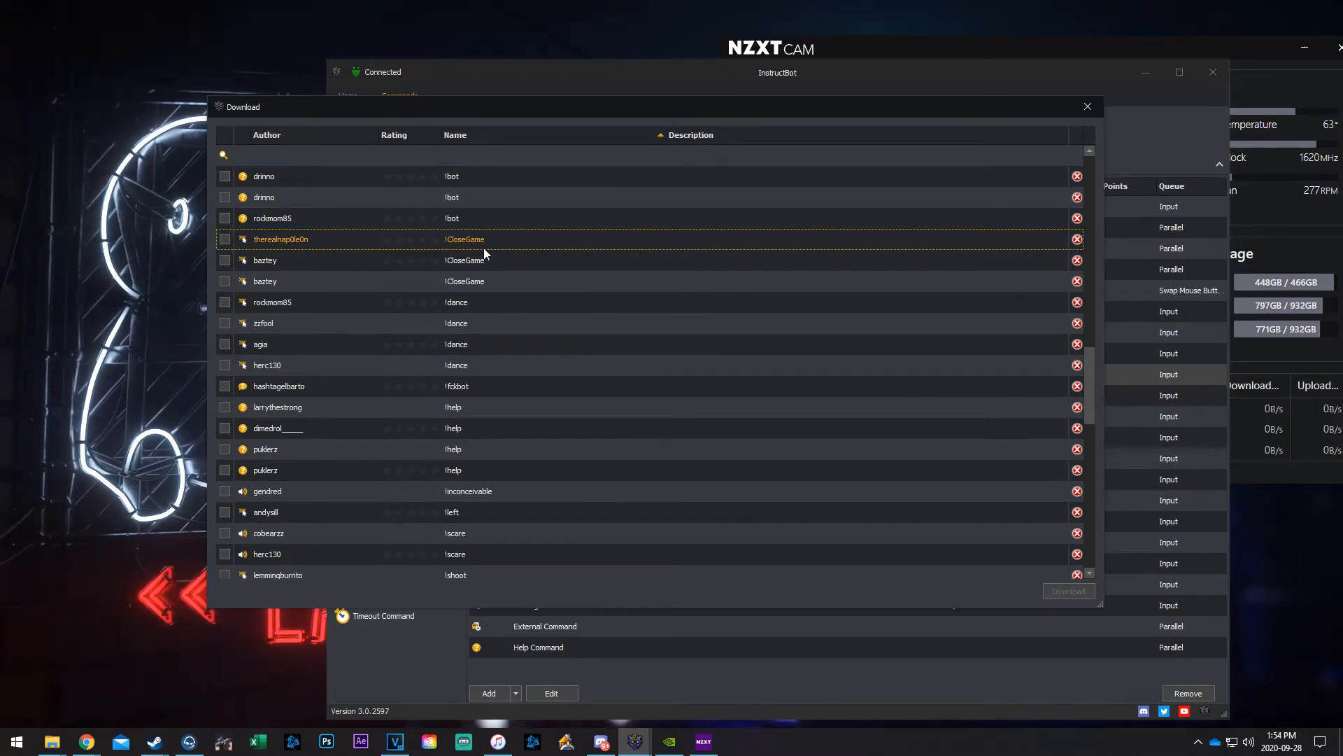
{"action": "scroll", "scroll_direction": "down", "scroll_amount": 3}
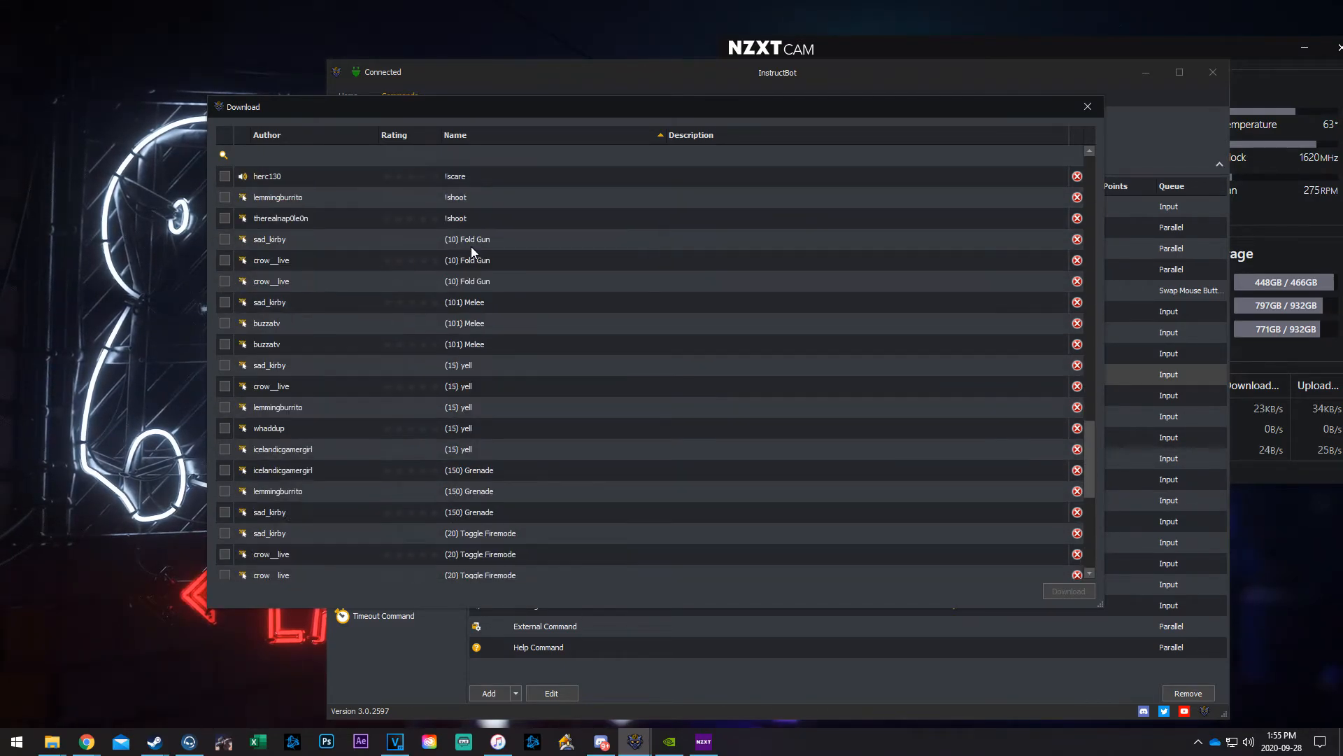
{"action": "scroll", "scroll_direction": "down", "scroll_amount": 3}
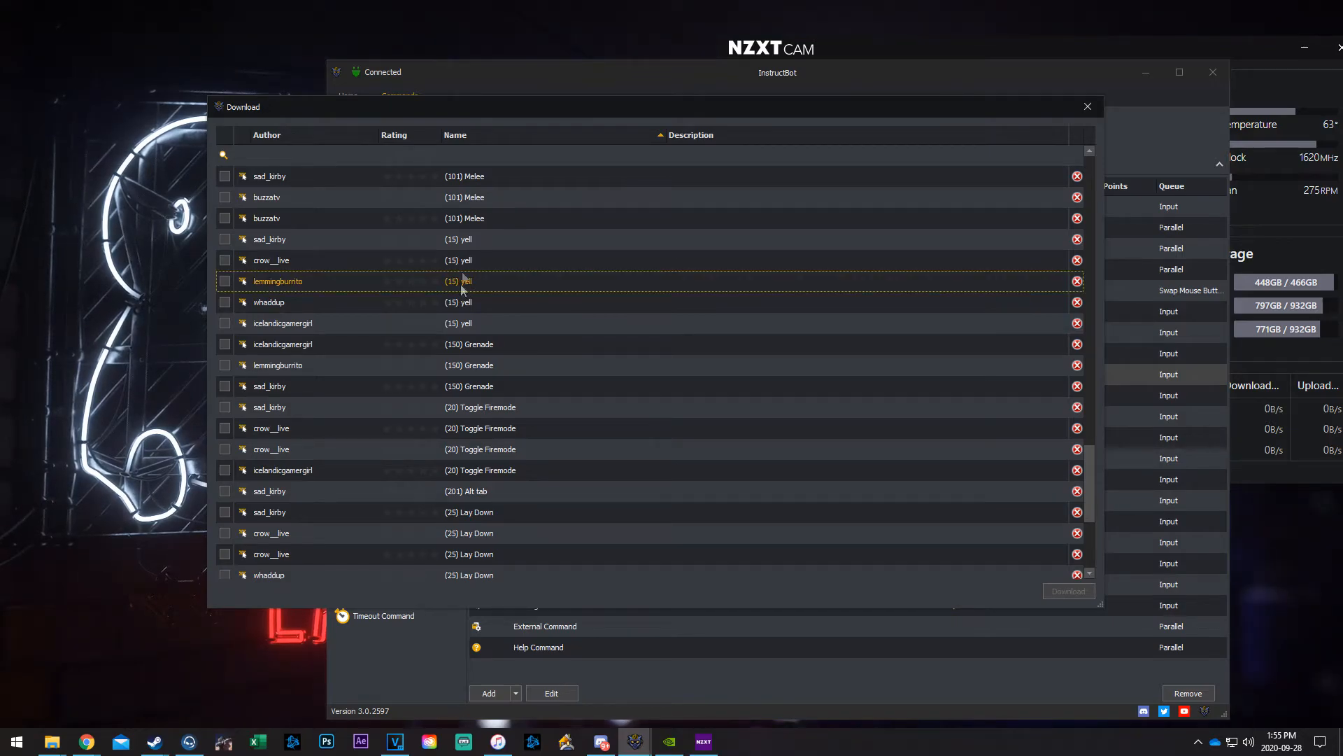
{"action": "mouse_move", "coordinate": [465, 259]}
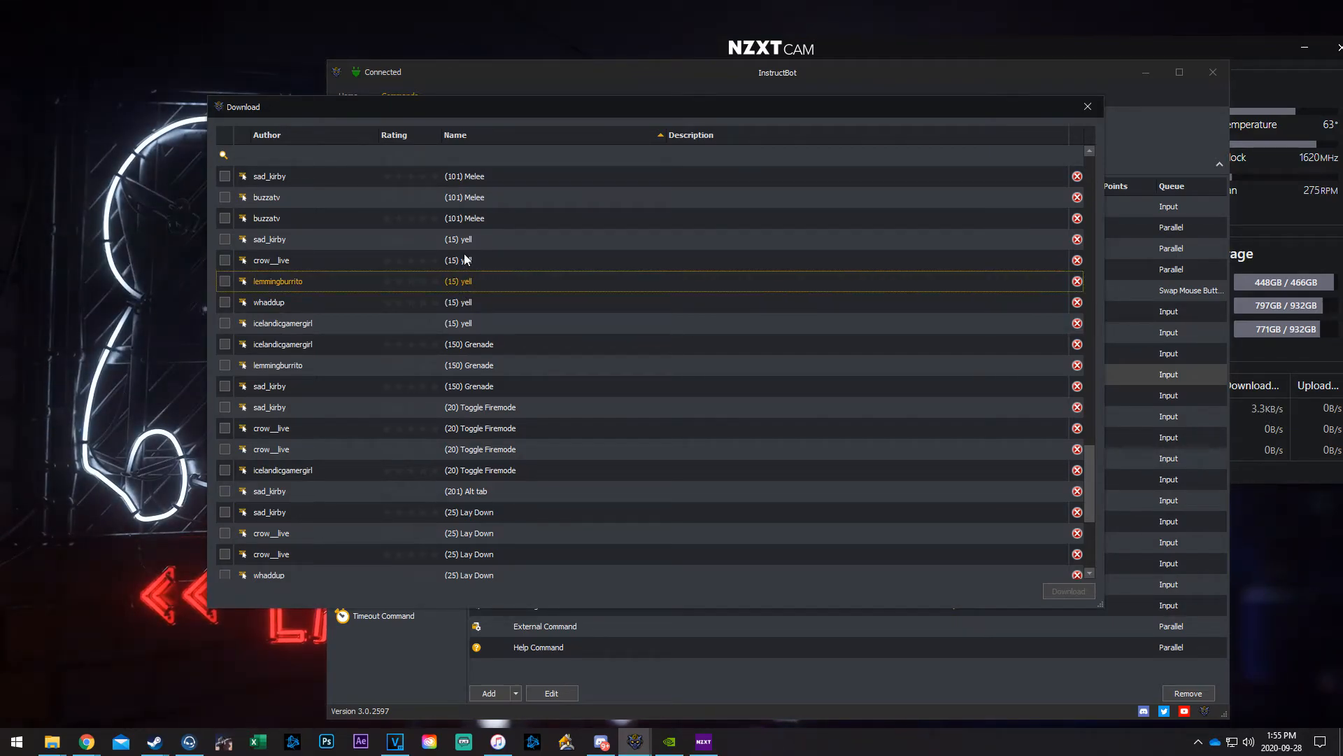
{"action": "mouse_move", "coordinate": [462, 259]}
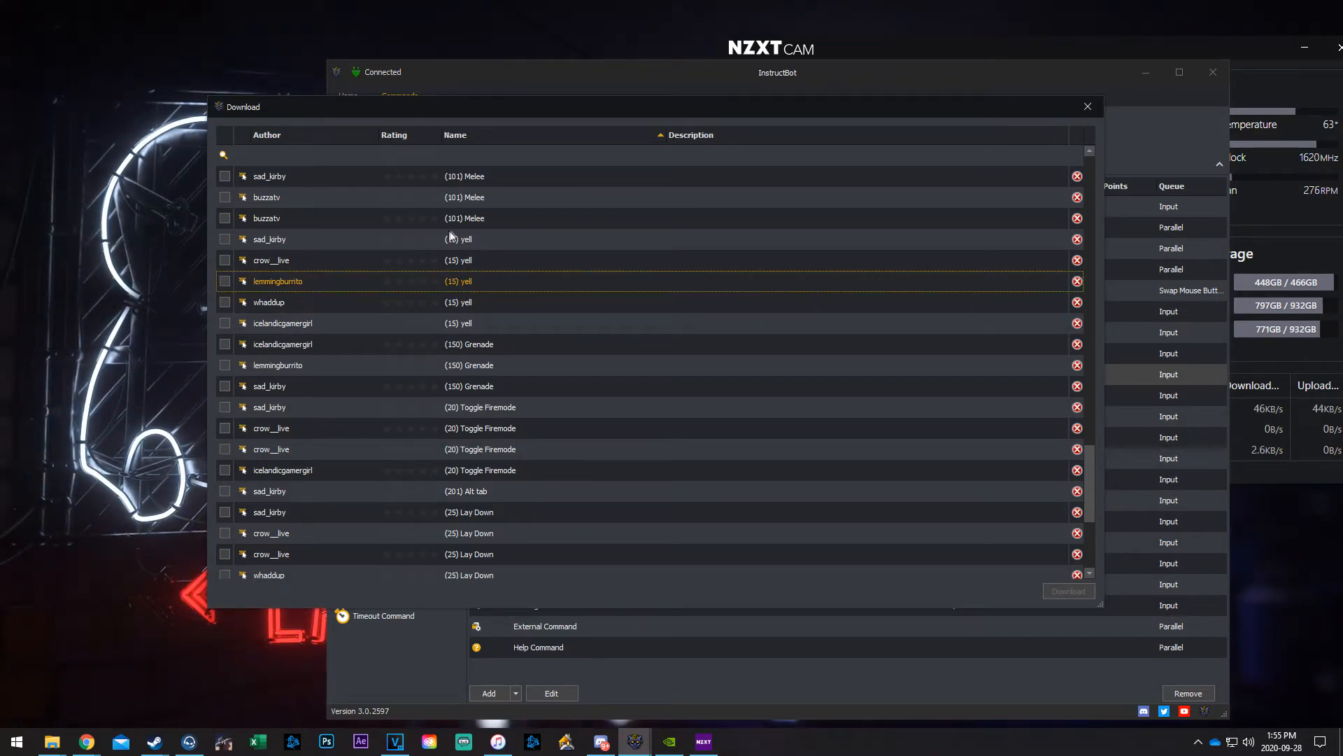
{"action": "scroll", "scroll_direction": "down", "scroll_amount": 3}
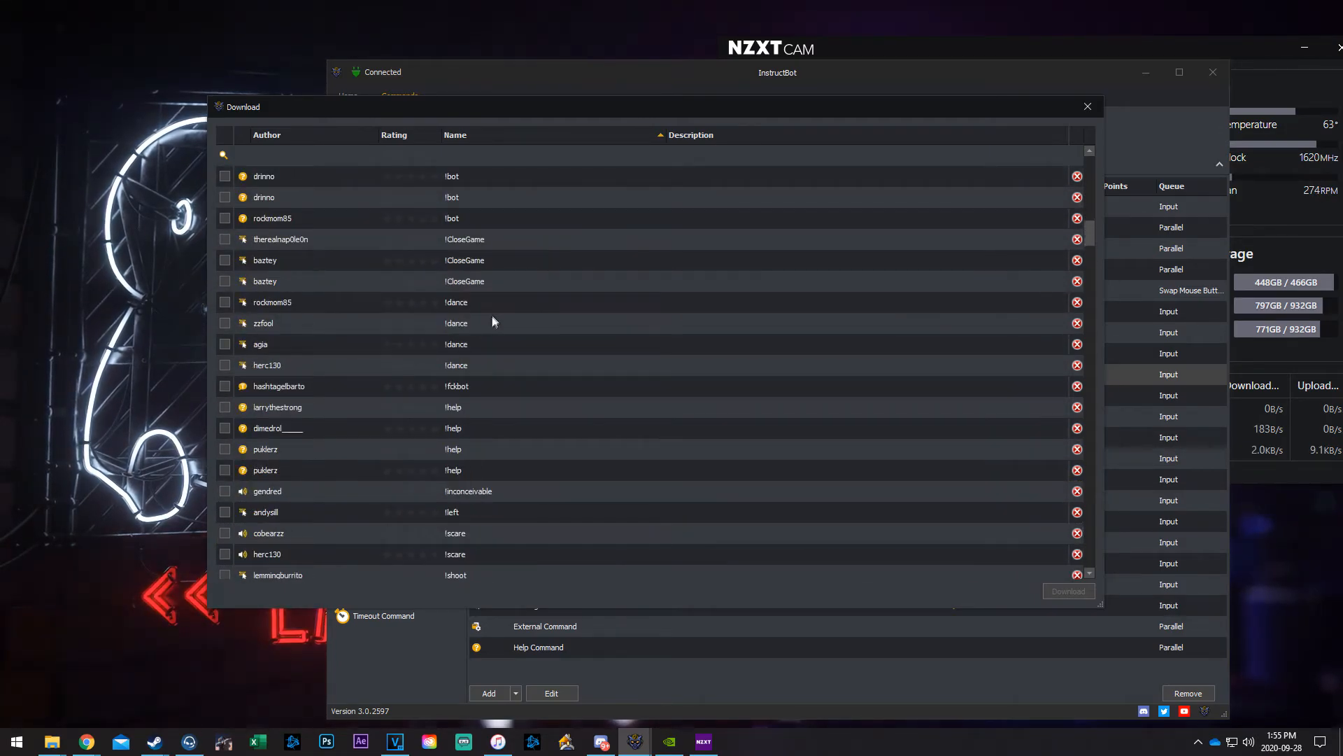
{"action": "left_click", "coordinate": [465, 239]}
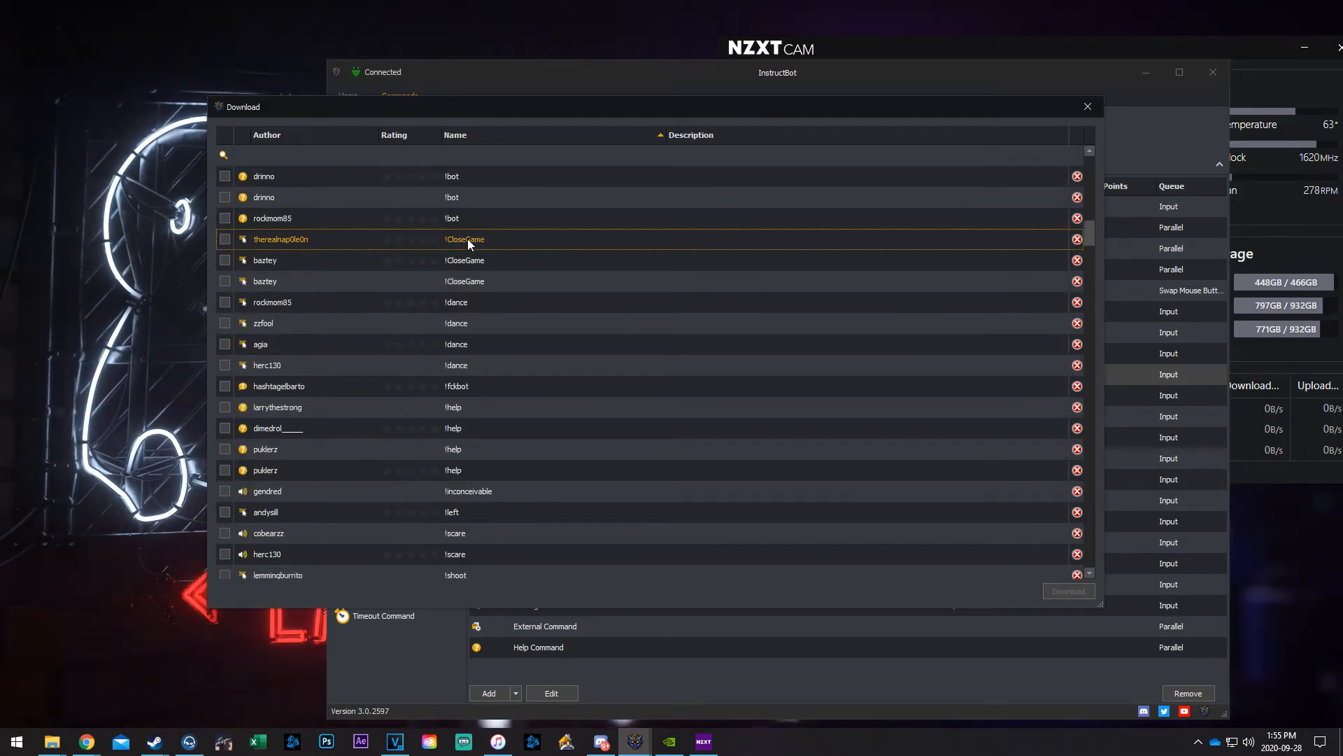
{"action": "left_click", "coordinate": [224, 239]}
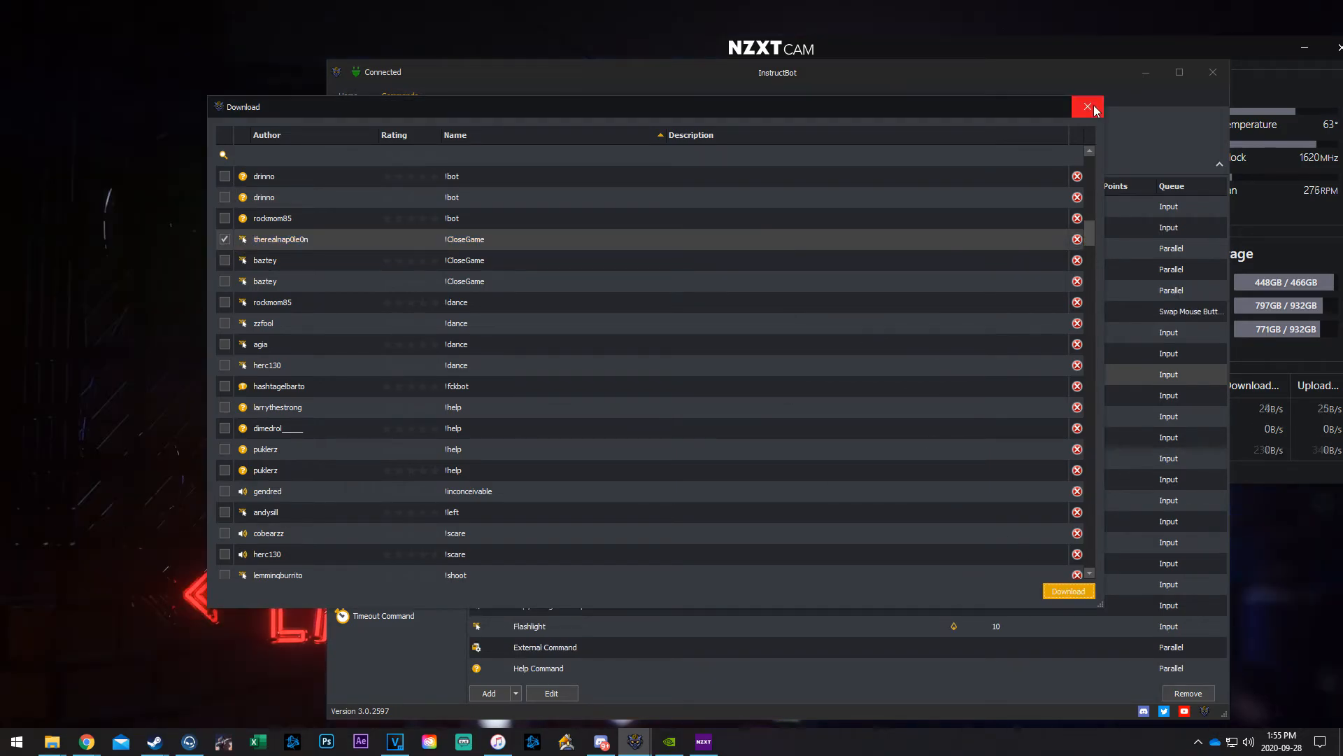
{"action": "left_click", "coordinate": [1086, 106]}
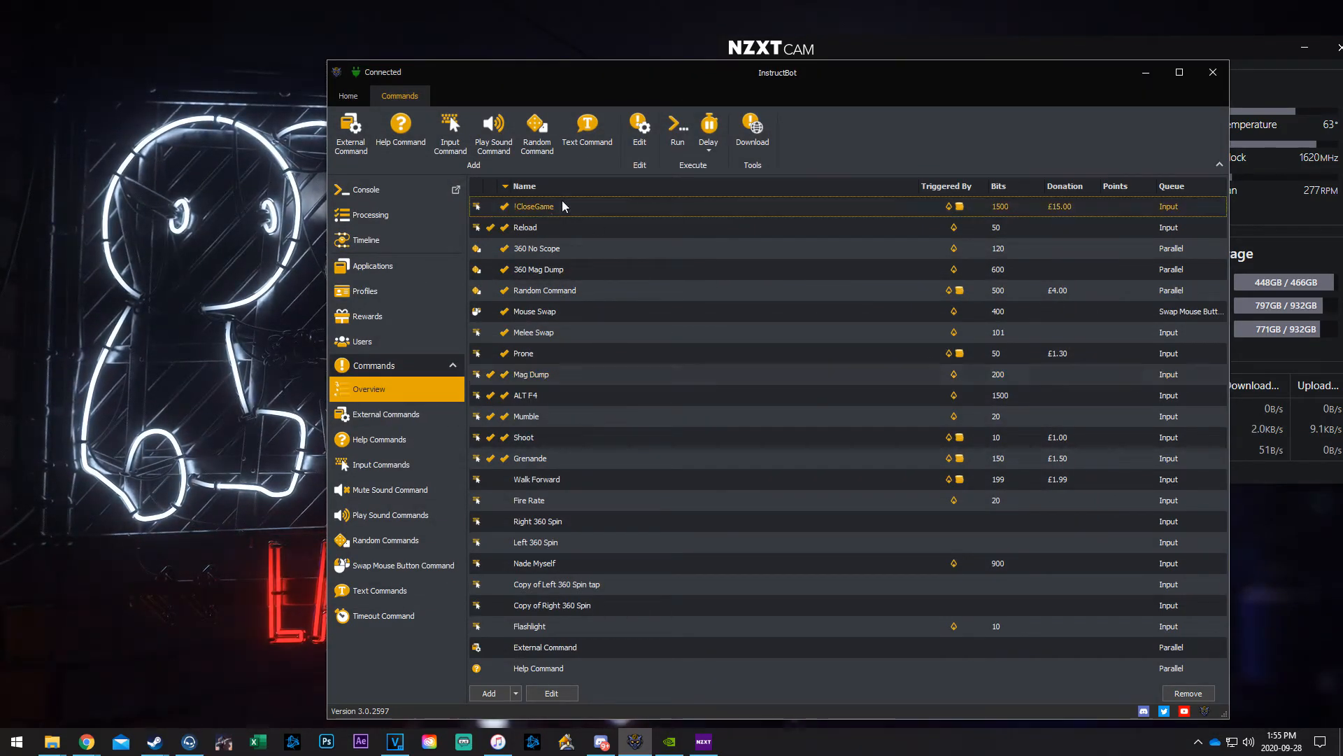
Step: Edit !CloseGame from its overview context menu and dismiss the unhandled-exception error
{"action": "right_click", "coordinate": [534, 206]}
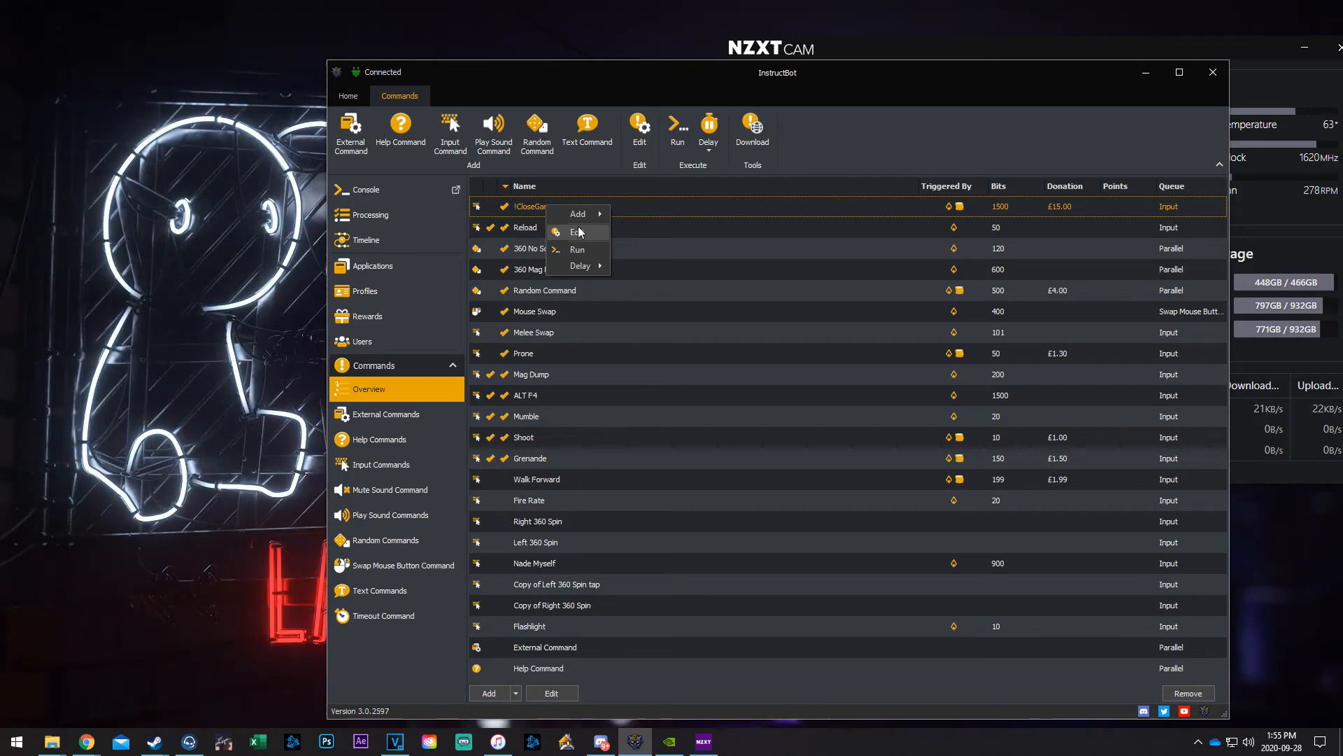
{"action": "left_click", "coordinate": [580, 232]}
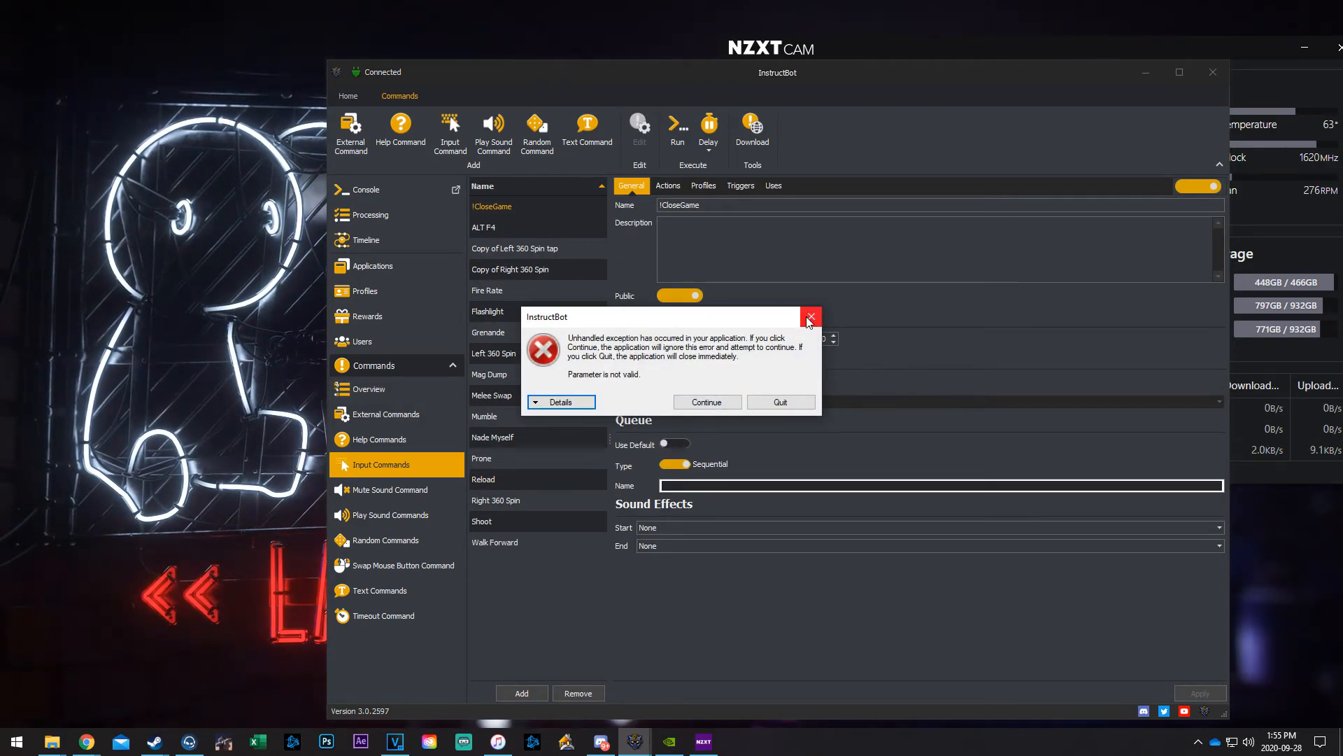
{"action": "mouse_move", "coordinate": [677, 366]}
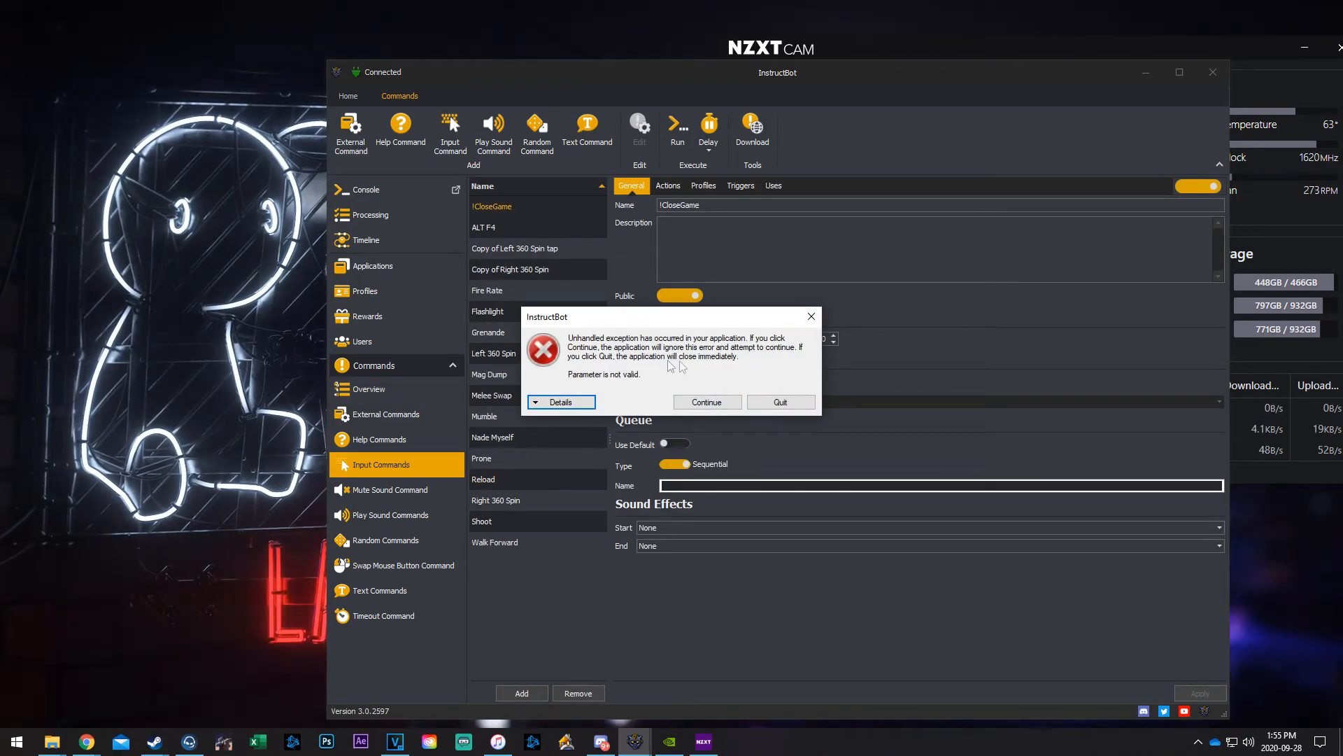
{"action": "left_click", "coordinate": [706, 401]}
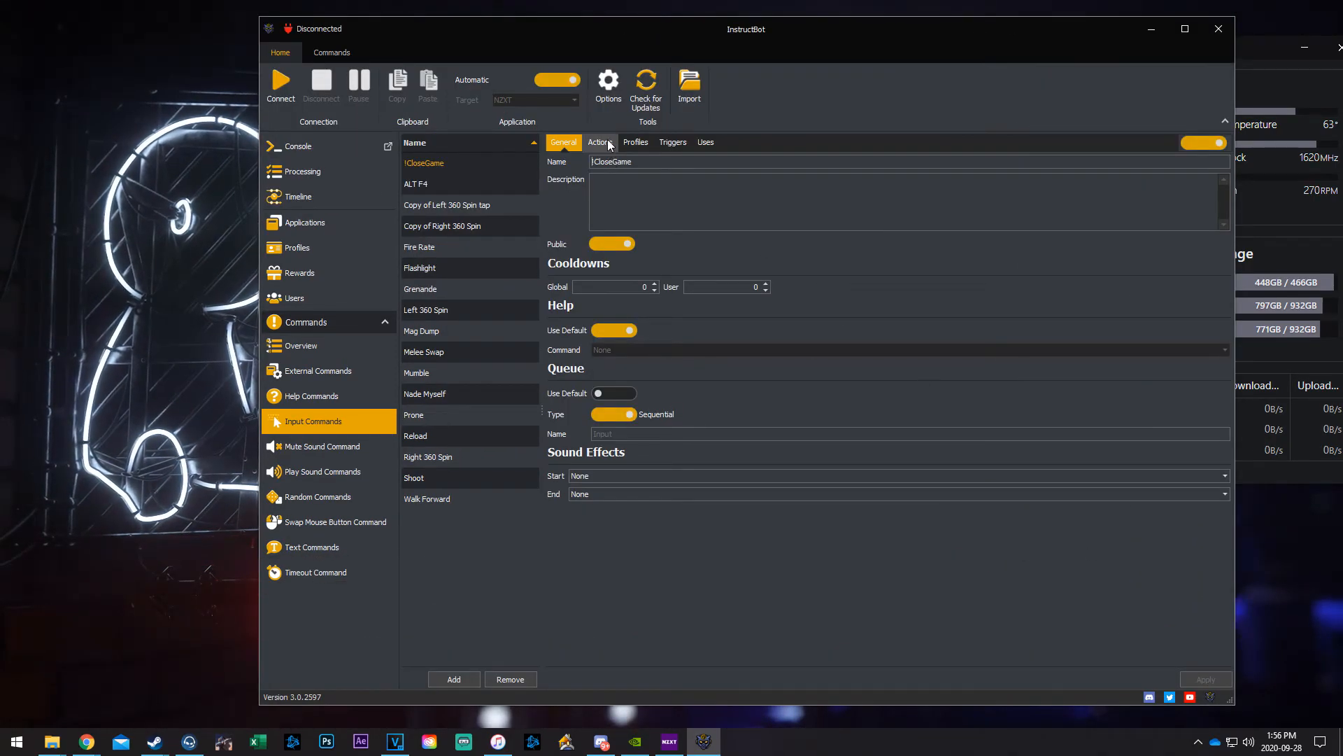
Step: Compare !CloseGame's single Left Alt + F4 press with ALT F4's Menu and F4 down/up actions
{"action": "left_click", "coordinate": [600, 143]}
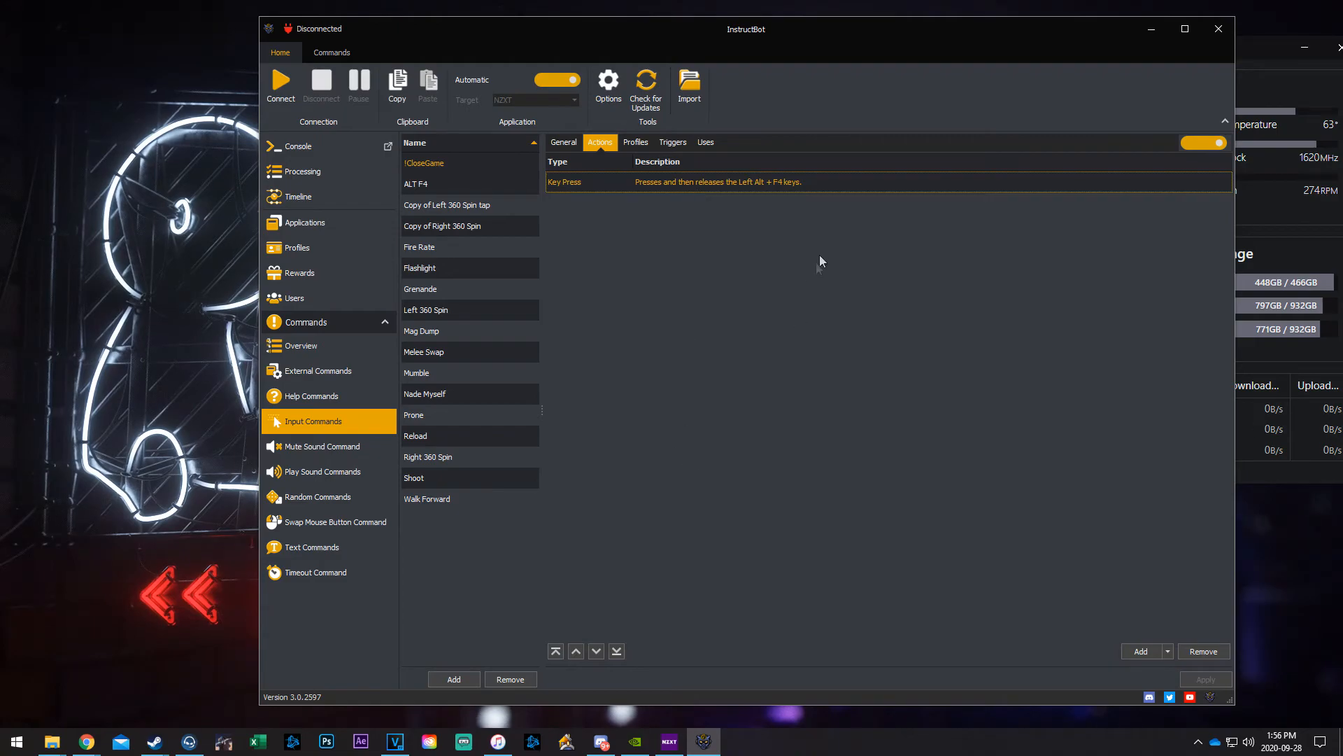
{"action": "mouse_move", "coordinate": [821, 195]}
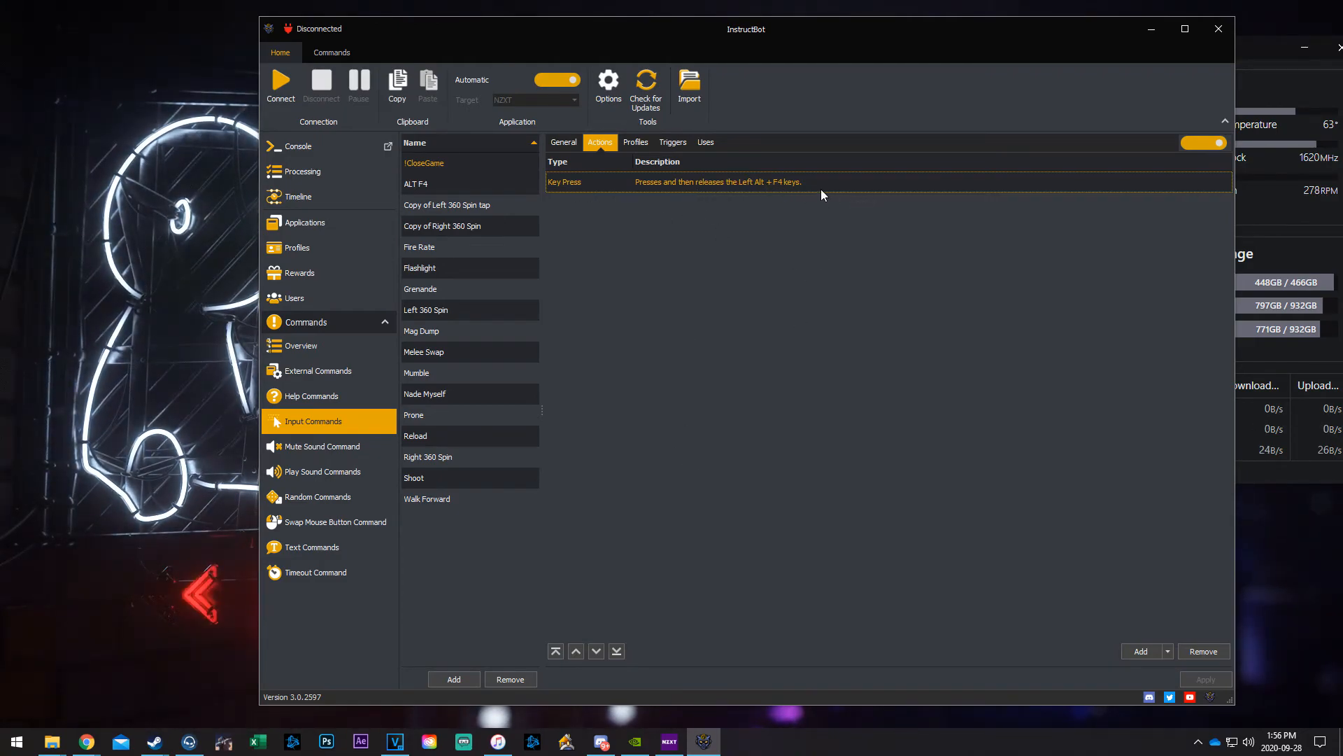
{"action": "left_click", "coordinate": [416, 183]}
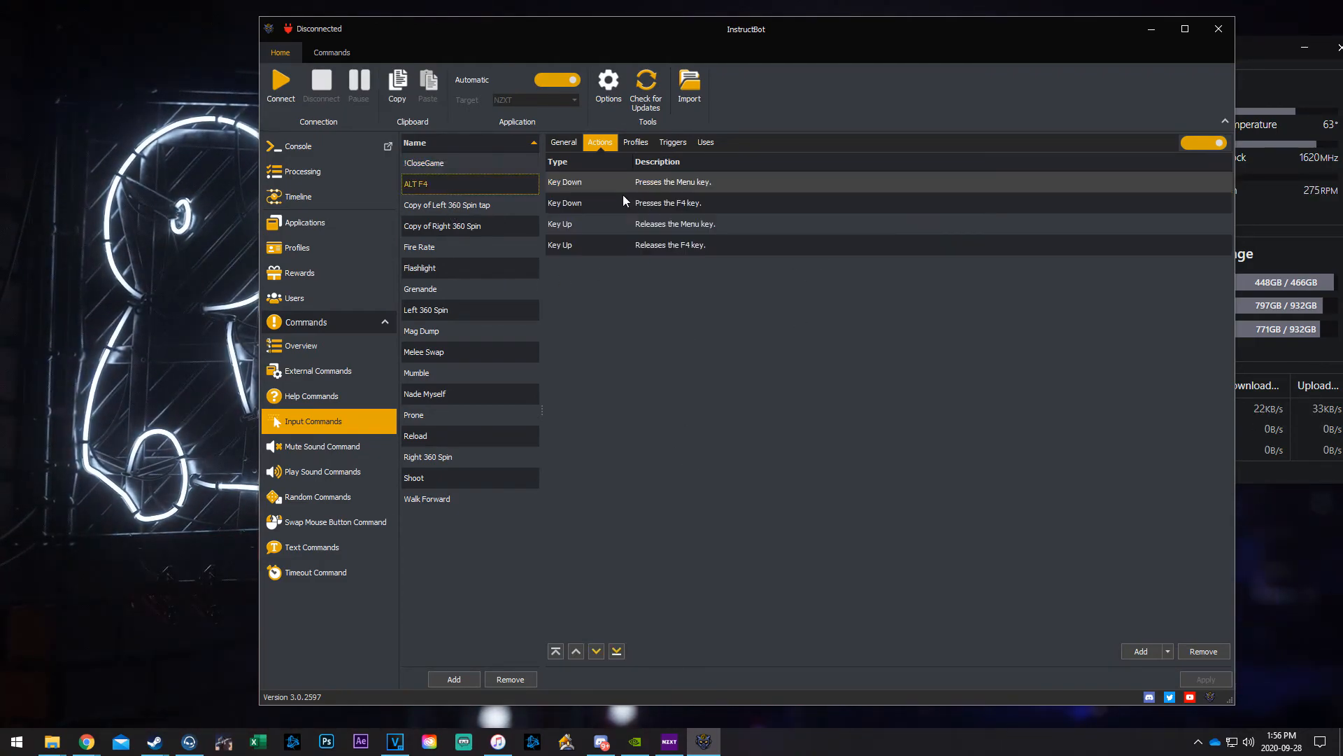
{"action": "left_click", "coordinate": [424, 163]}
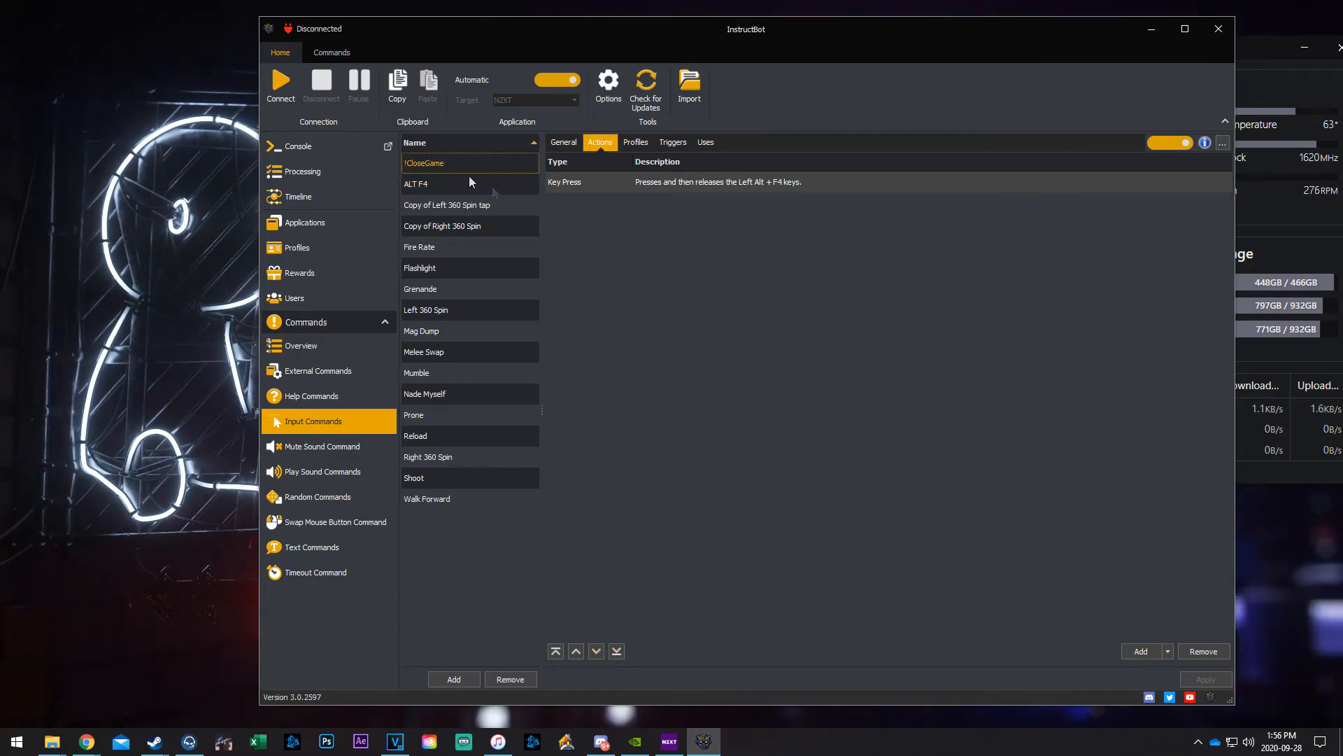
{"action": "left_click", "coordinate": [718, 182]}
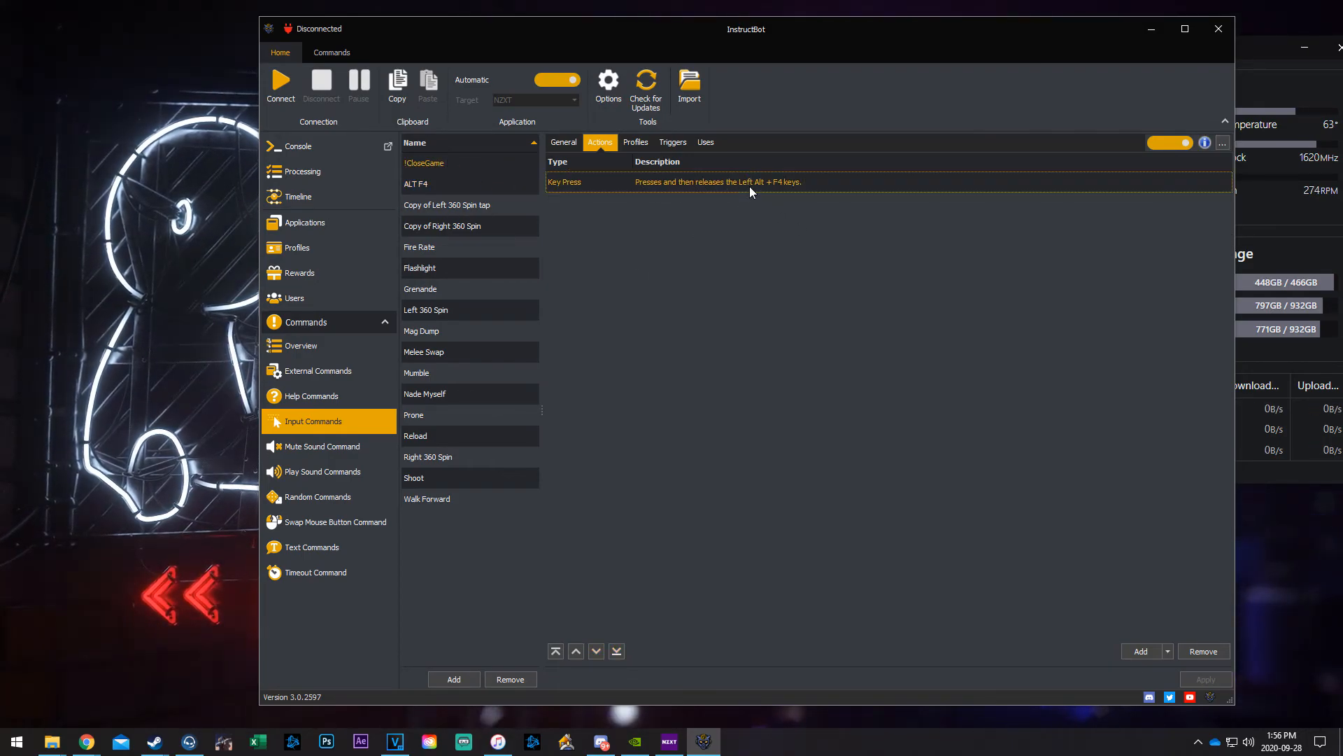
{"action": "left_click", "coordinate": [416, 183]}
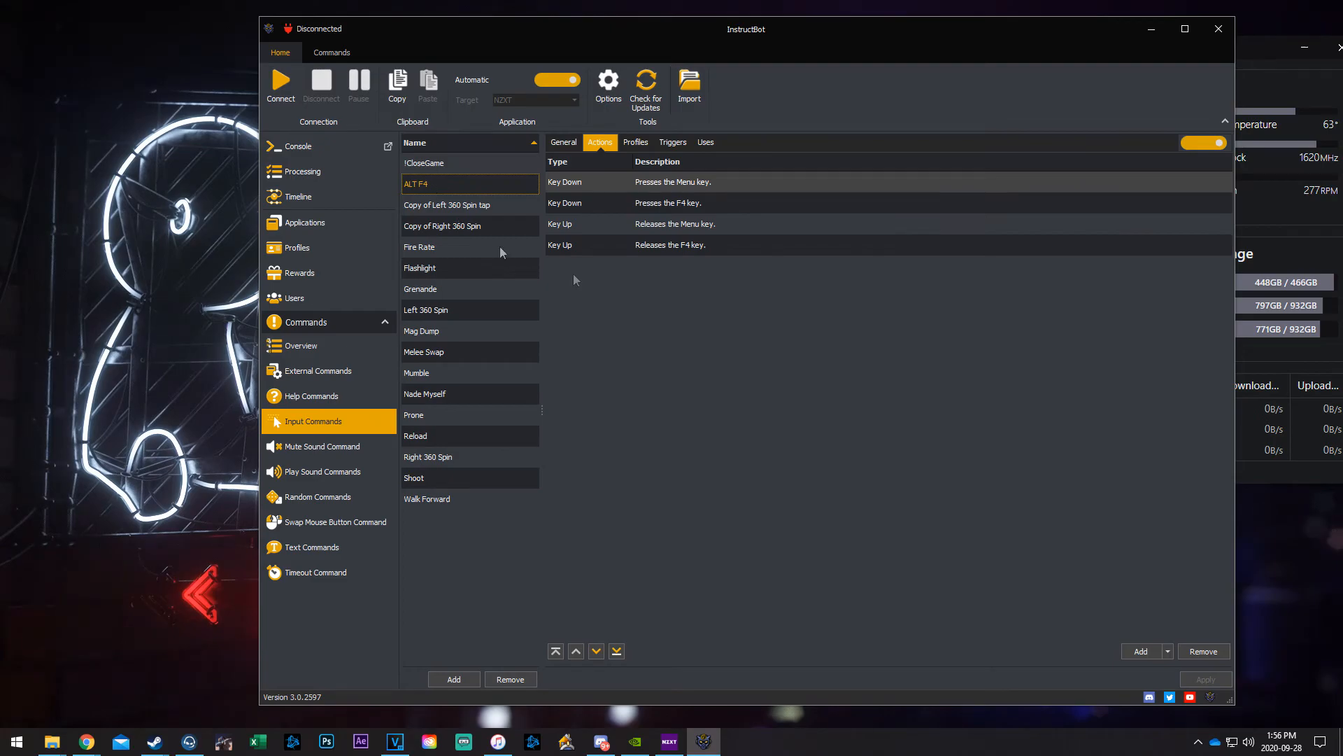
{"action": "mouse_move", "coordinate": [626, 183]}
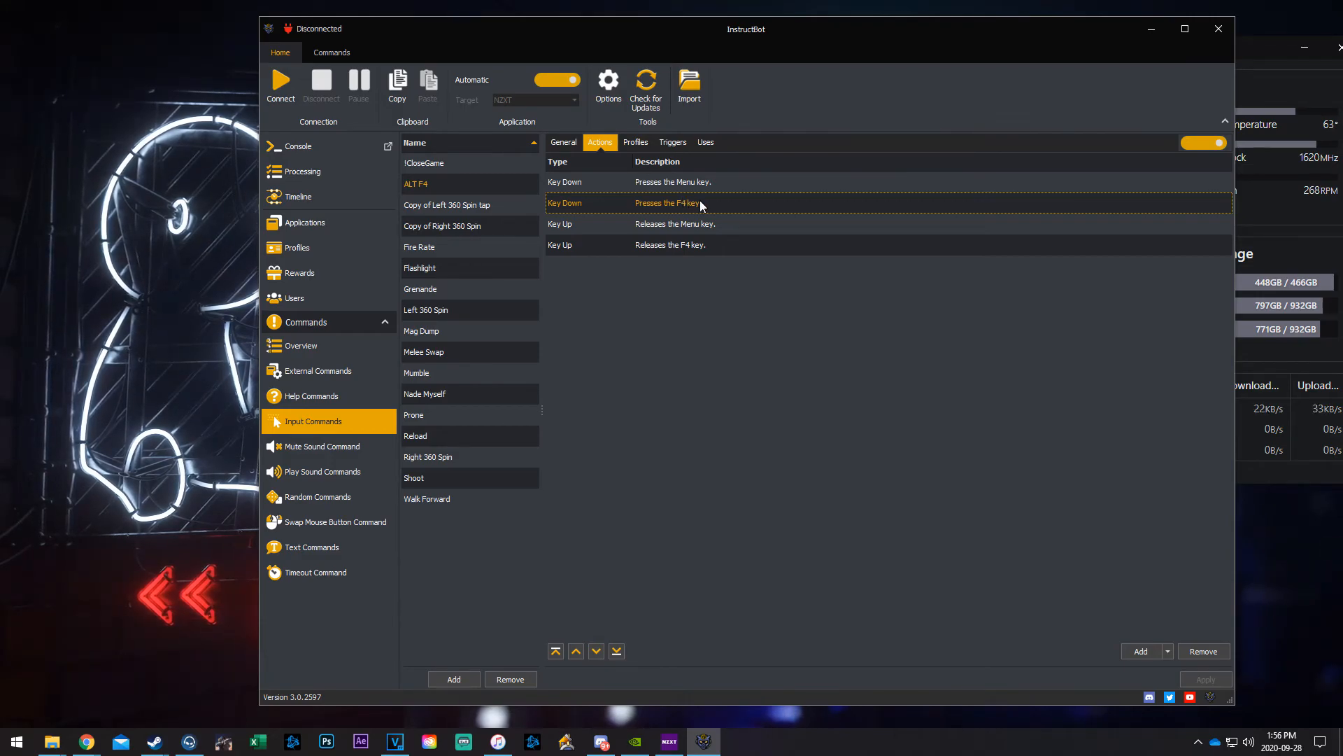
{"action": "mouse_move", "coordinate": [491, 198]}
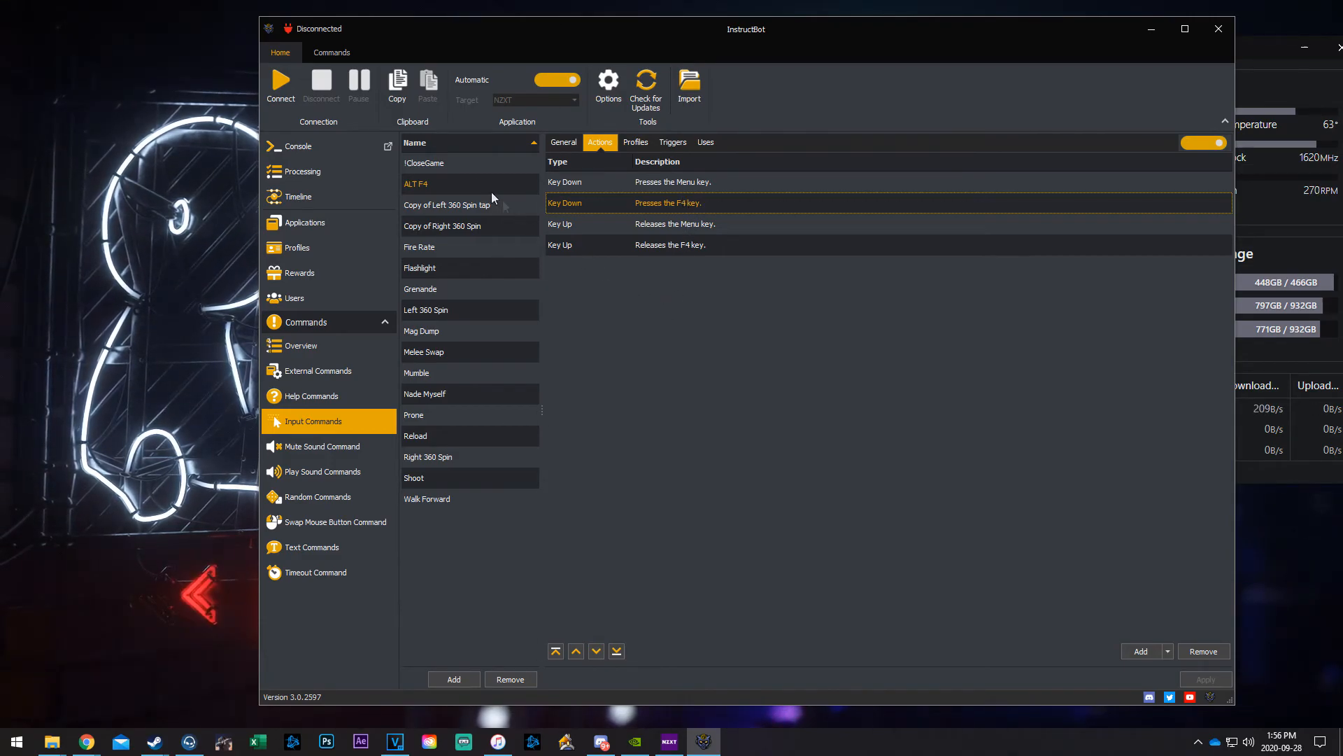
Step: Select !CloseGame, remove it from the command list, and confirm with Yes
{"action": "left_click", "coordinate": [424, 163]}
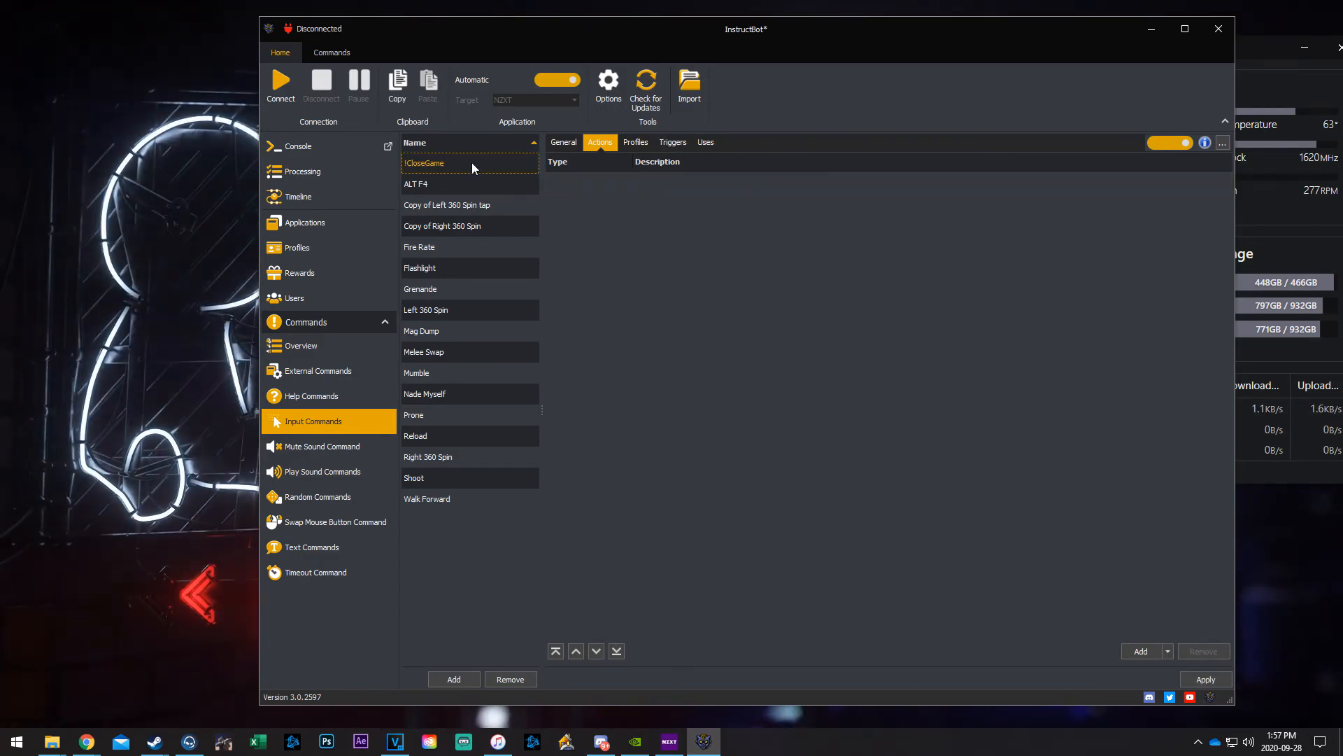
{"action": "left_click", "coordinate": [510, 679]}
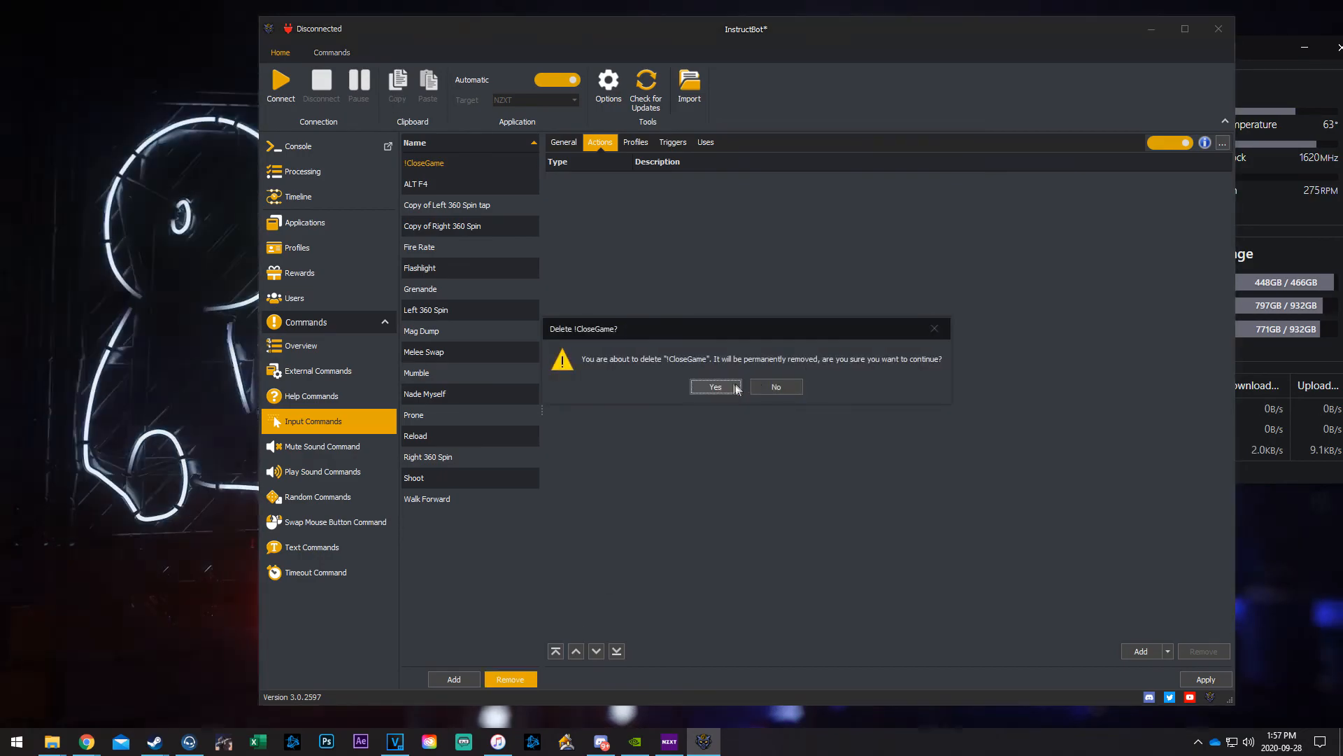
{"action": "left_click", "coordinate": [714, 386]}
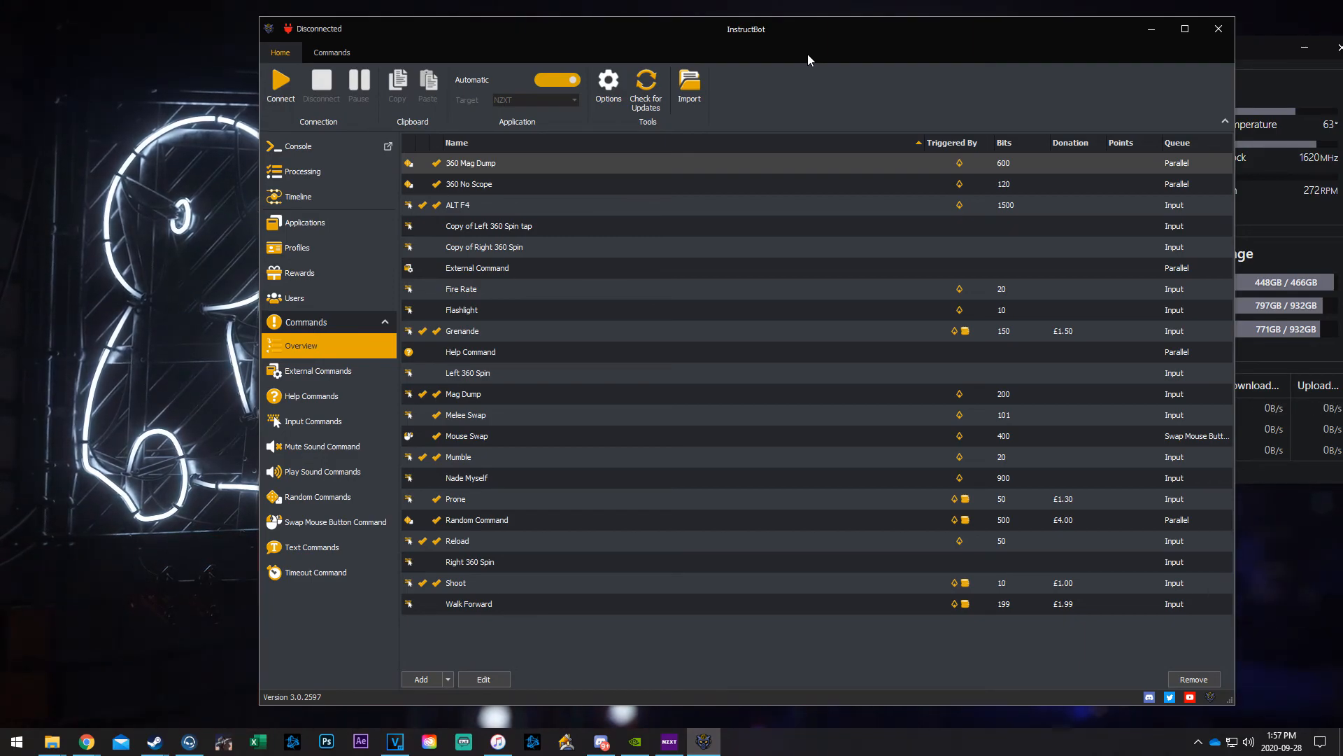
{"action": "mouse_move", "coordinate": [678, 363]}
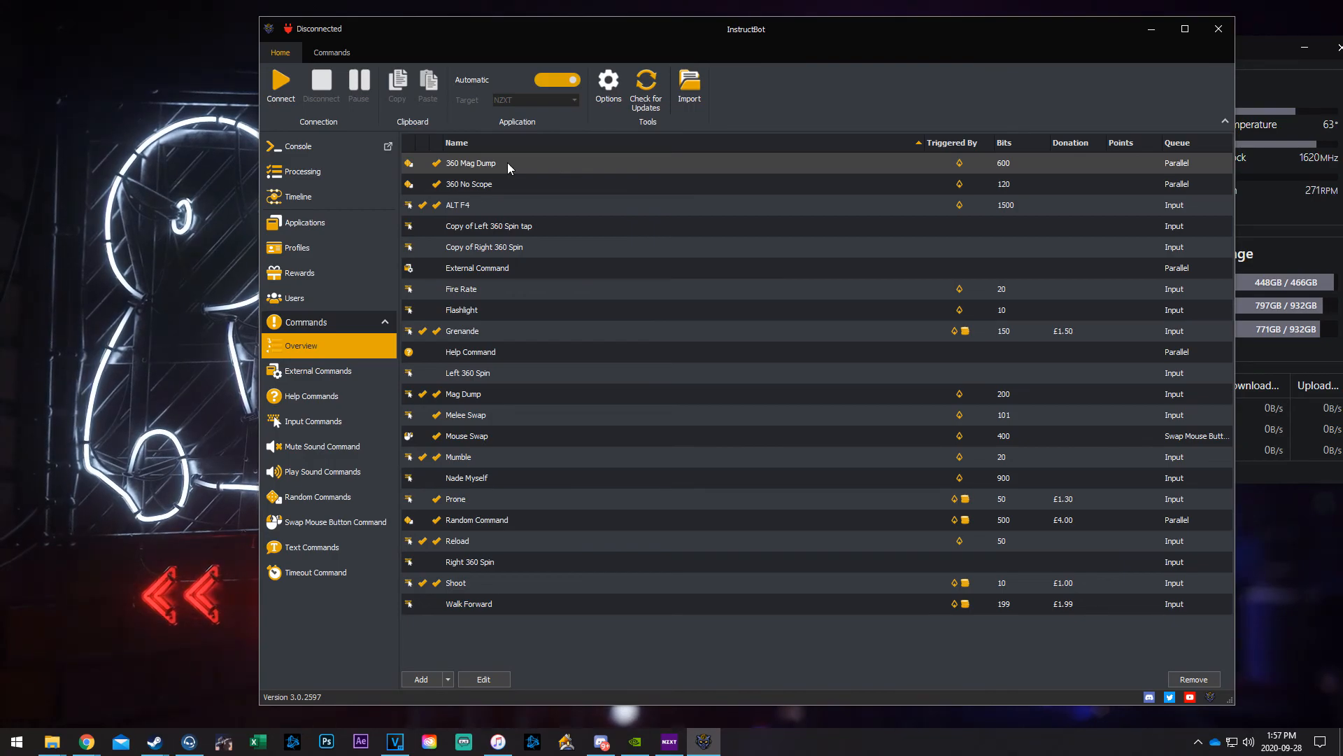
{"action": "mouse_move", "coordinate": [632, 187]}
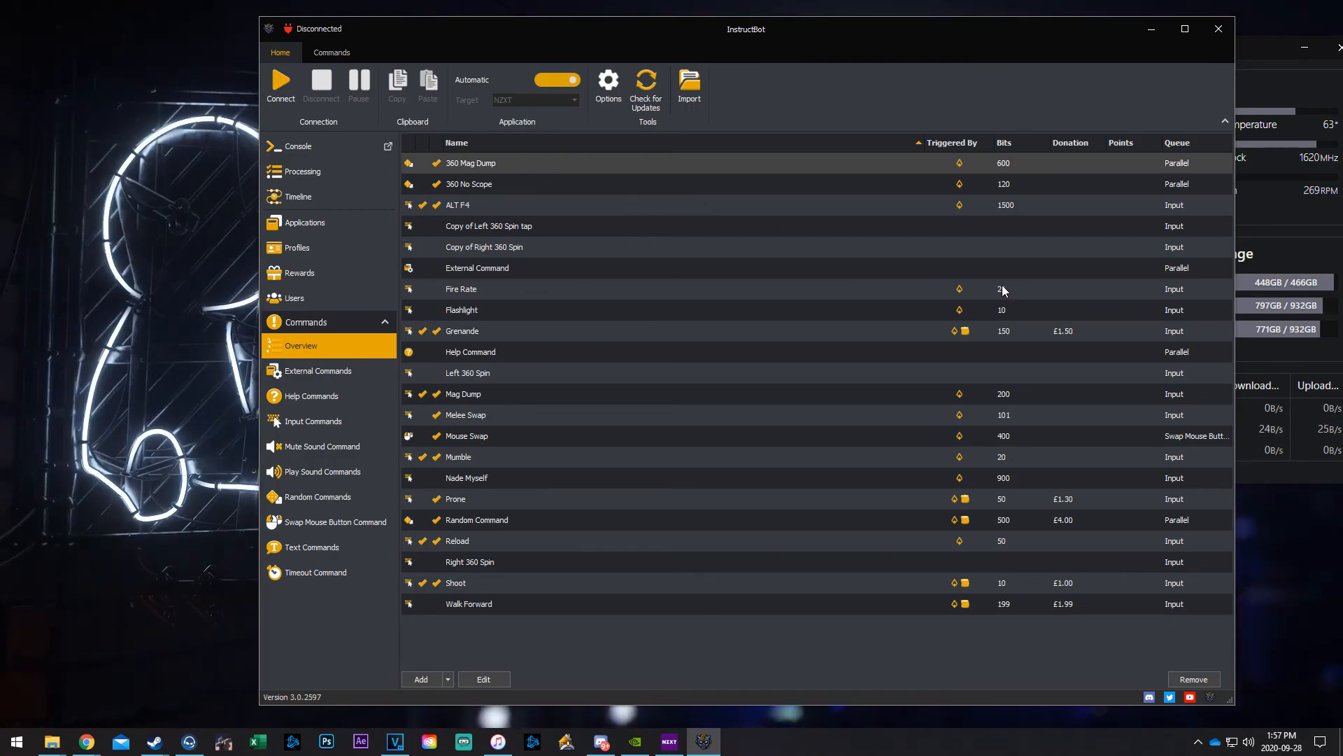
{"action": "mouse_move", "coordinate": [959, 272]}
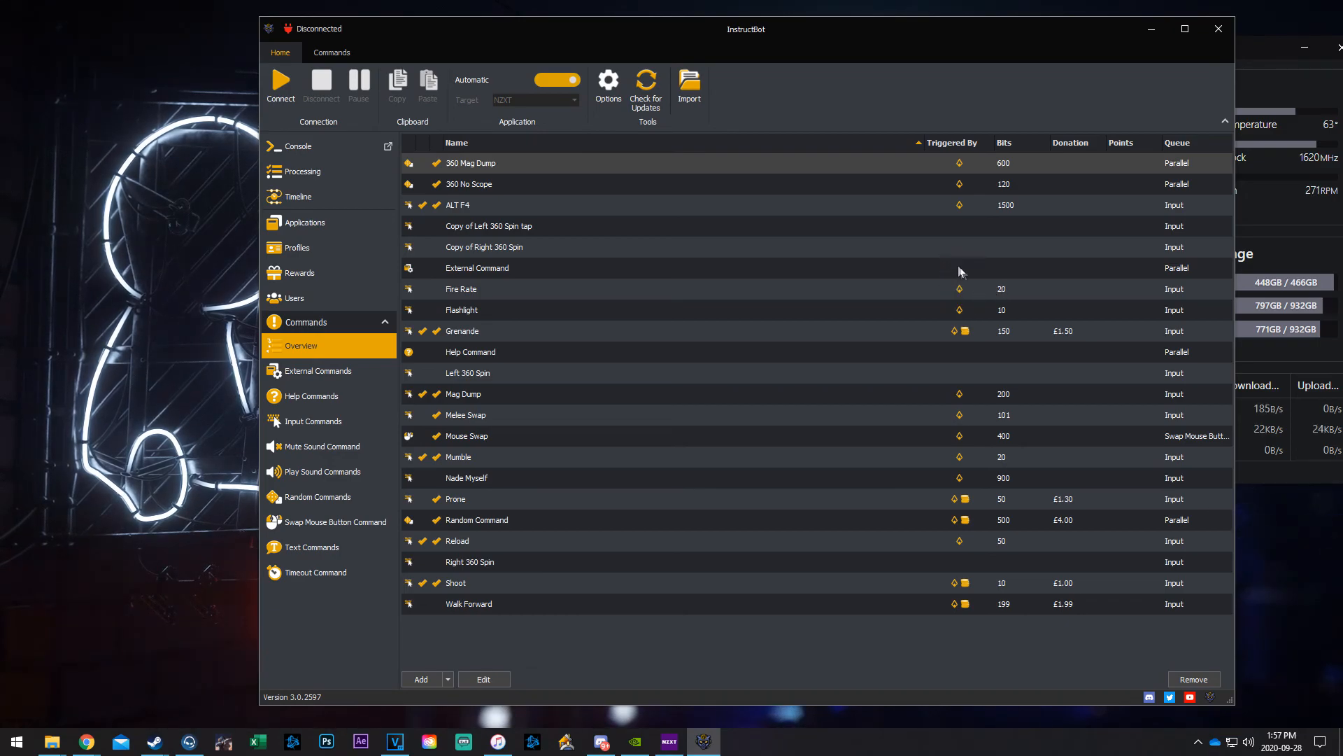
{"action": "mouse_move", "coordinate": [913, 246]}
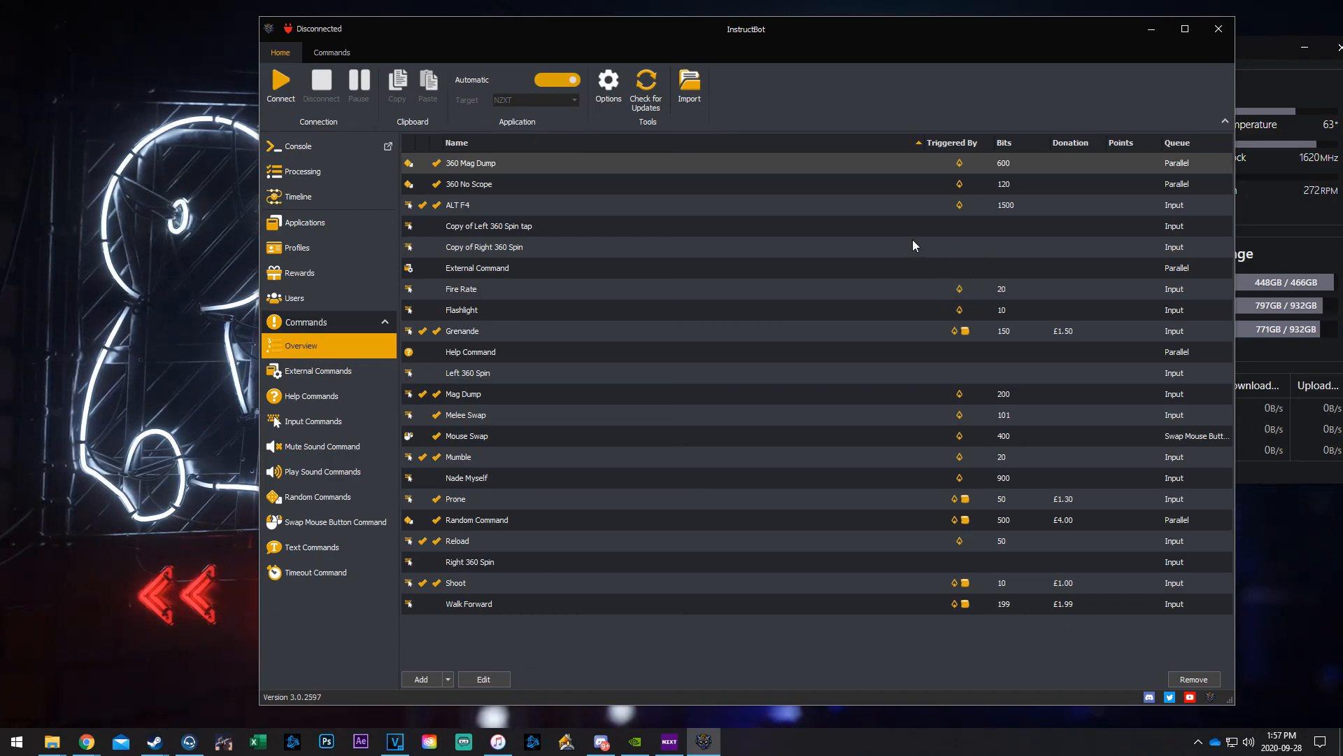
{"action": "mouse_move", "coordinate": [888, 240]}
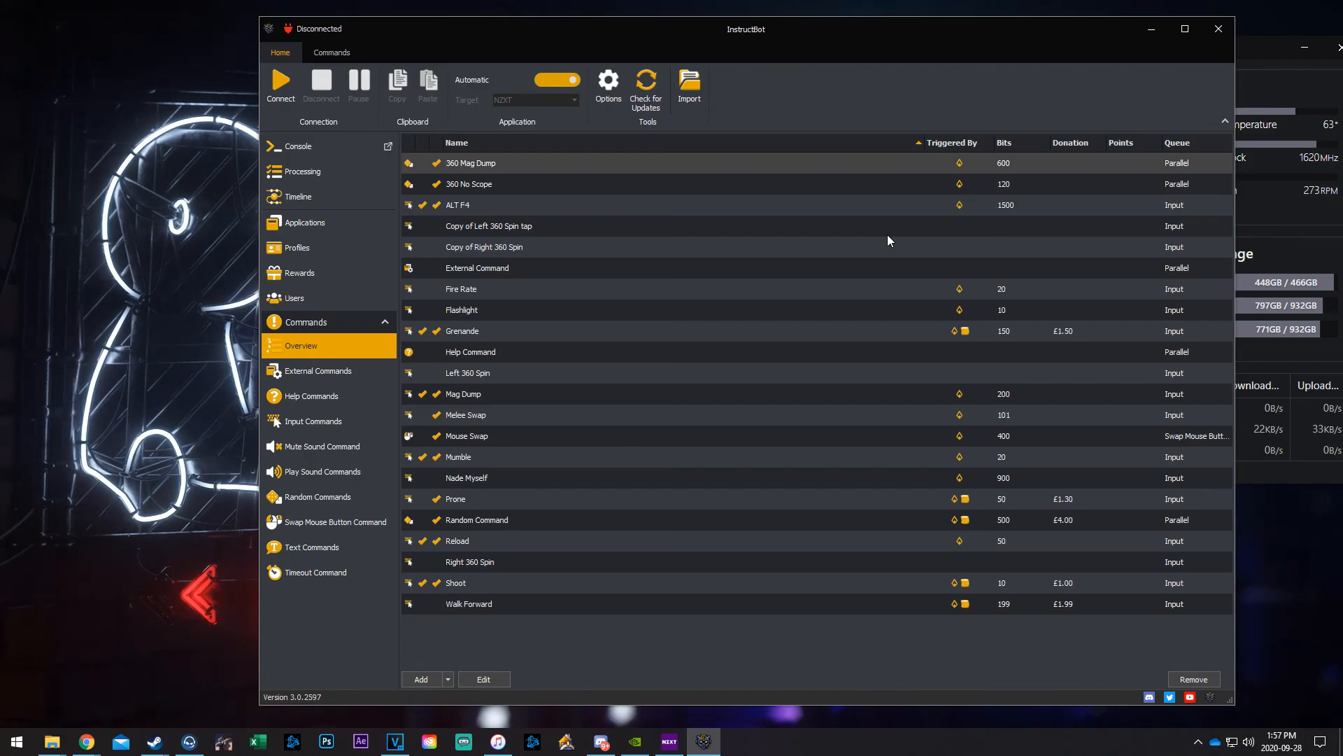